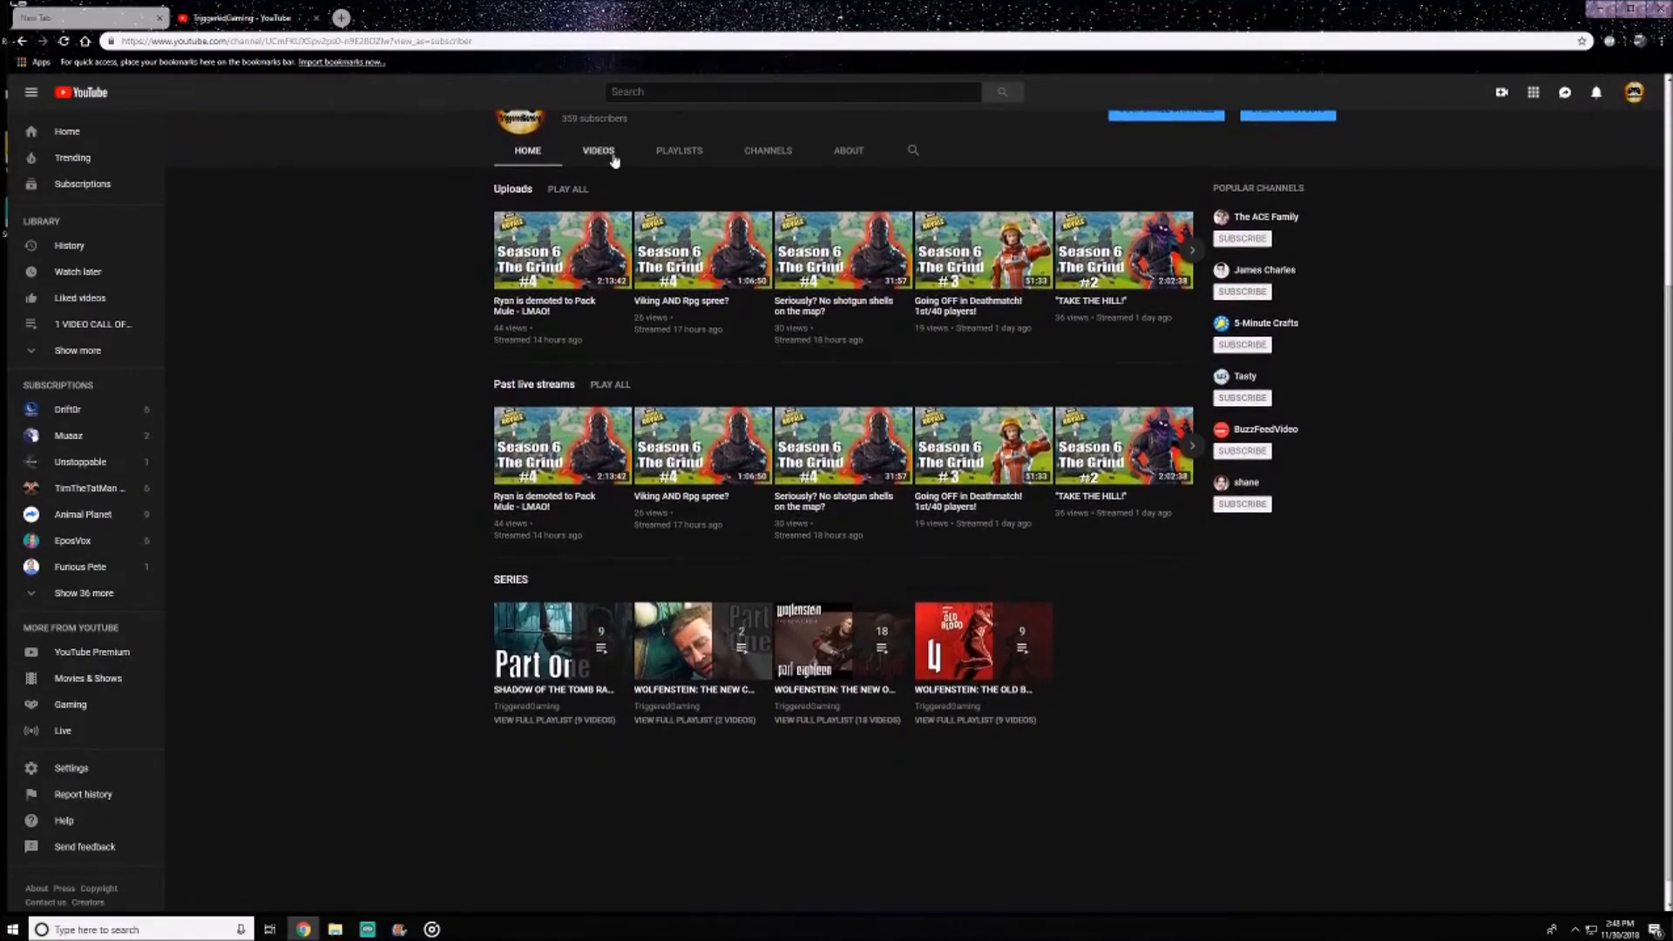
Show the channel's Videos list and scroll down through the older uploads.
click(598, 150)
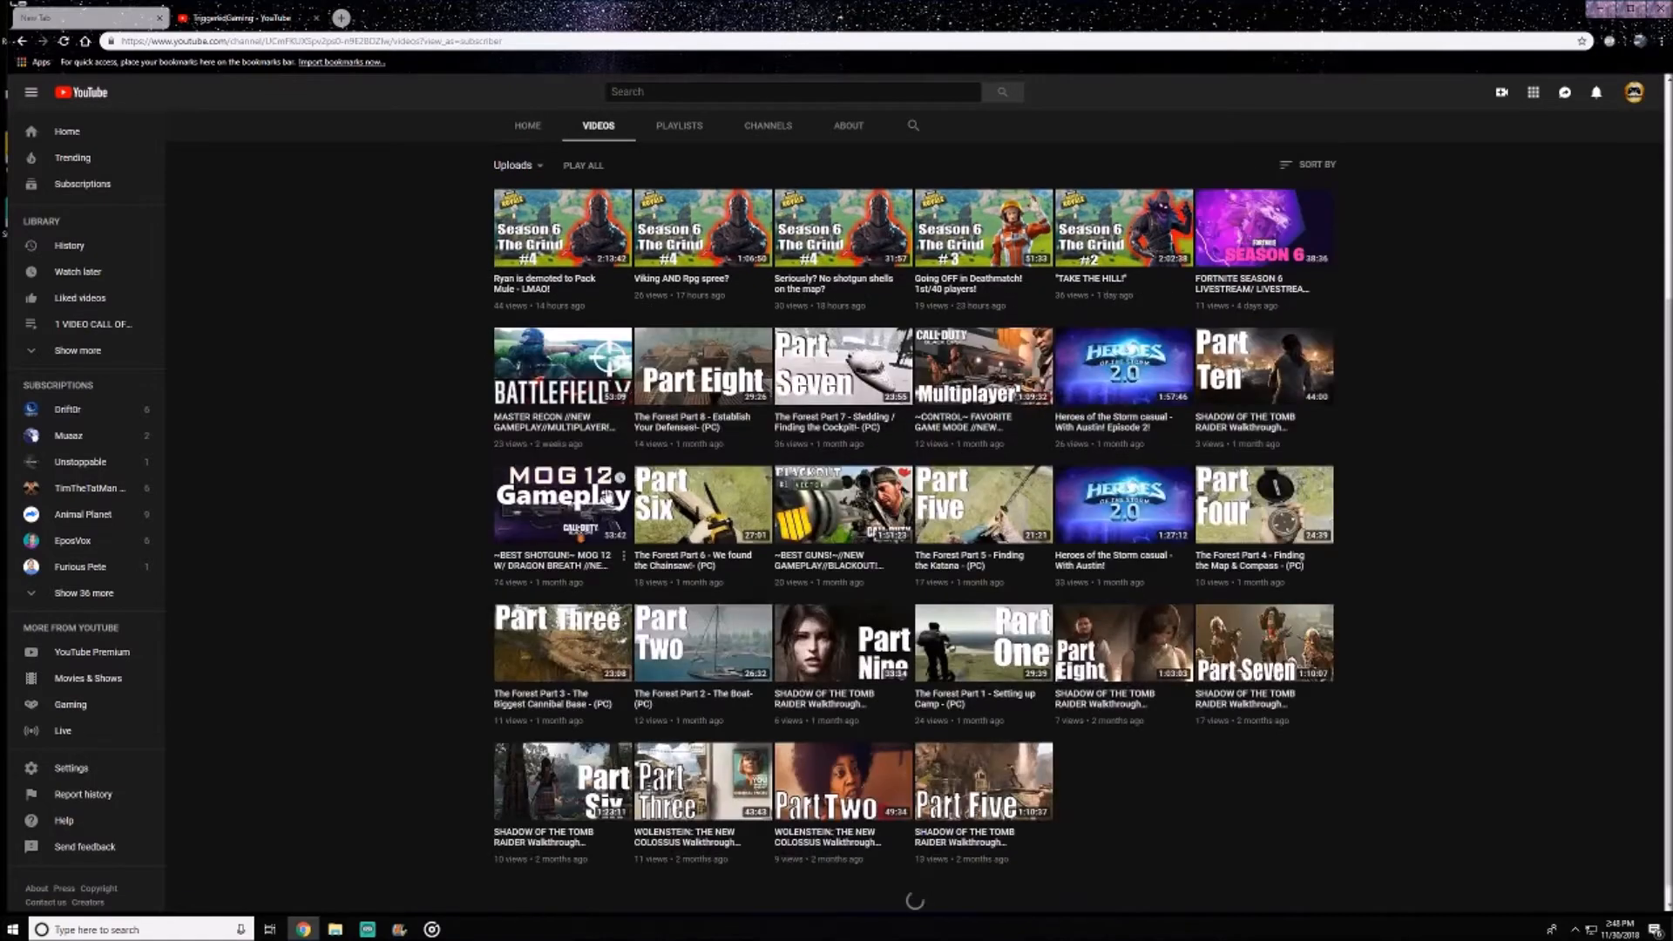
scroll(down, 3)
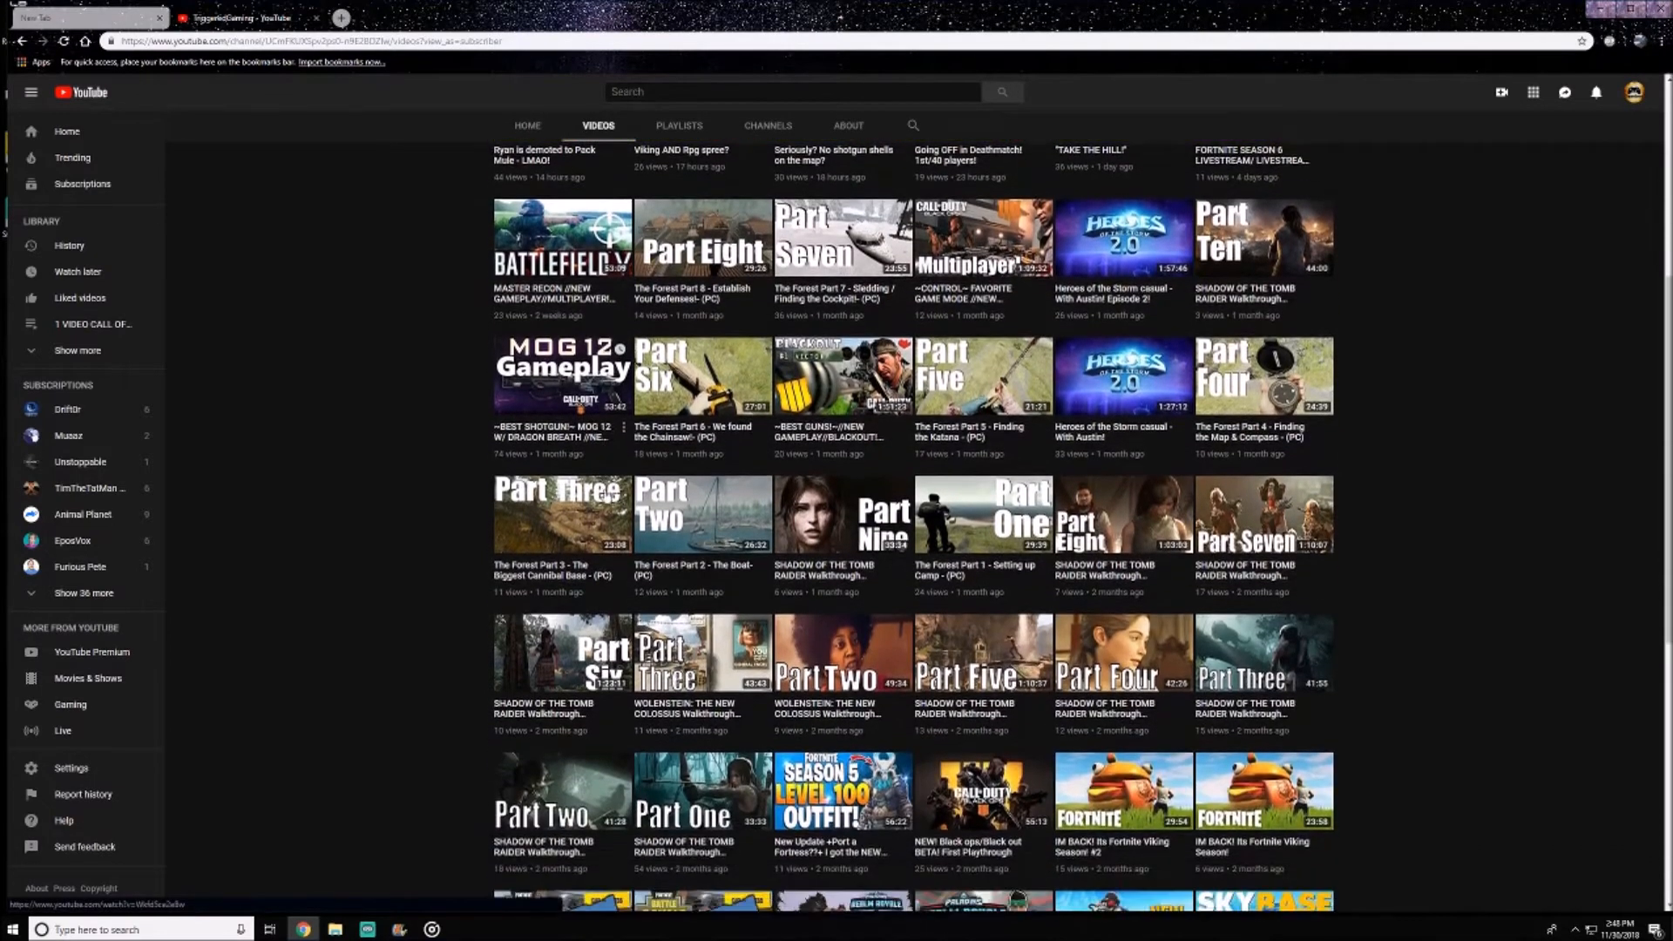
scroll(down, 3)
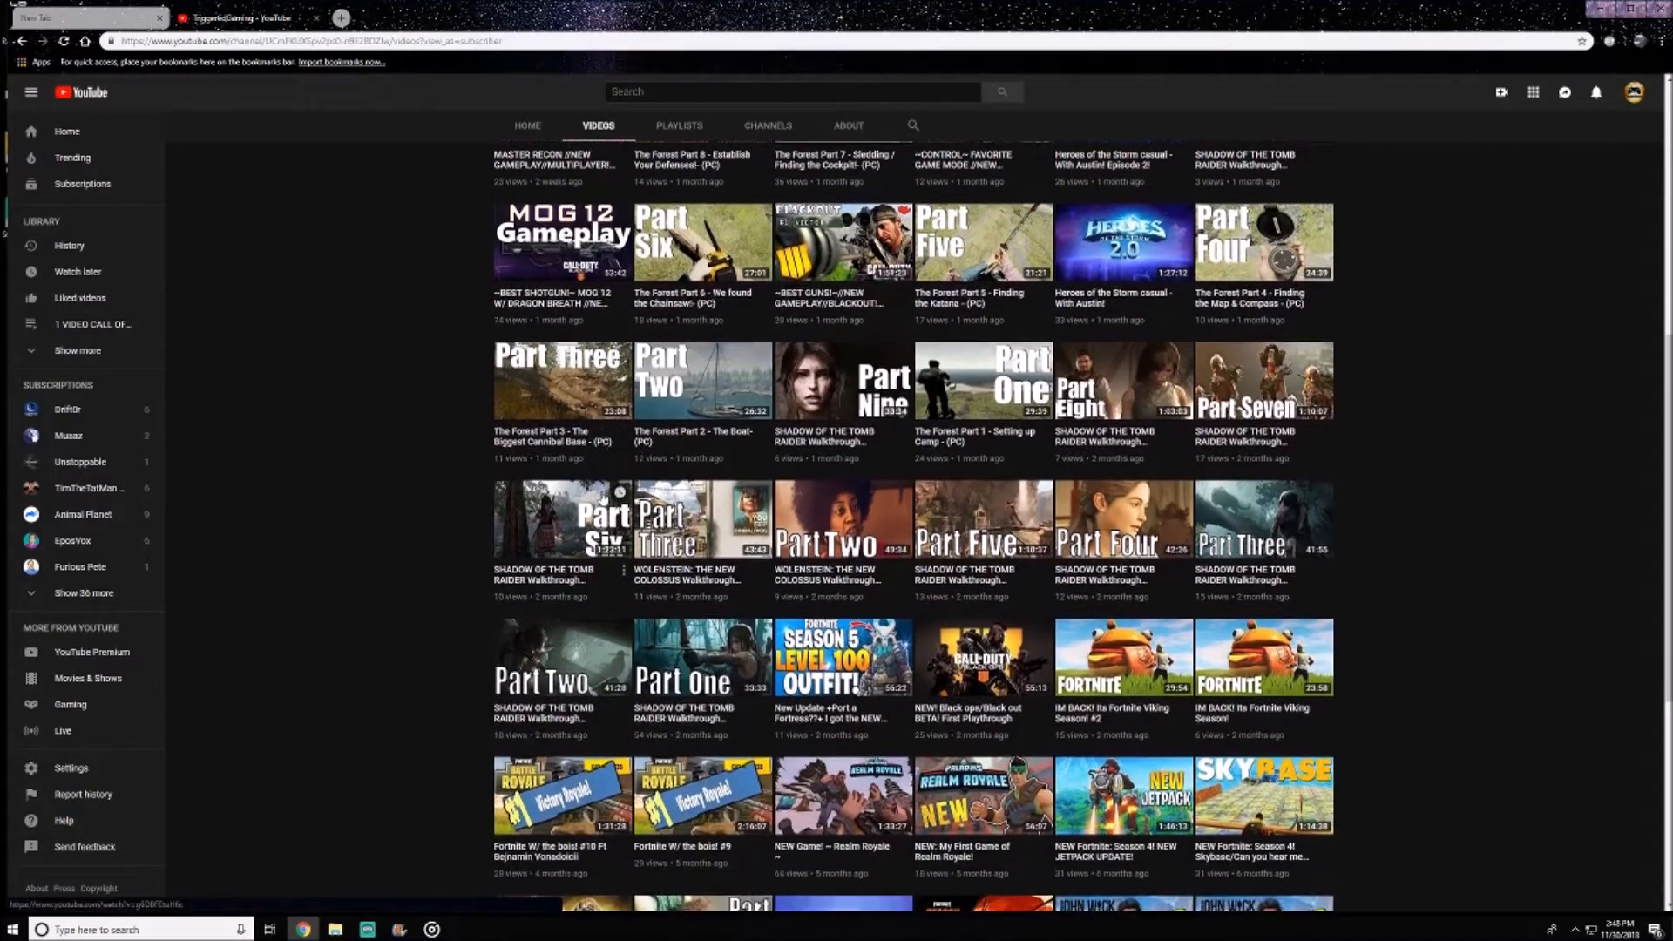
scroll(down, 3)
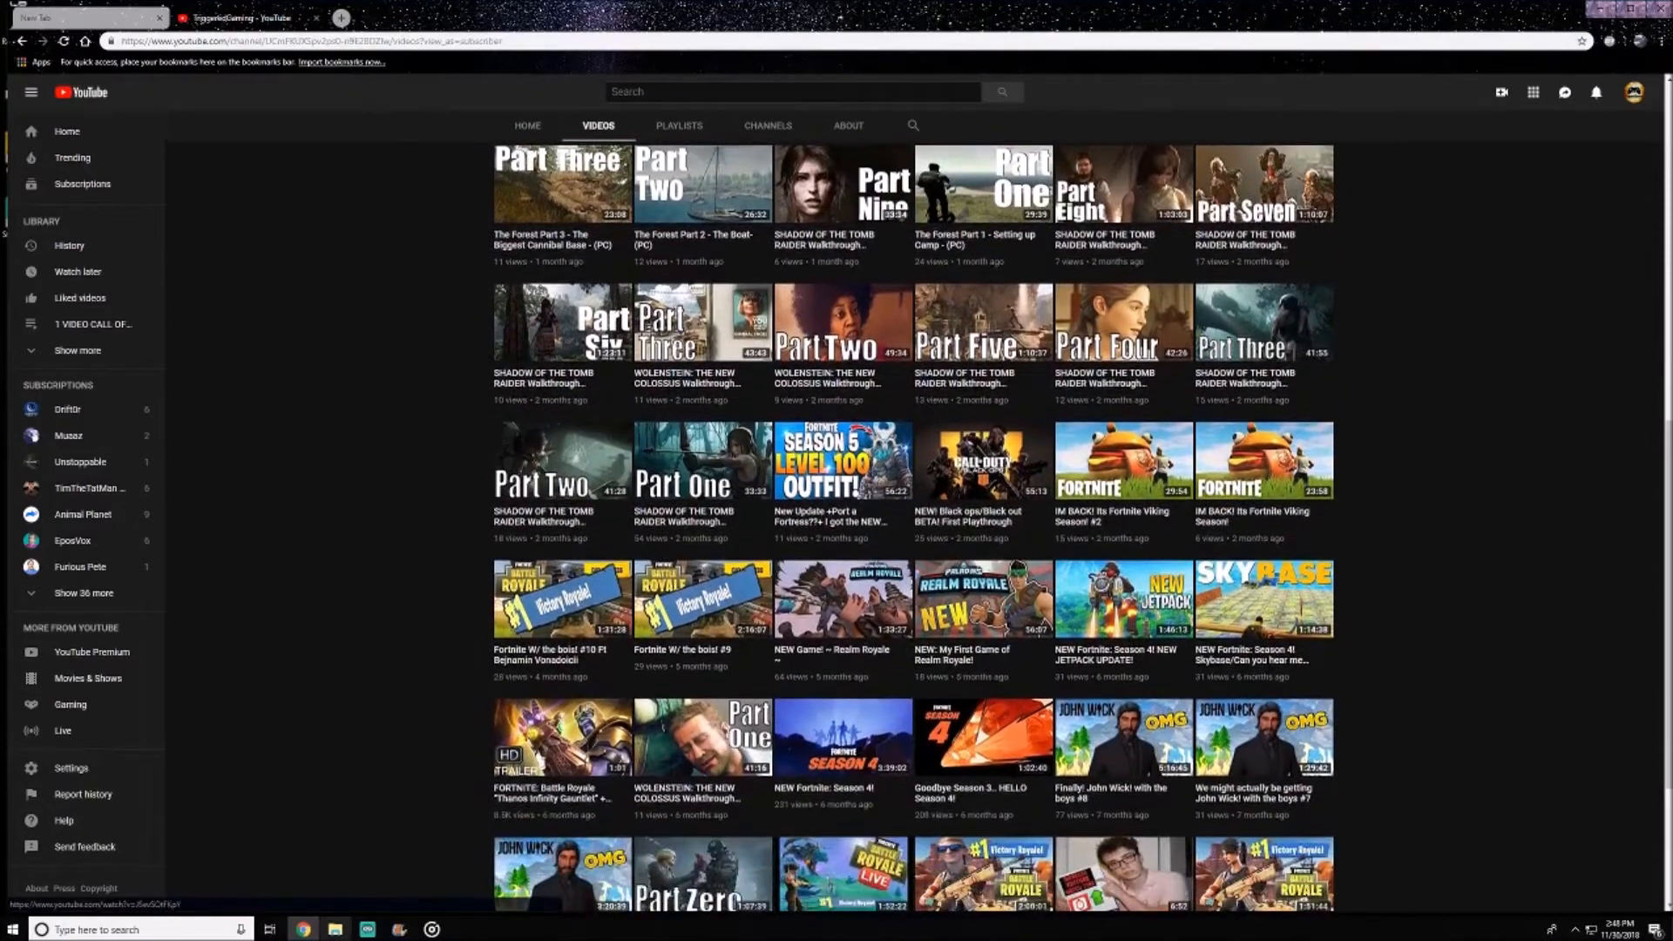
click(463, 929)
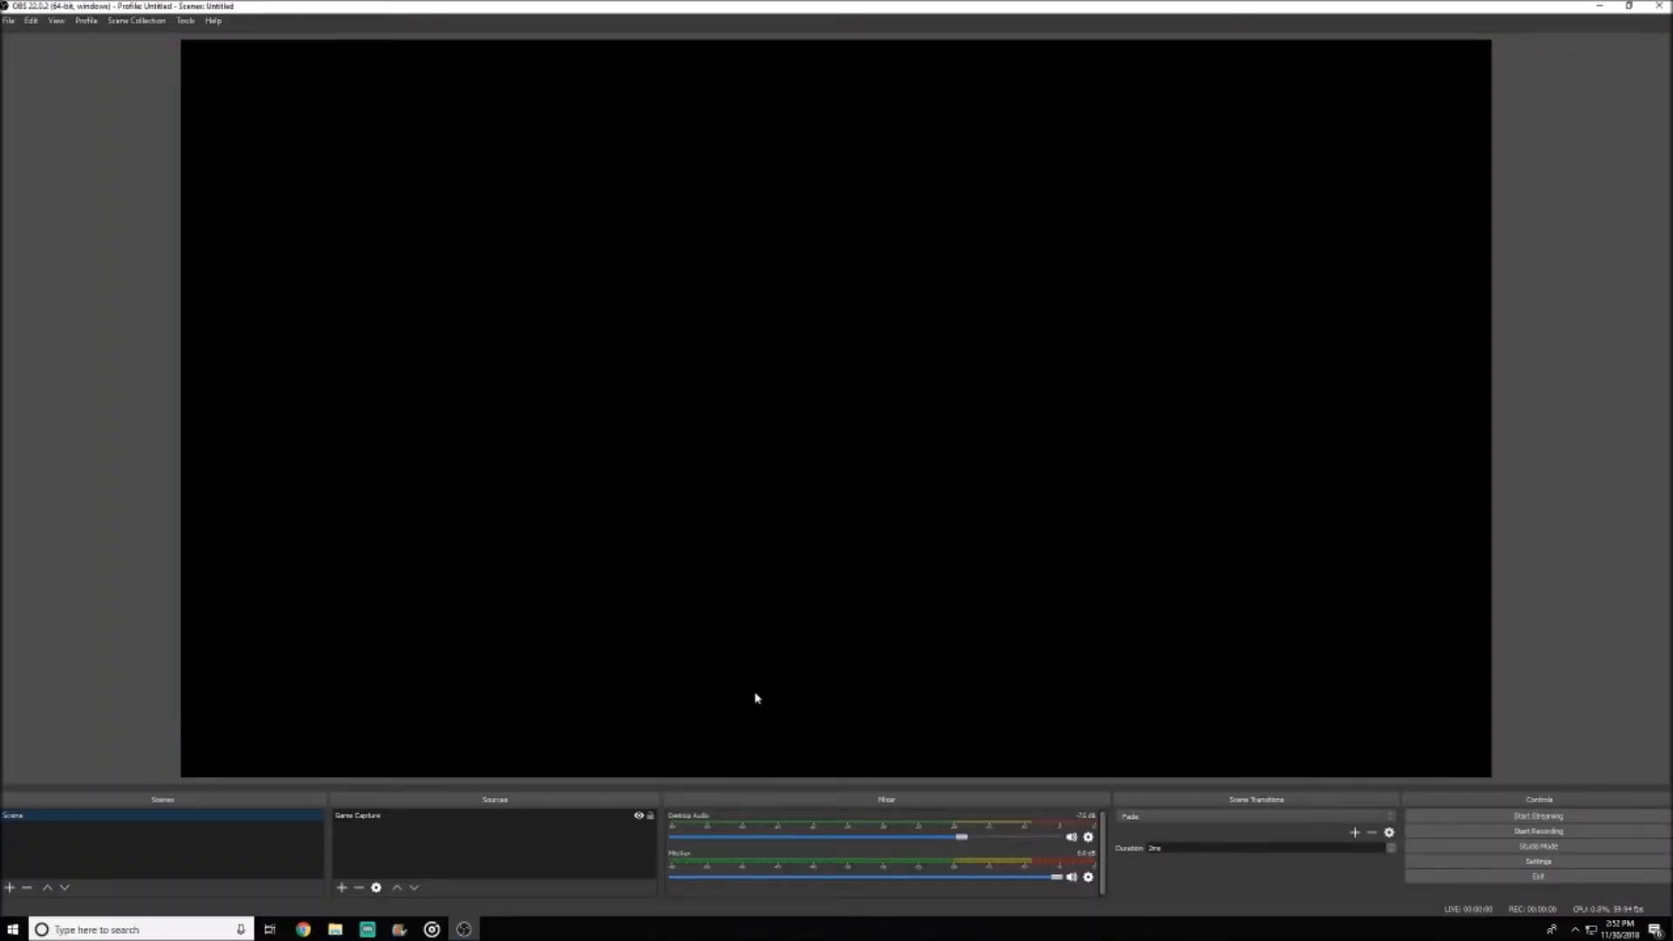
Open OBS Studio's Settings dialog from the File menu on the General page.
click(9, 19)
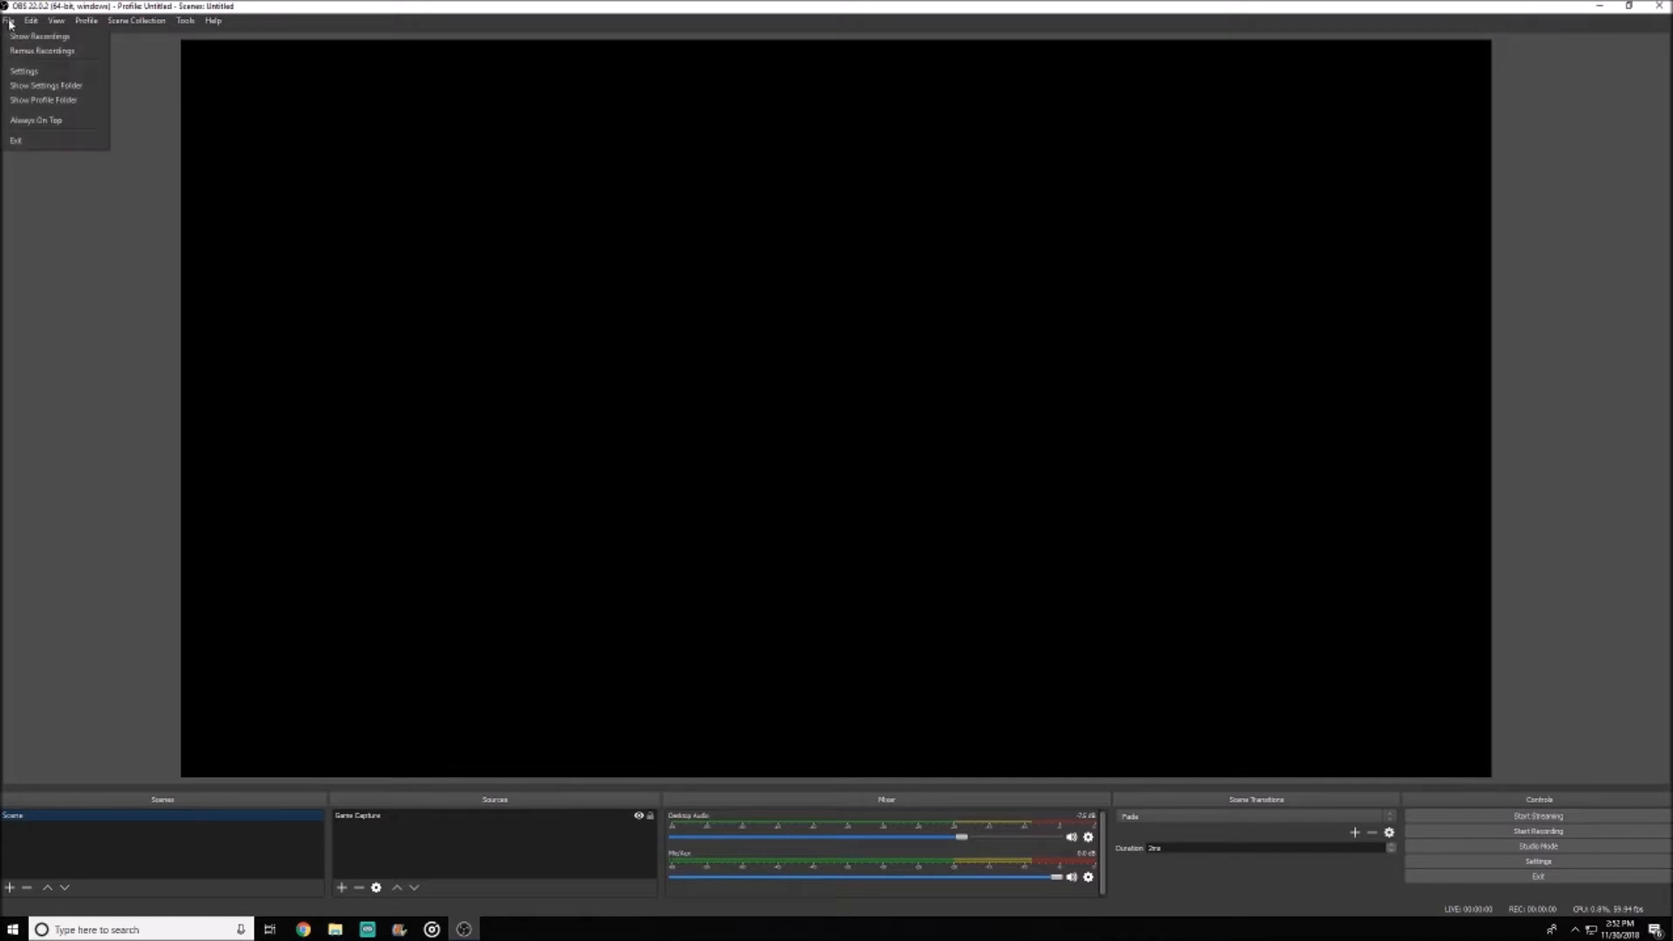
click(22, 69)
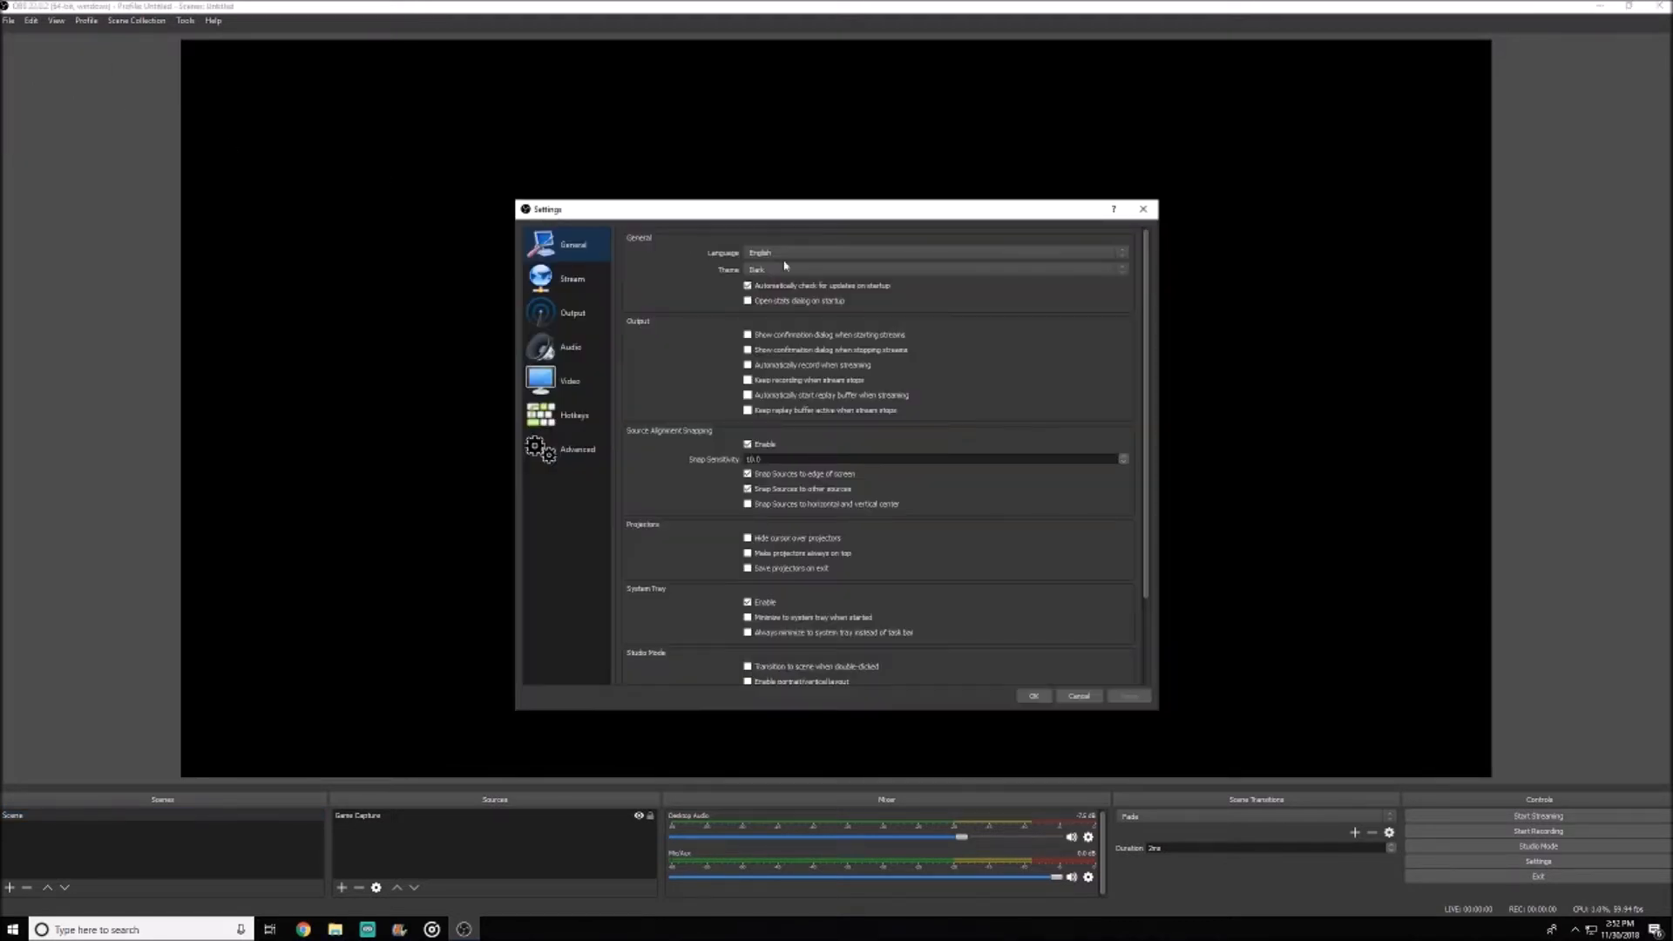
scroll(down, 3)
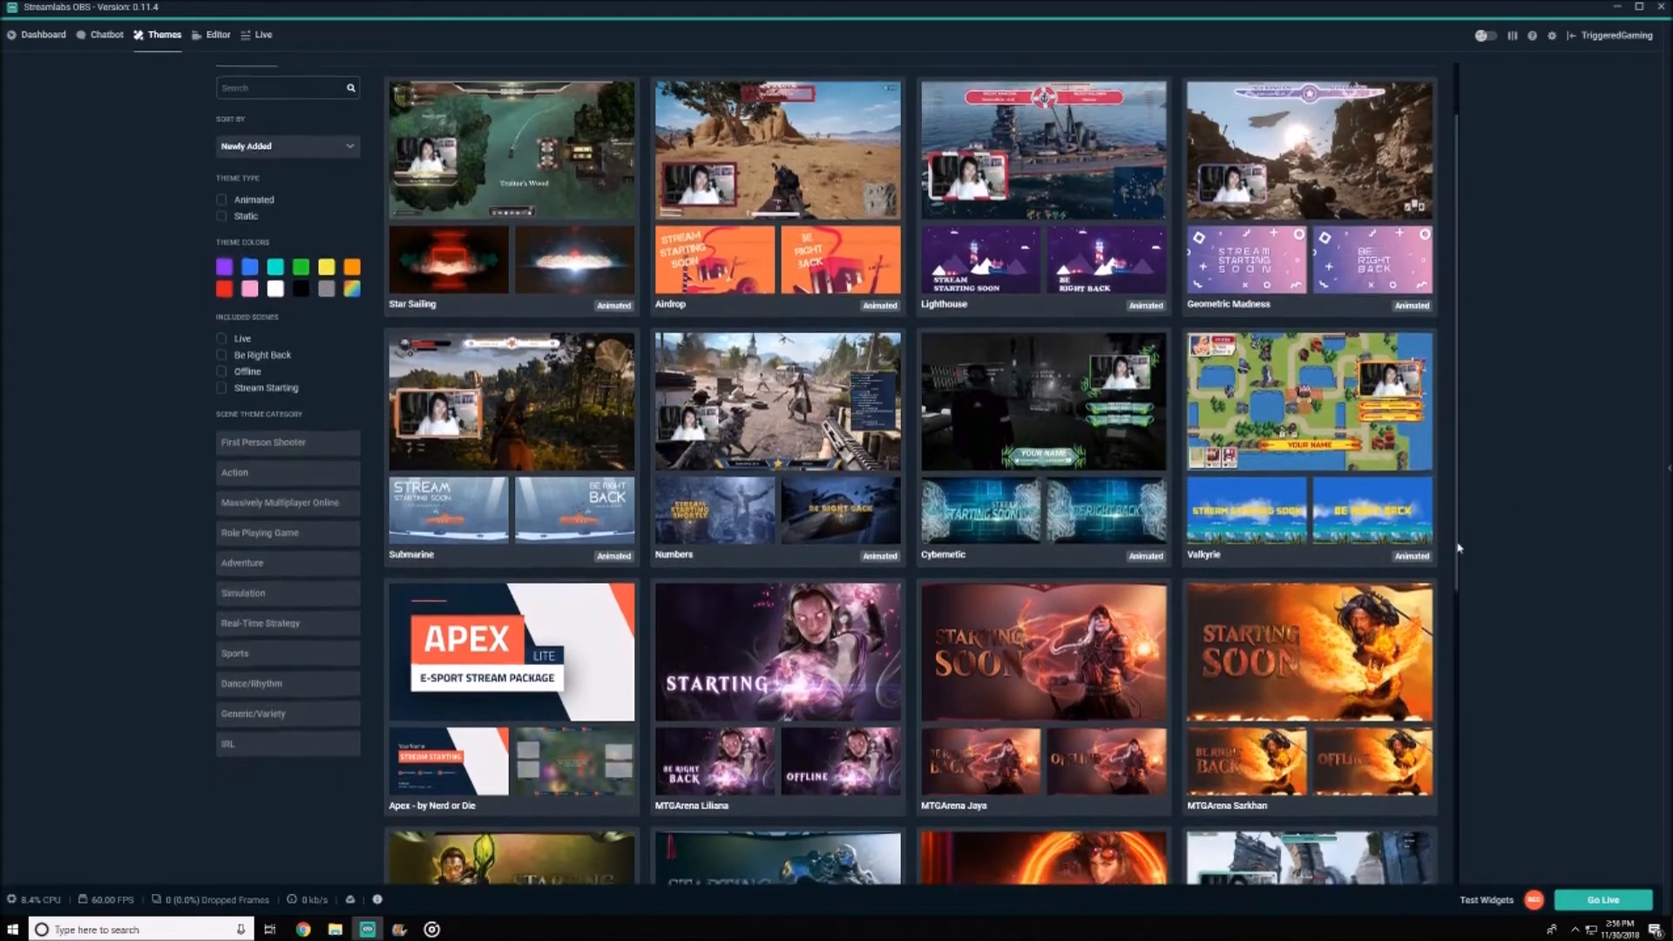
Scroll through the Scene Themes gallery and view the Airdrop theme's detail page.
scroll(down, 3)
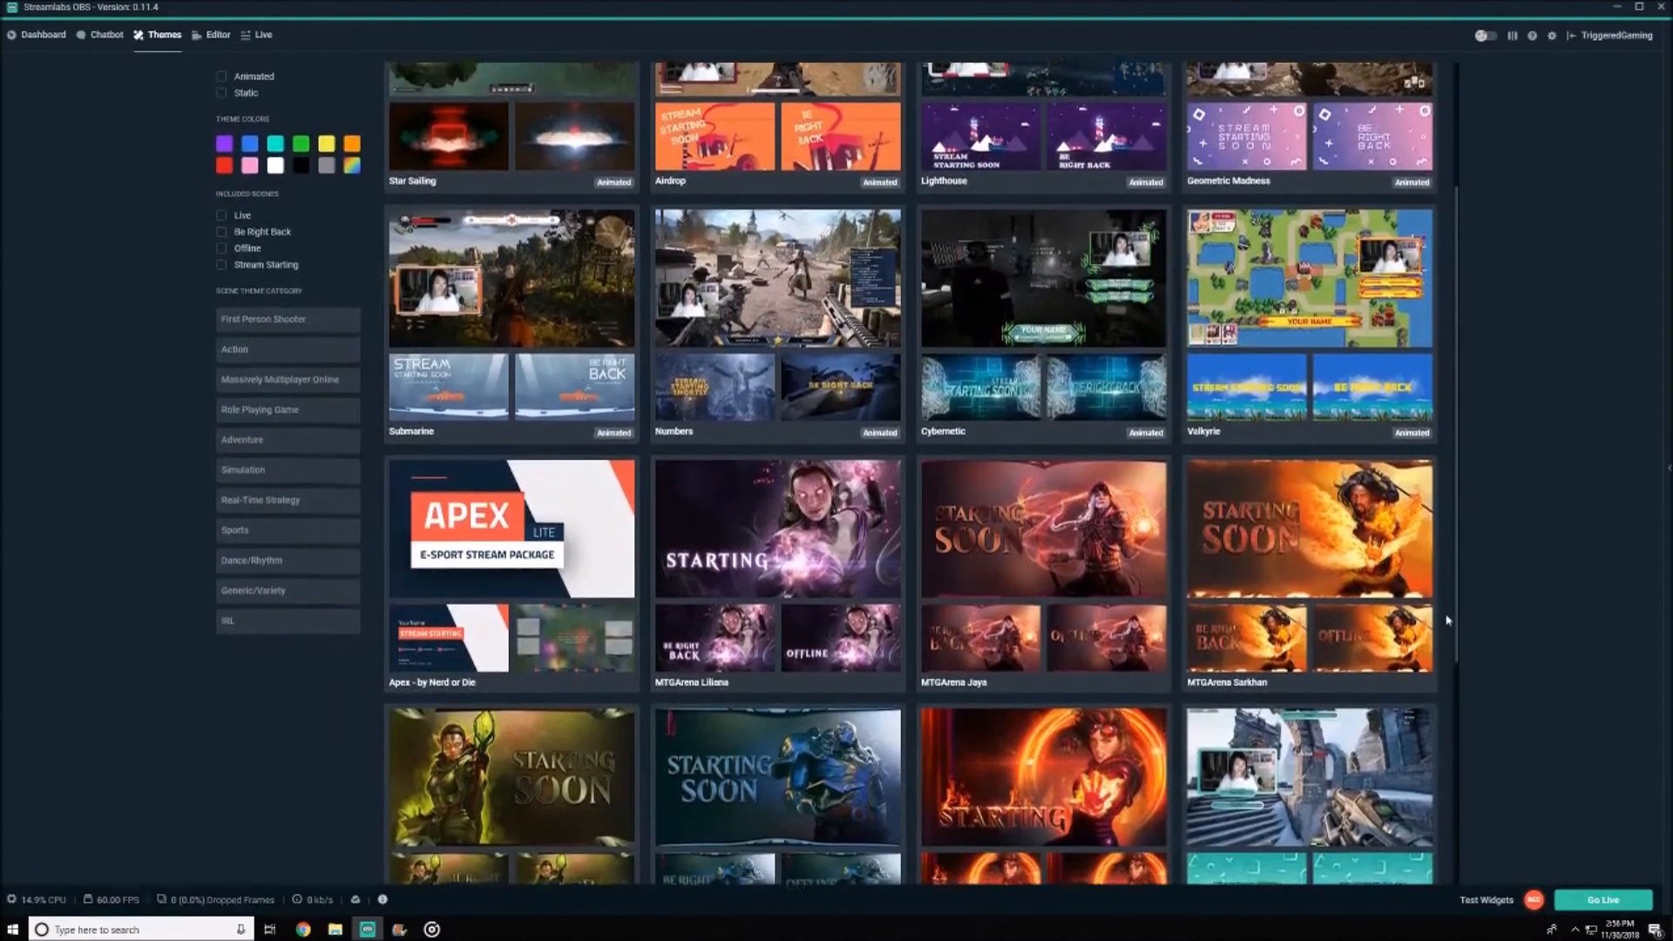
scroll(down, 3)
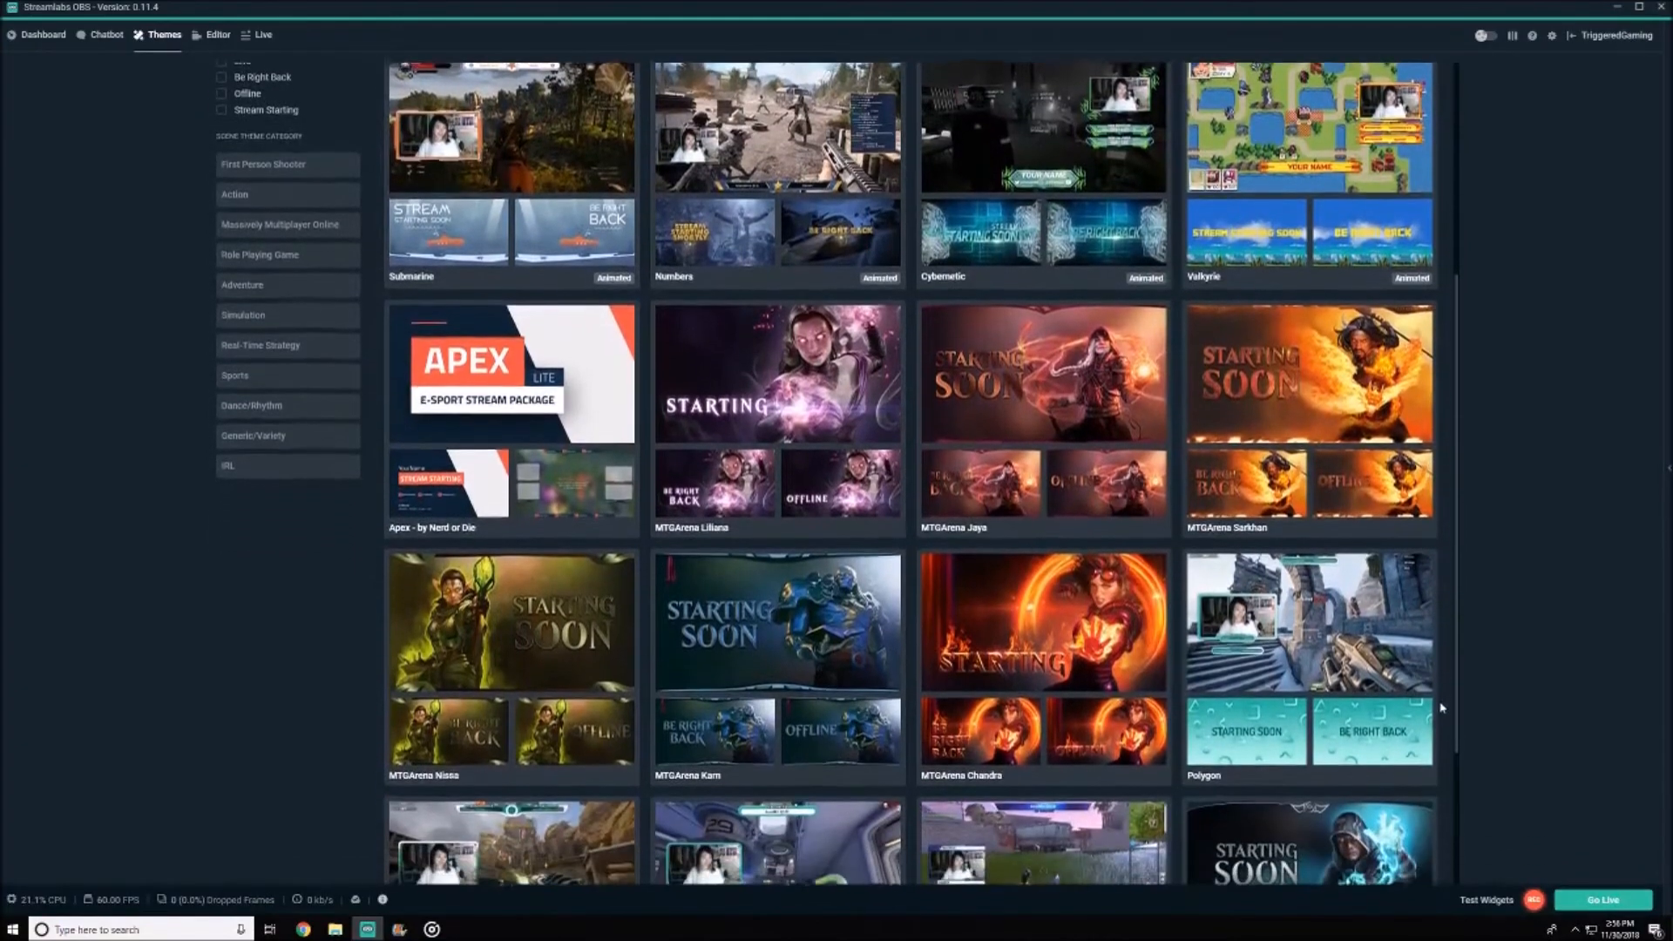
scroll(down, 3)
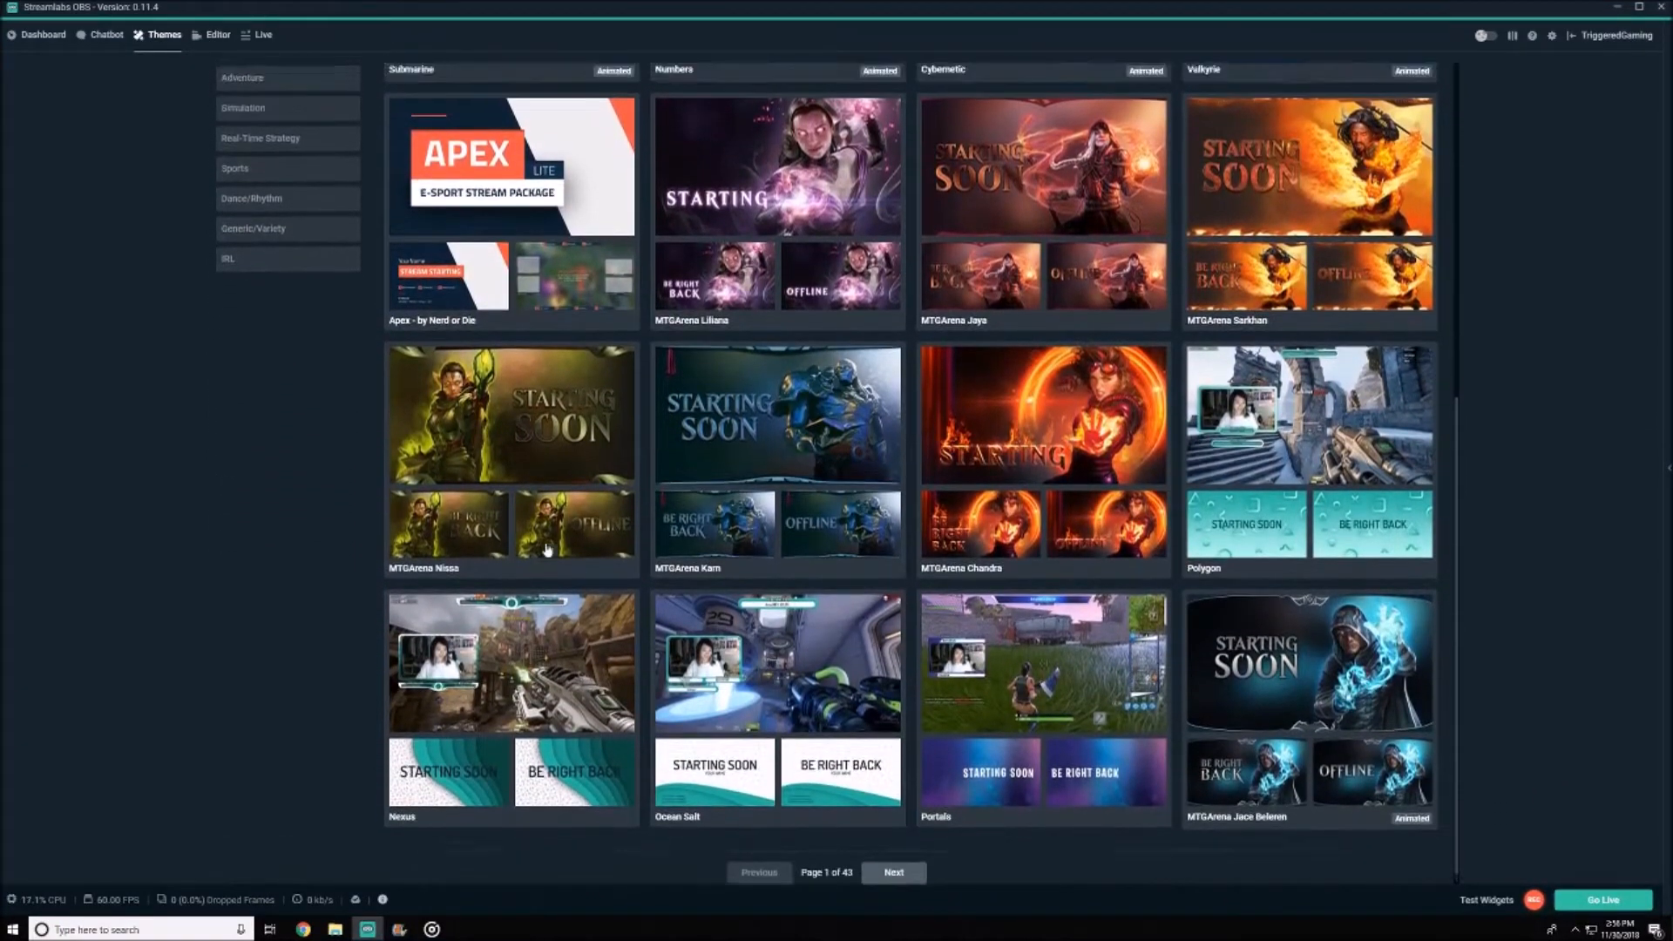
scroll(up, 3)
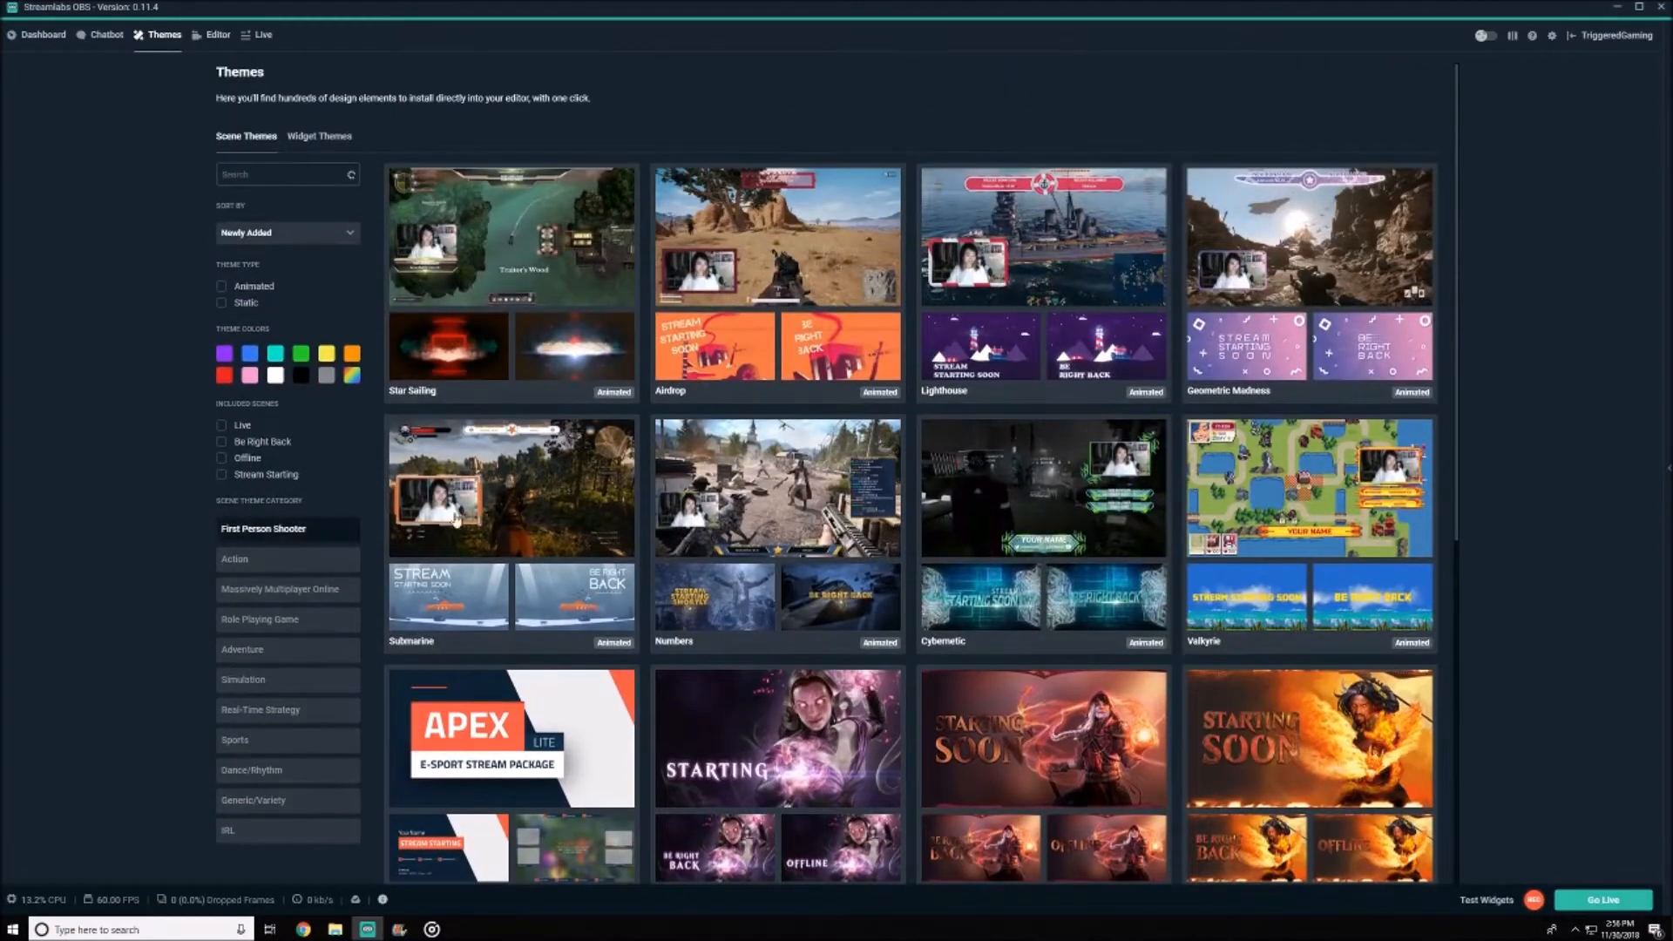
click(778, 235)
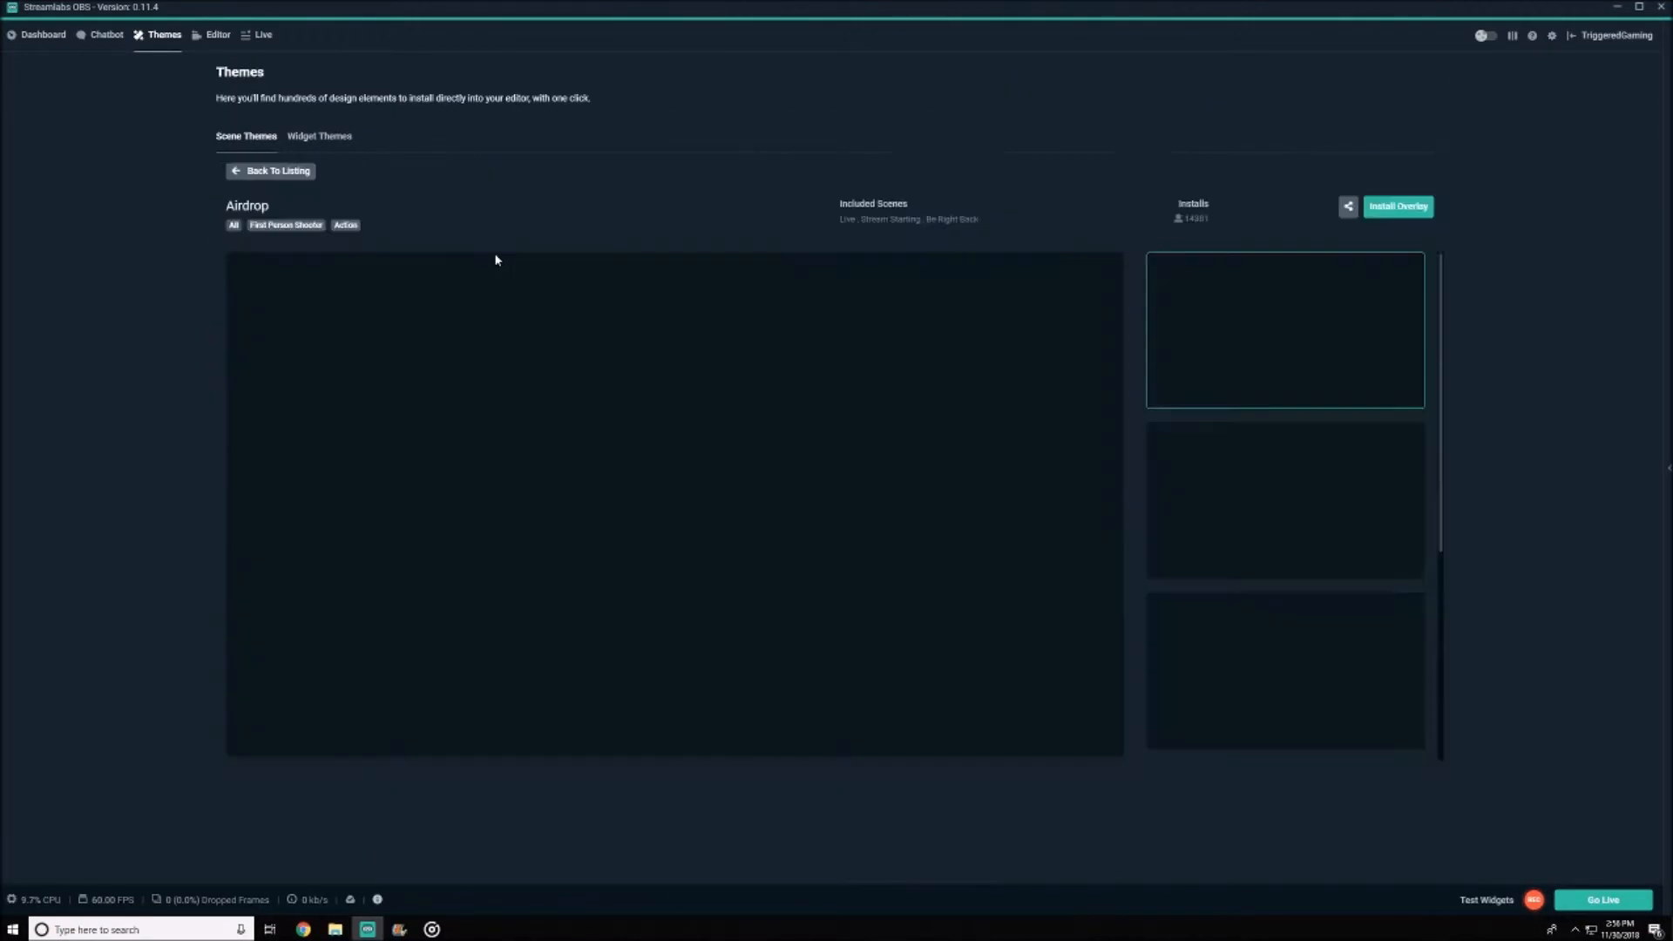
scroll(down, 3)
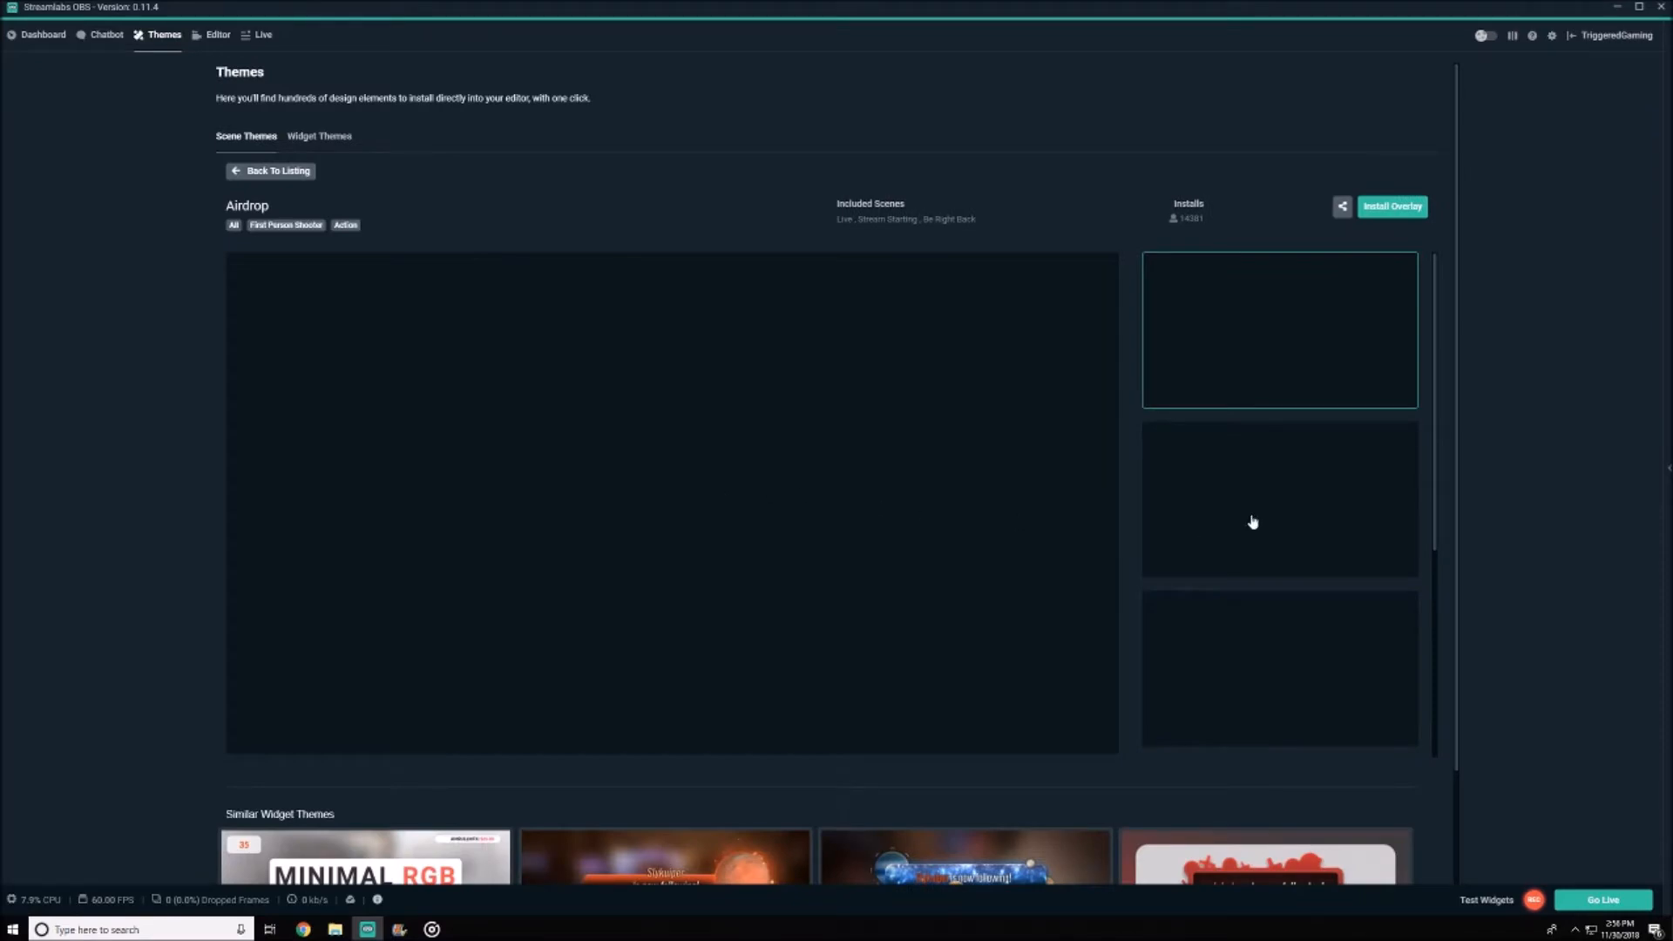
click(218, 34)
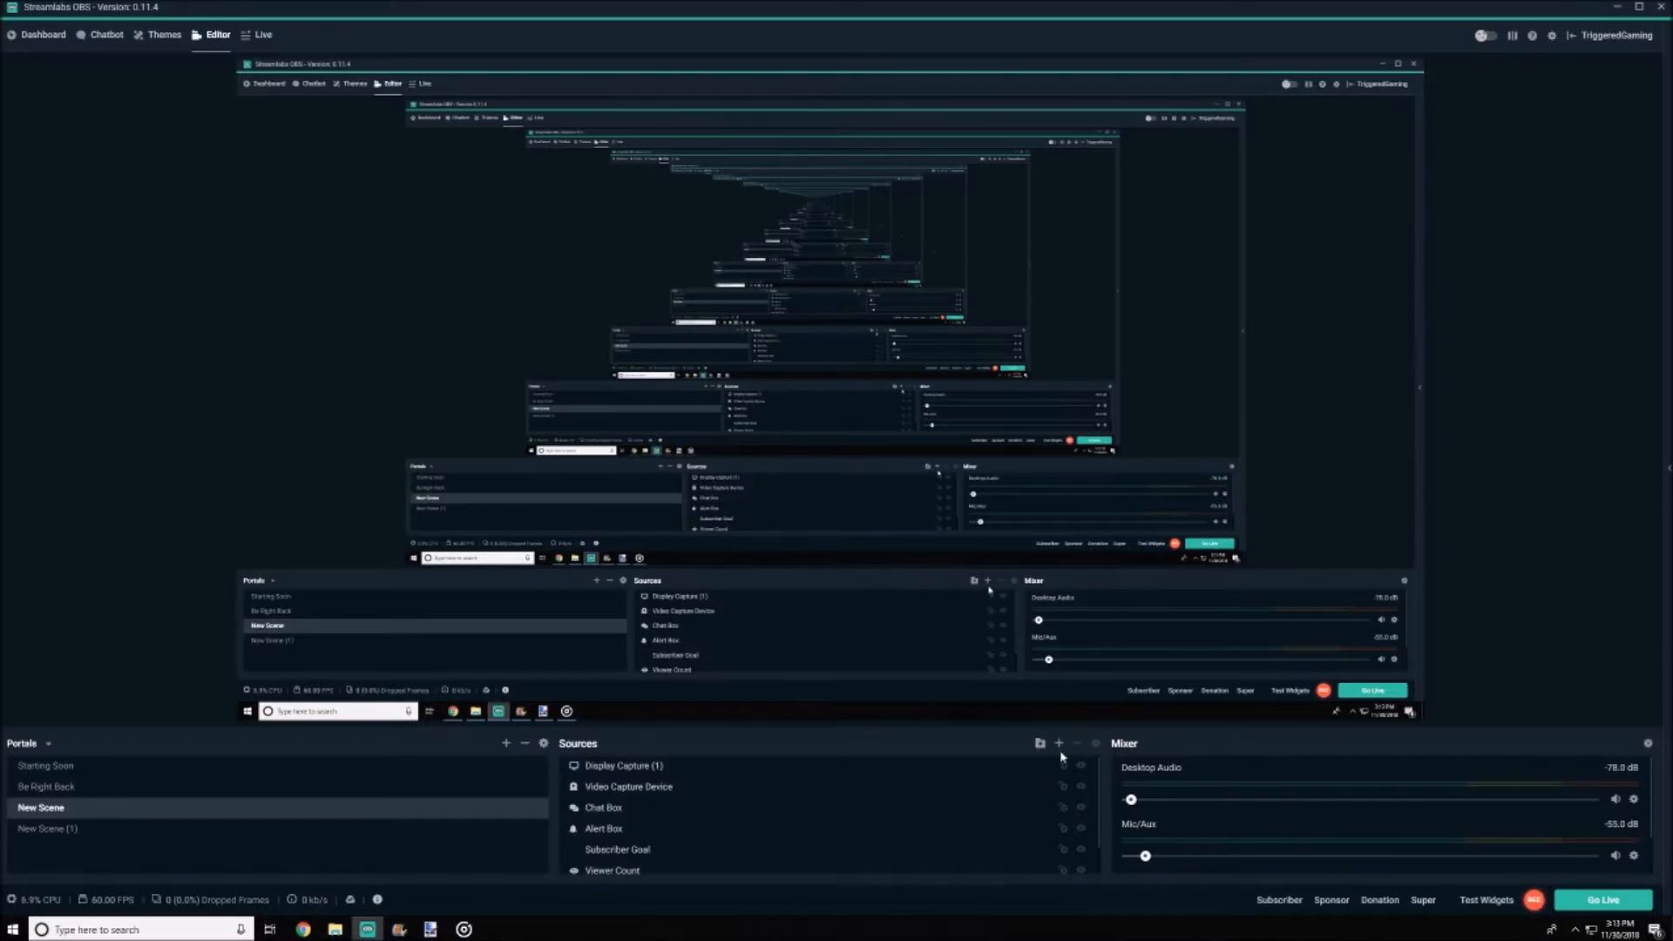
Browse the add-source catalogue twice, close it, and dismiss the log-out prompt.
click(1058, 742)
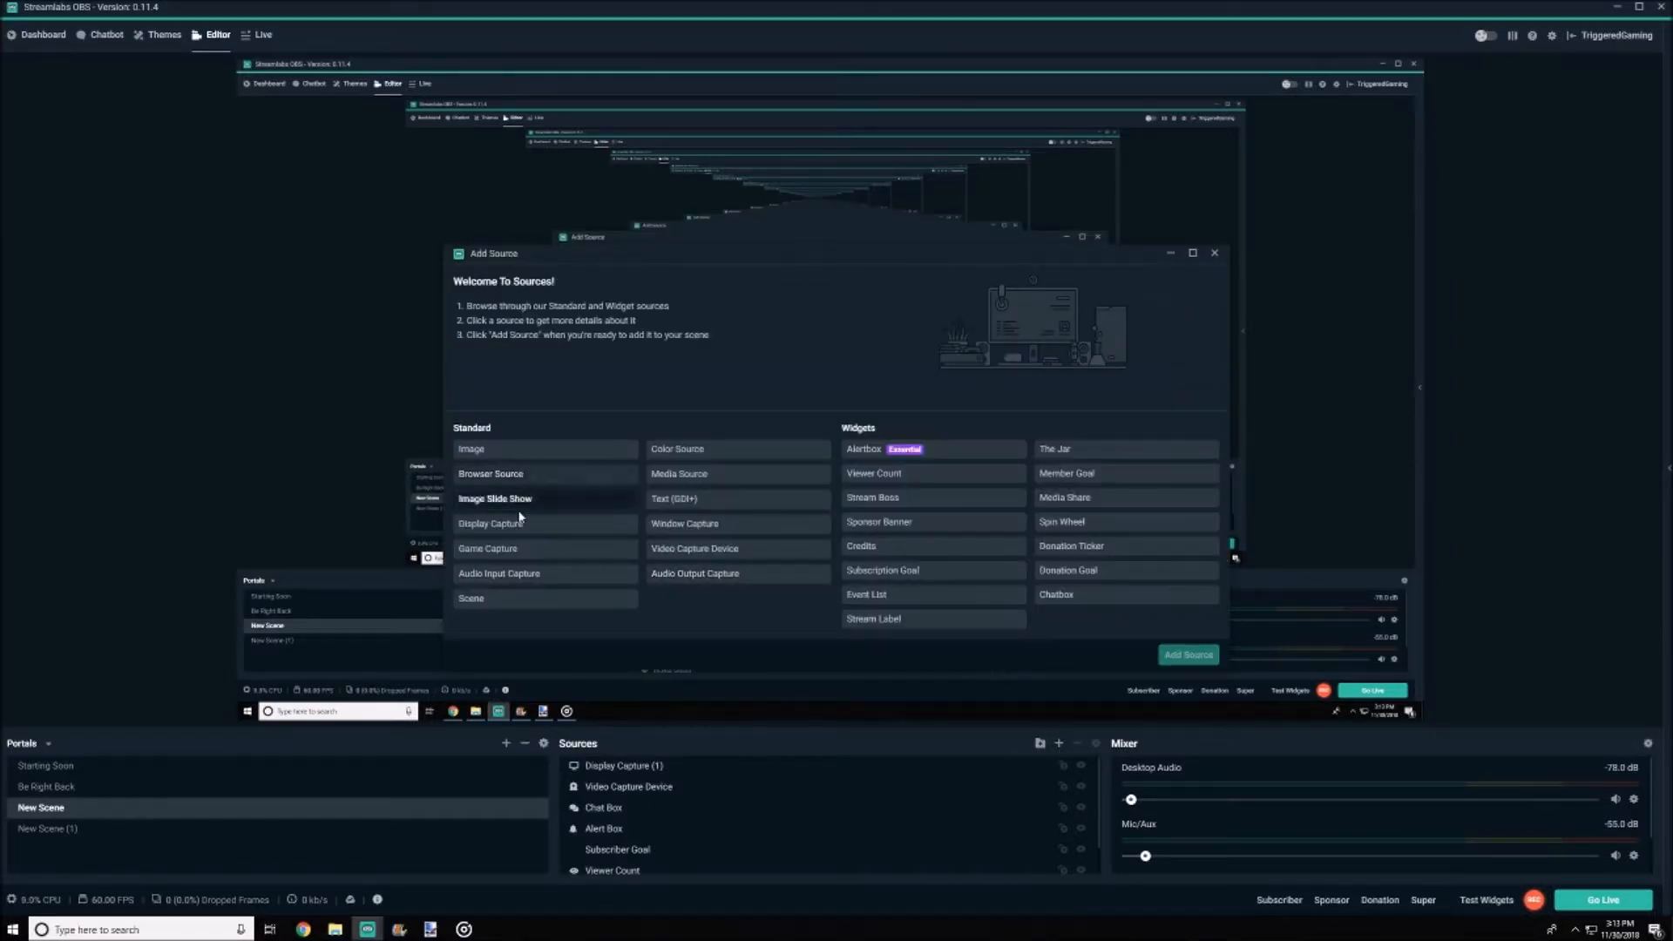
mouse_move(715, 473)
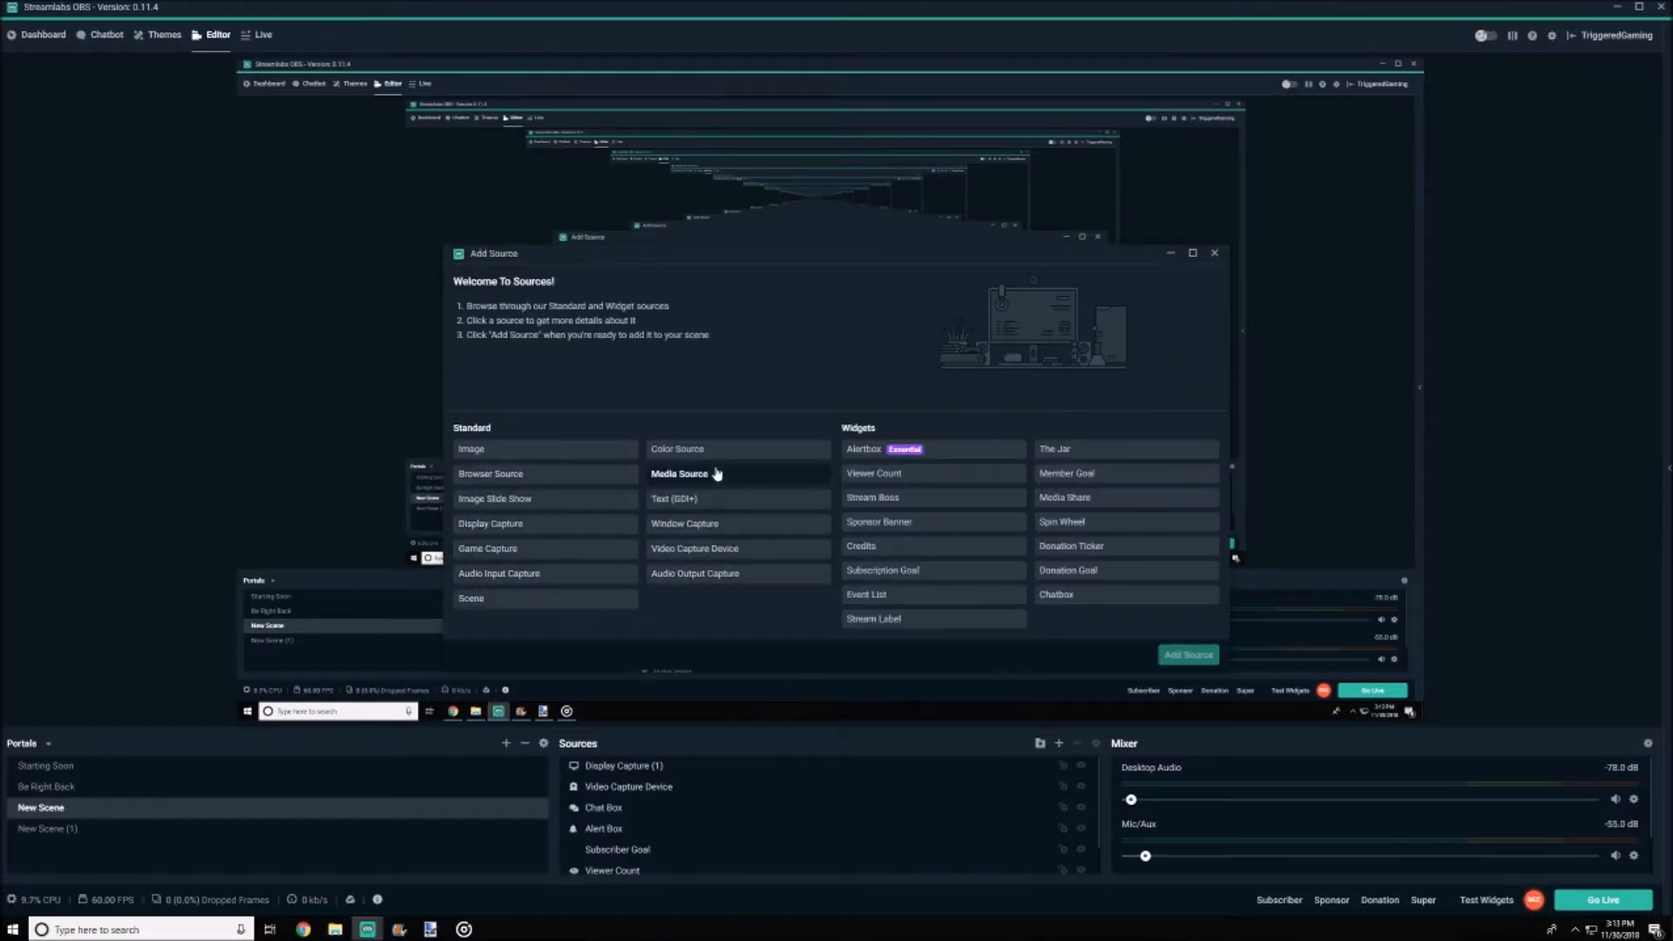
click(1214, 252)
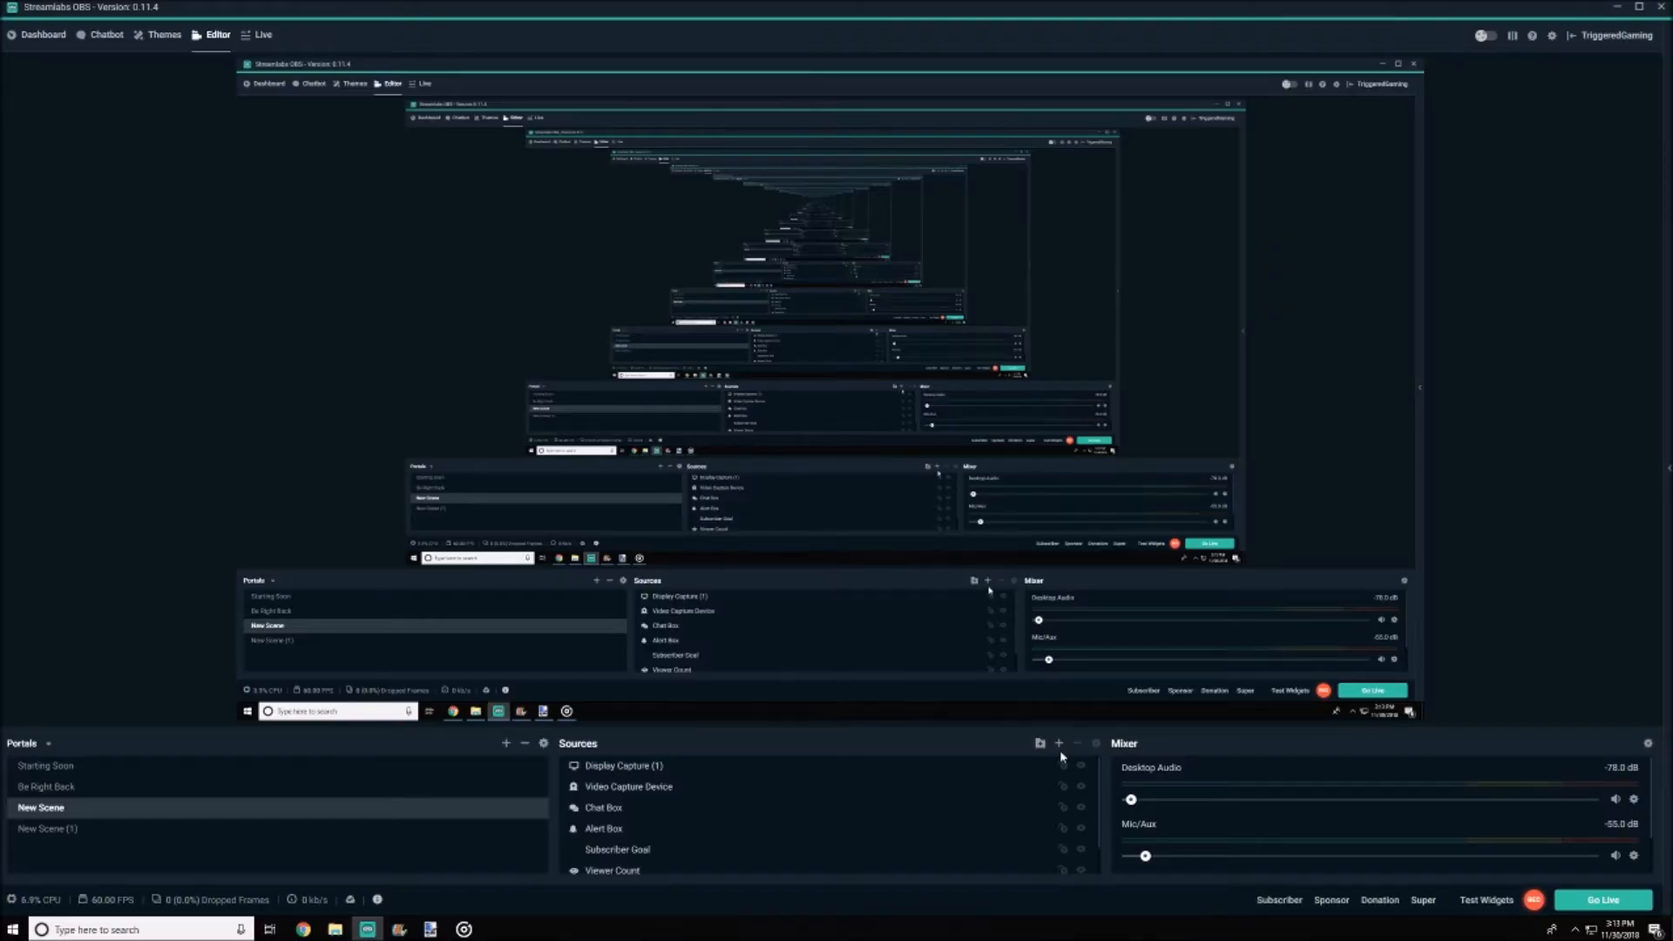
click(1058, 742)
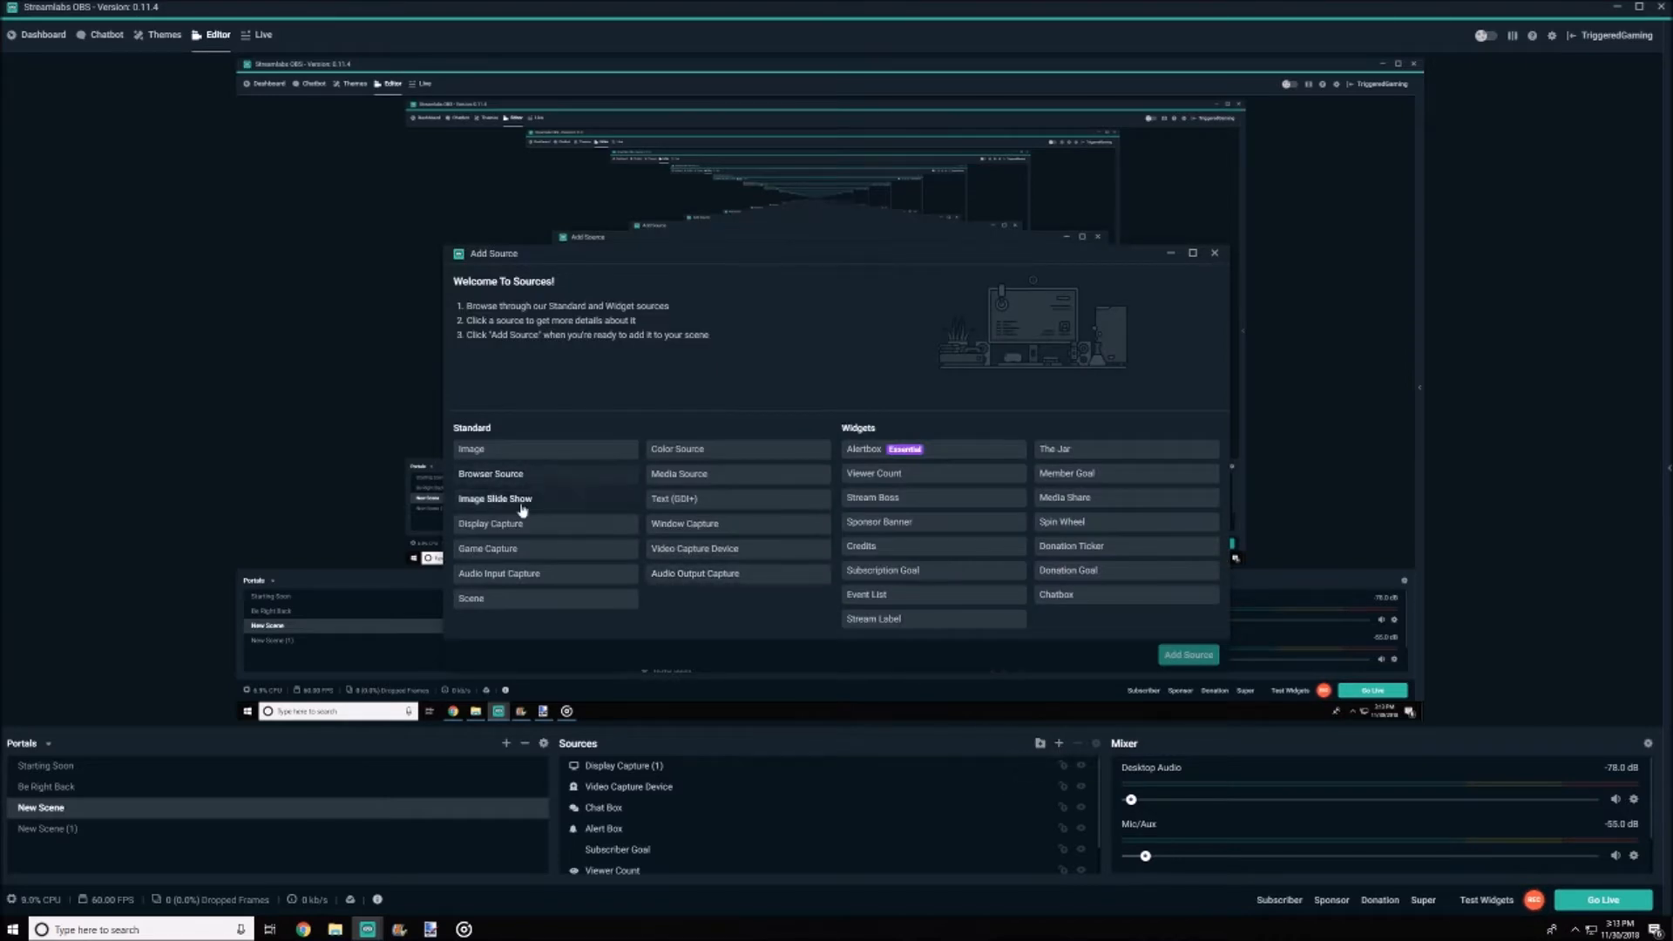
mouse_move(709, 474)
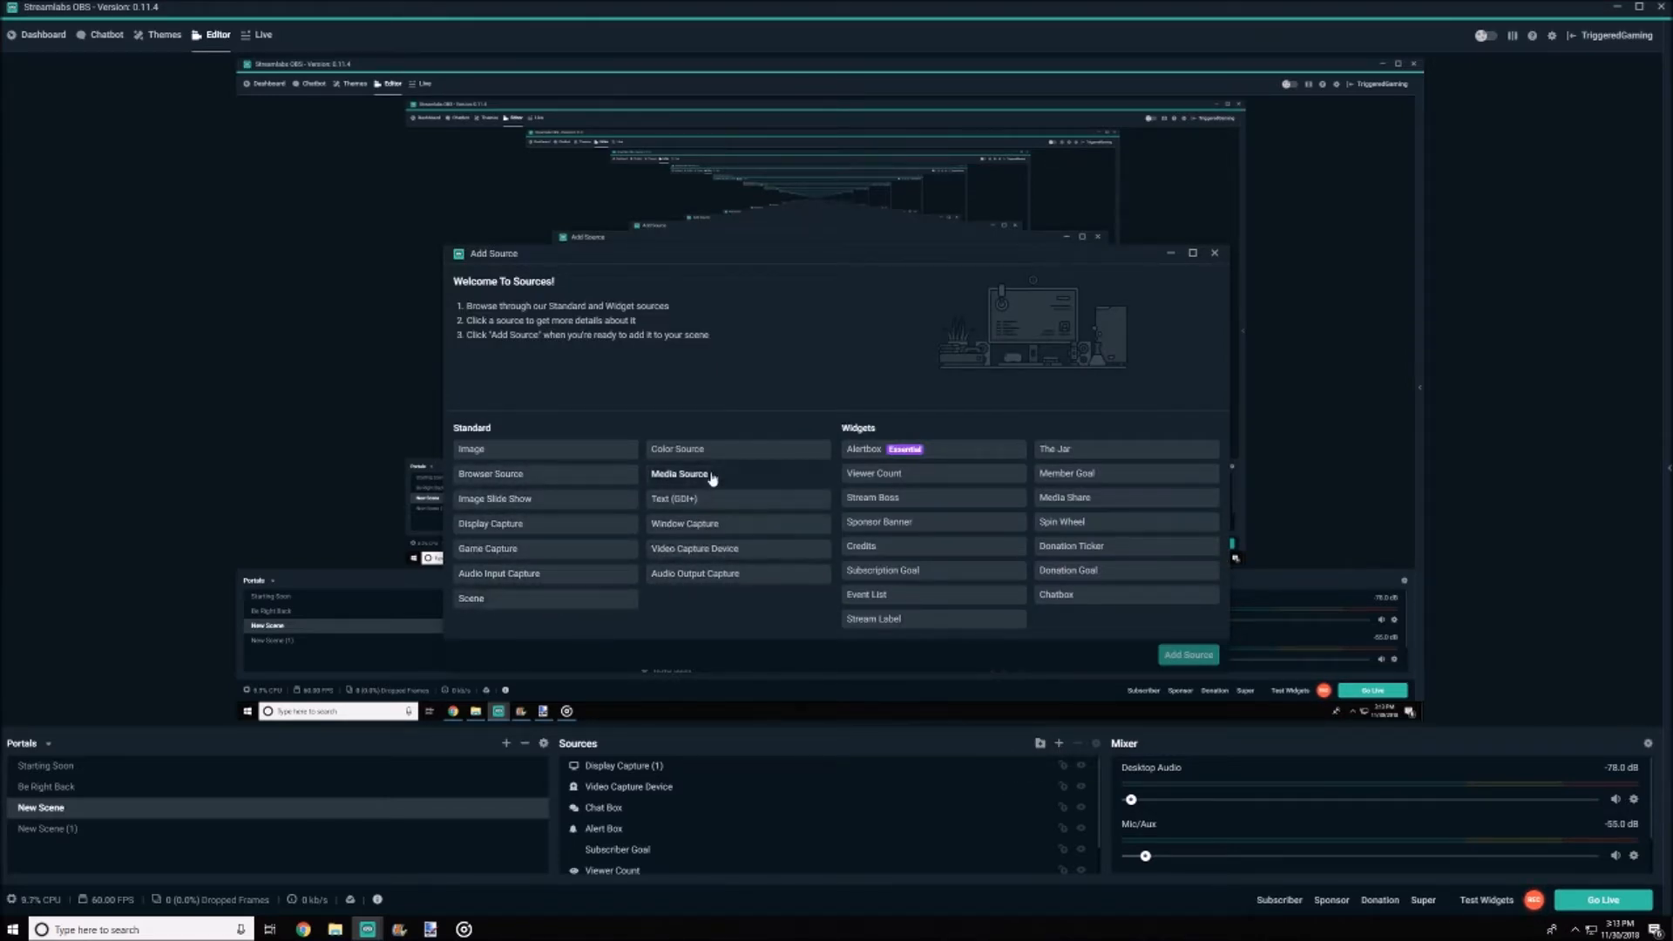
click(1213, 253)
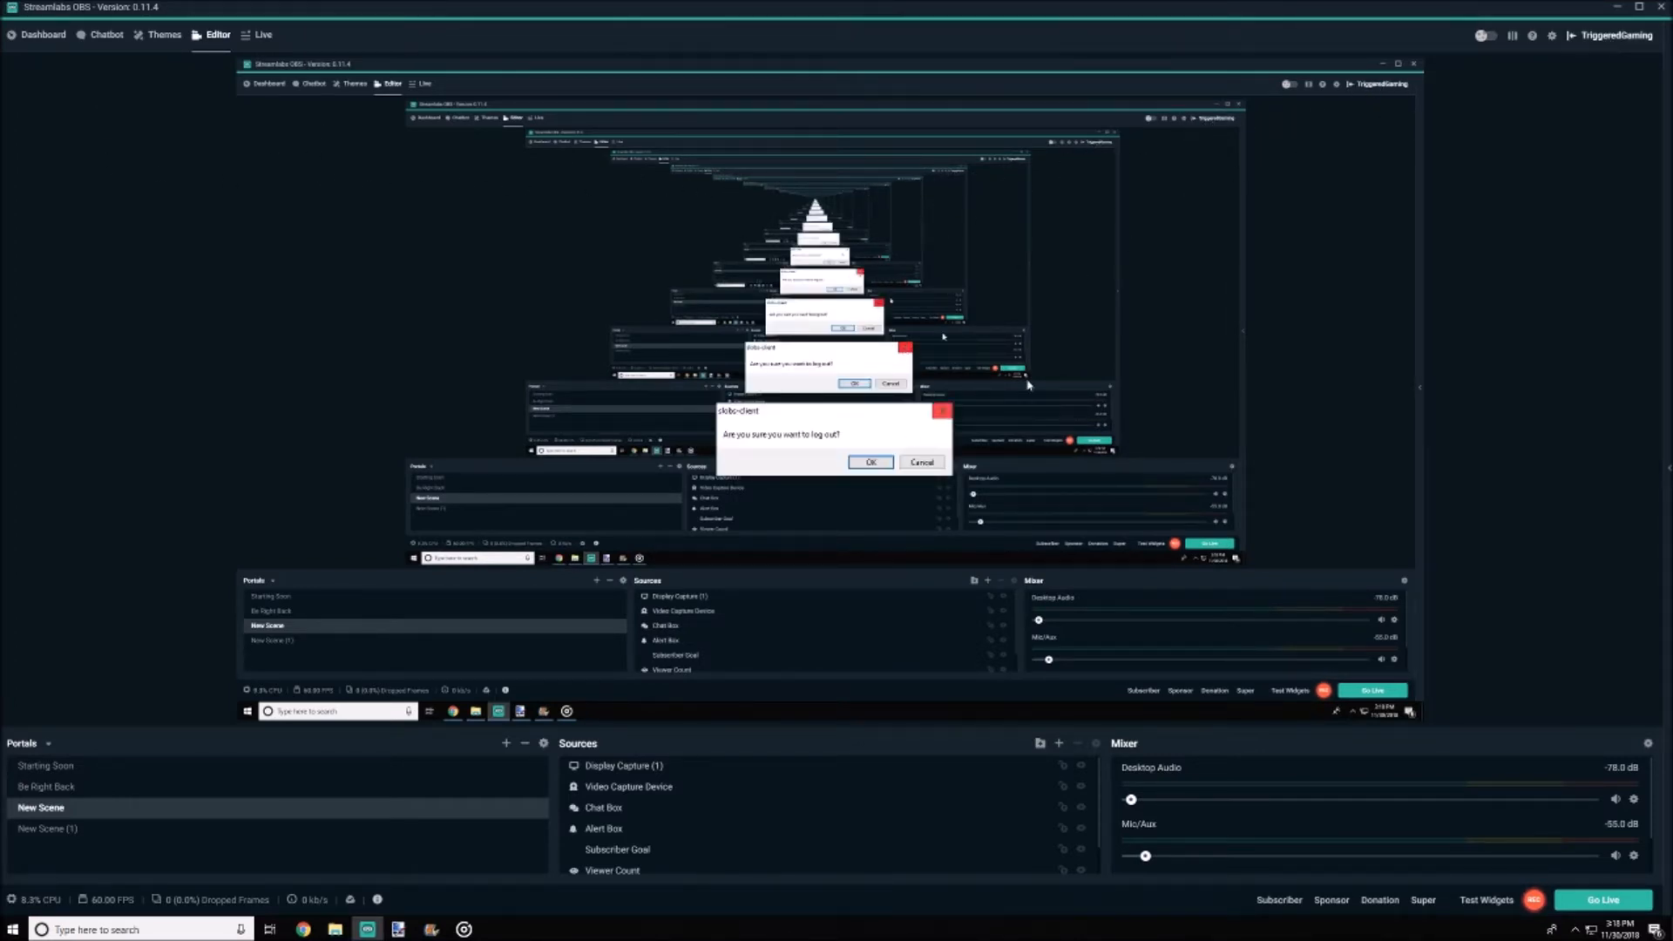
click(920, 462)
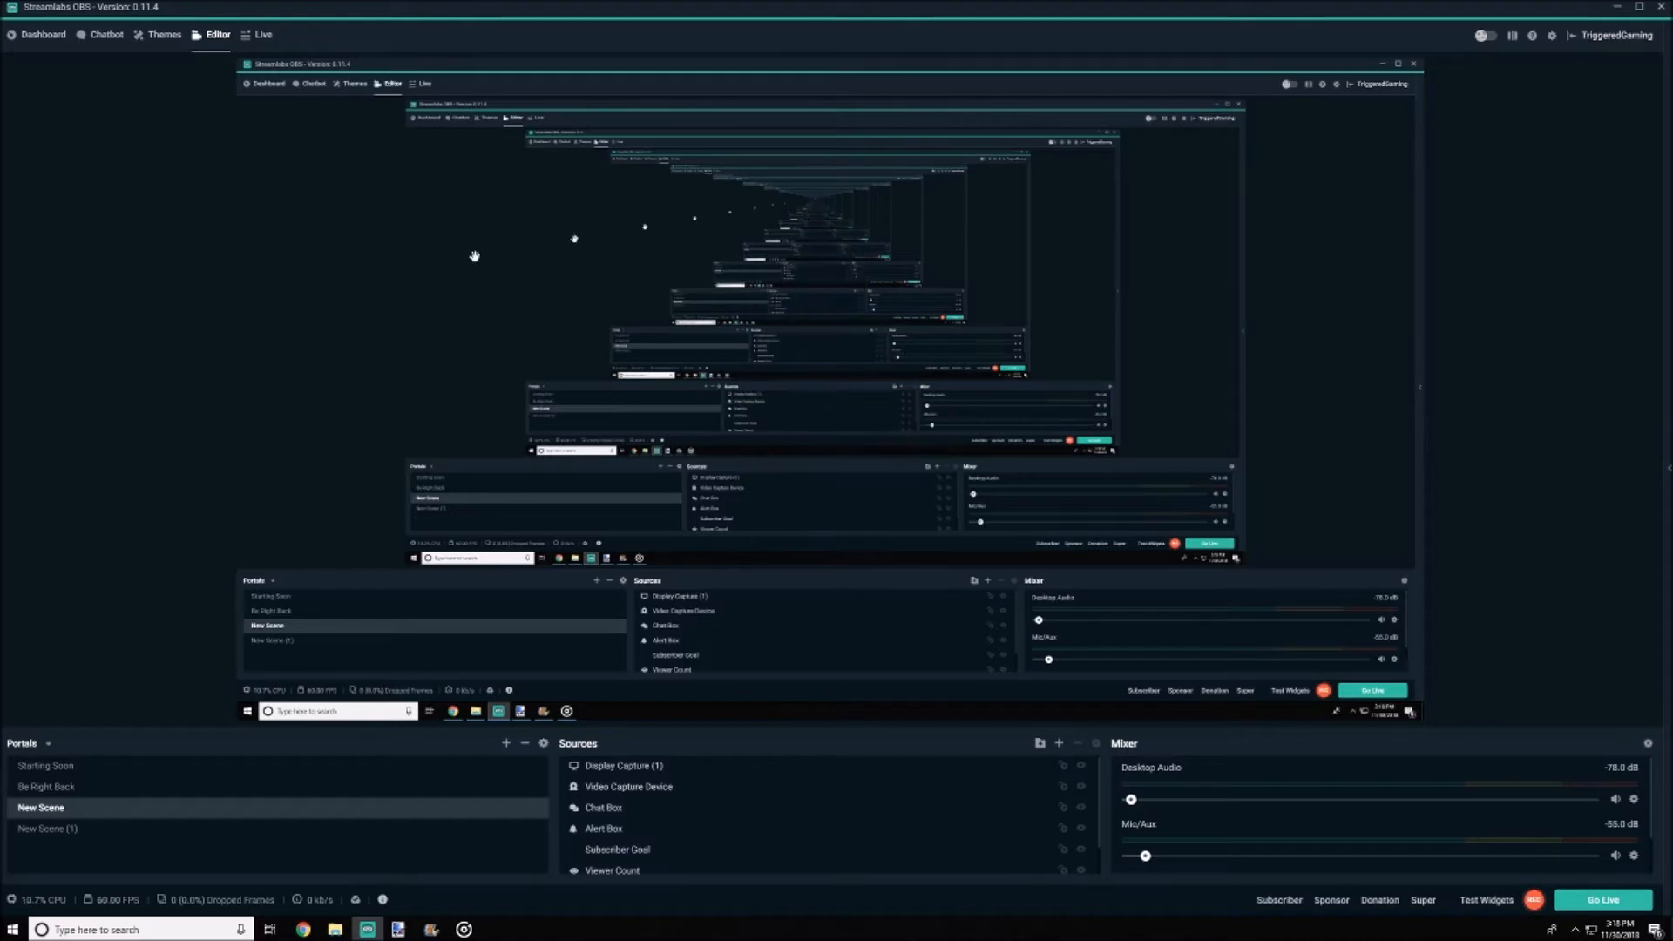
Switch to the Live view listing recent subscriber and donation events.
click(259, 35)
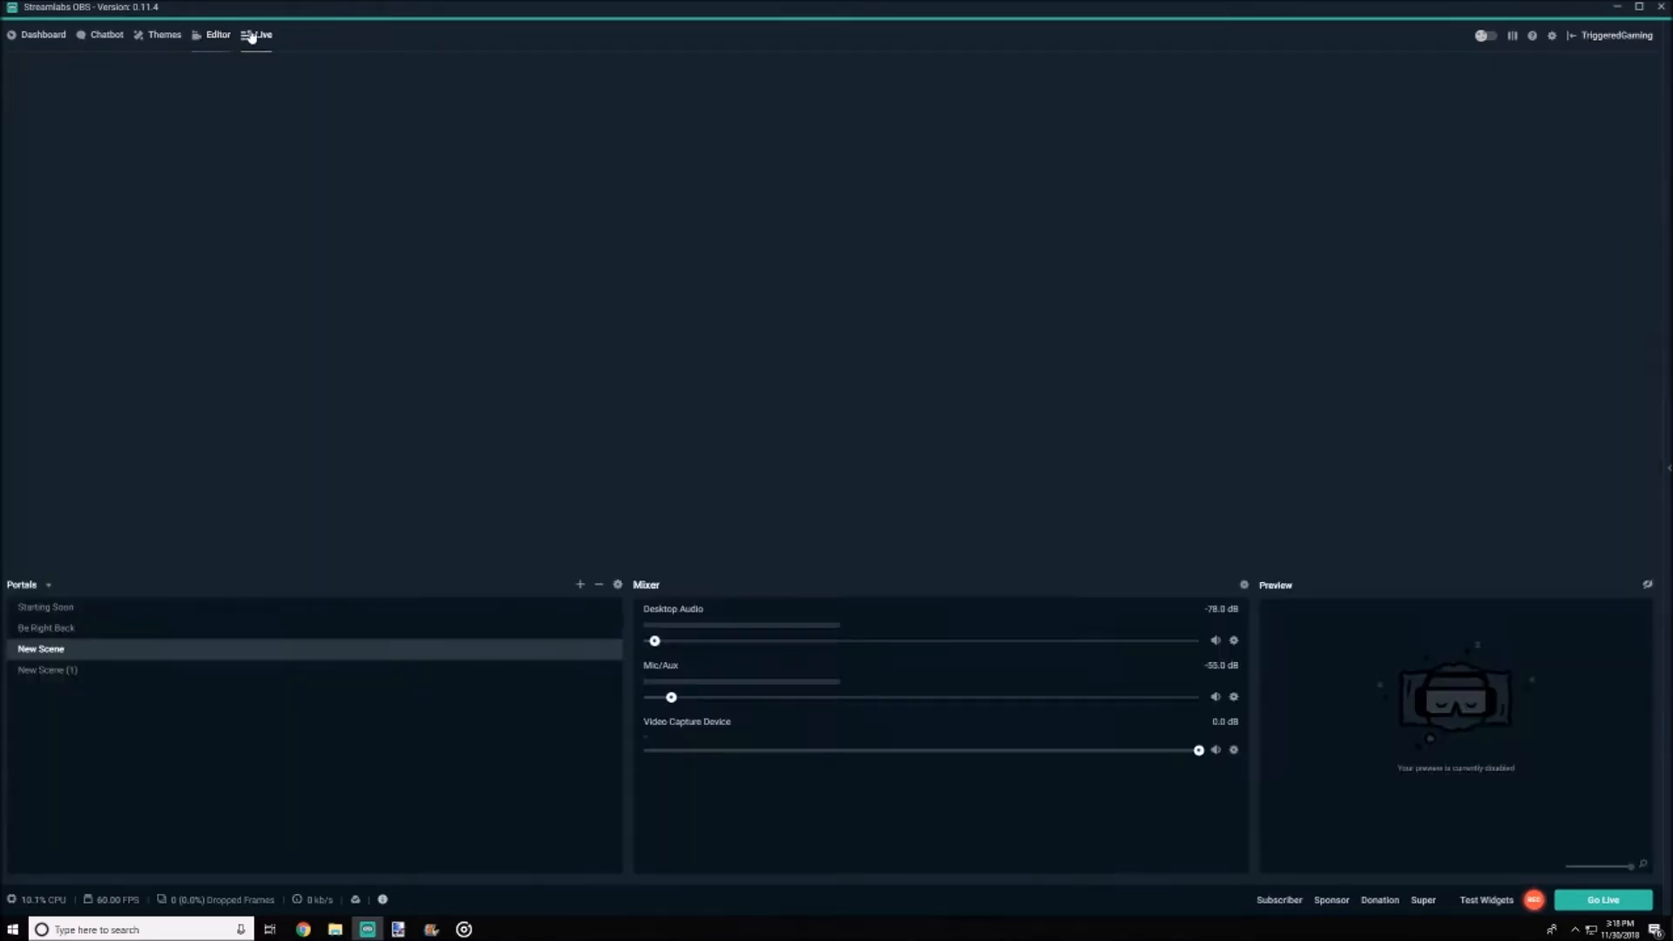
click(265, 35)
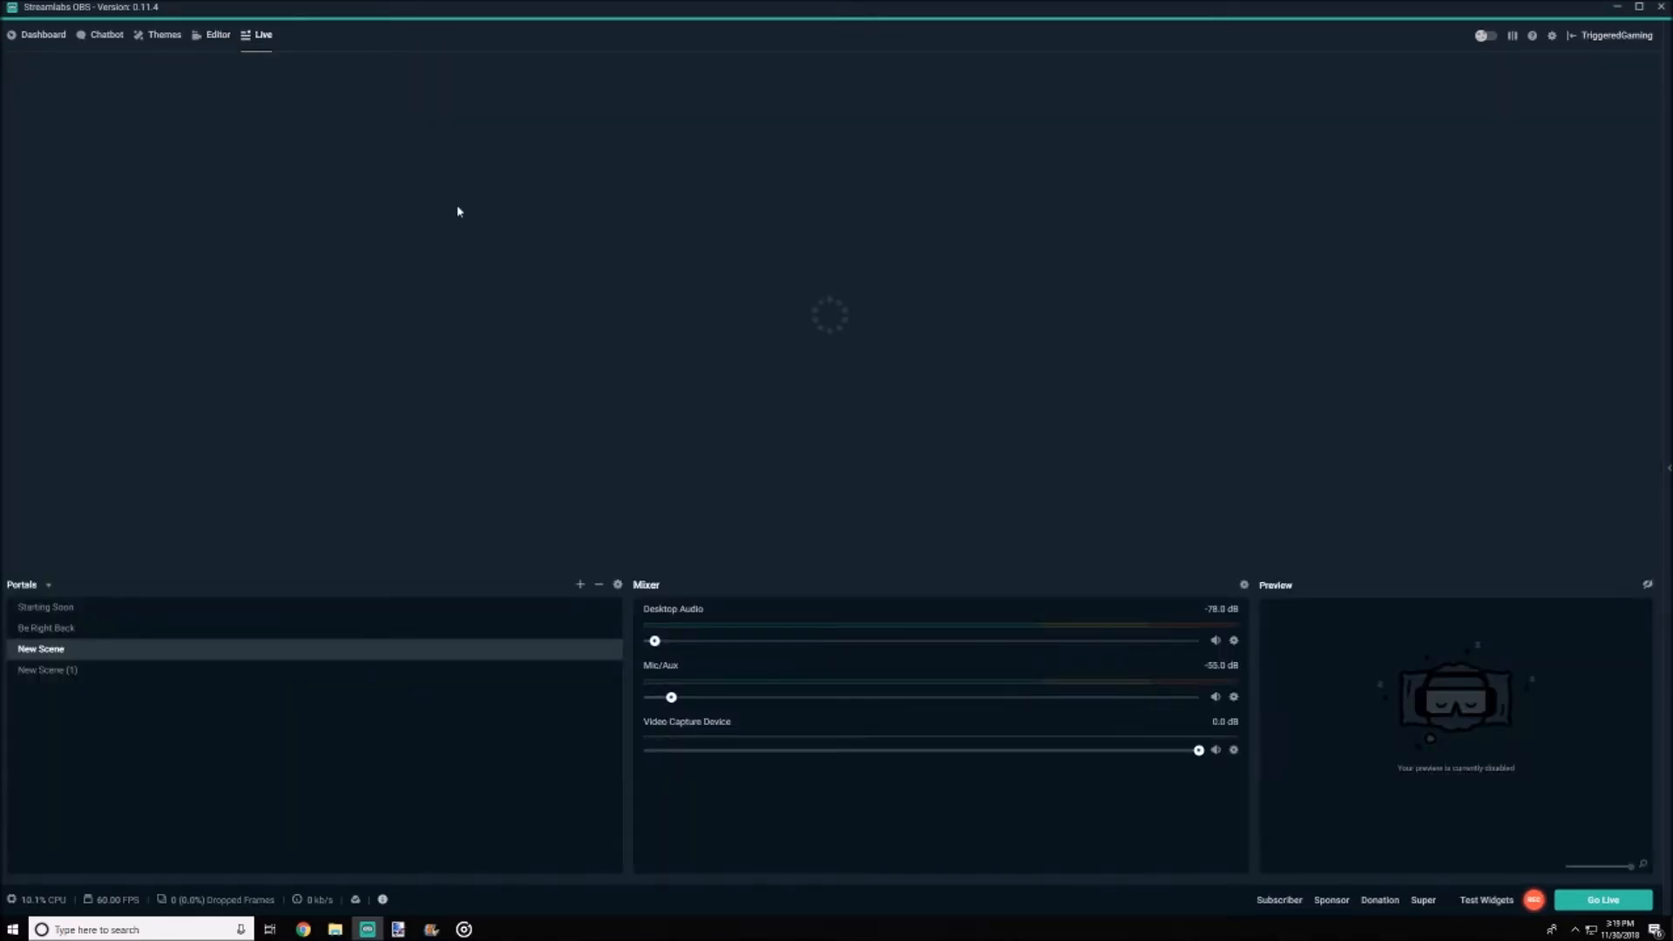
click(263, 35)
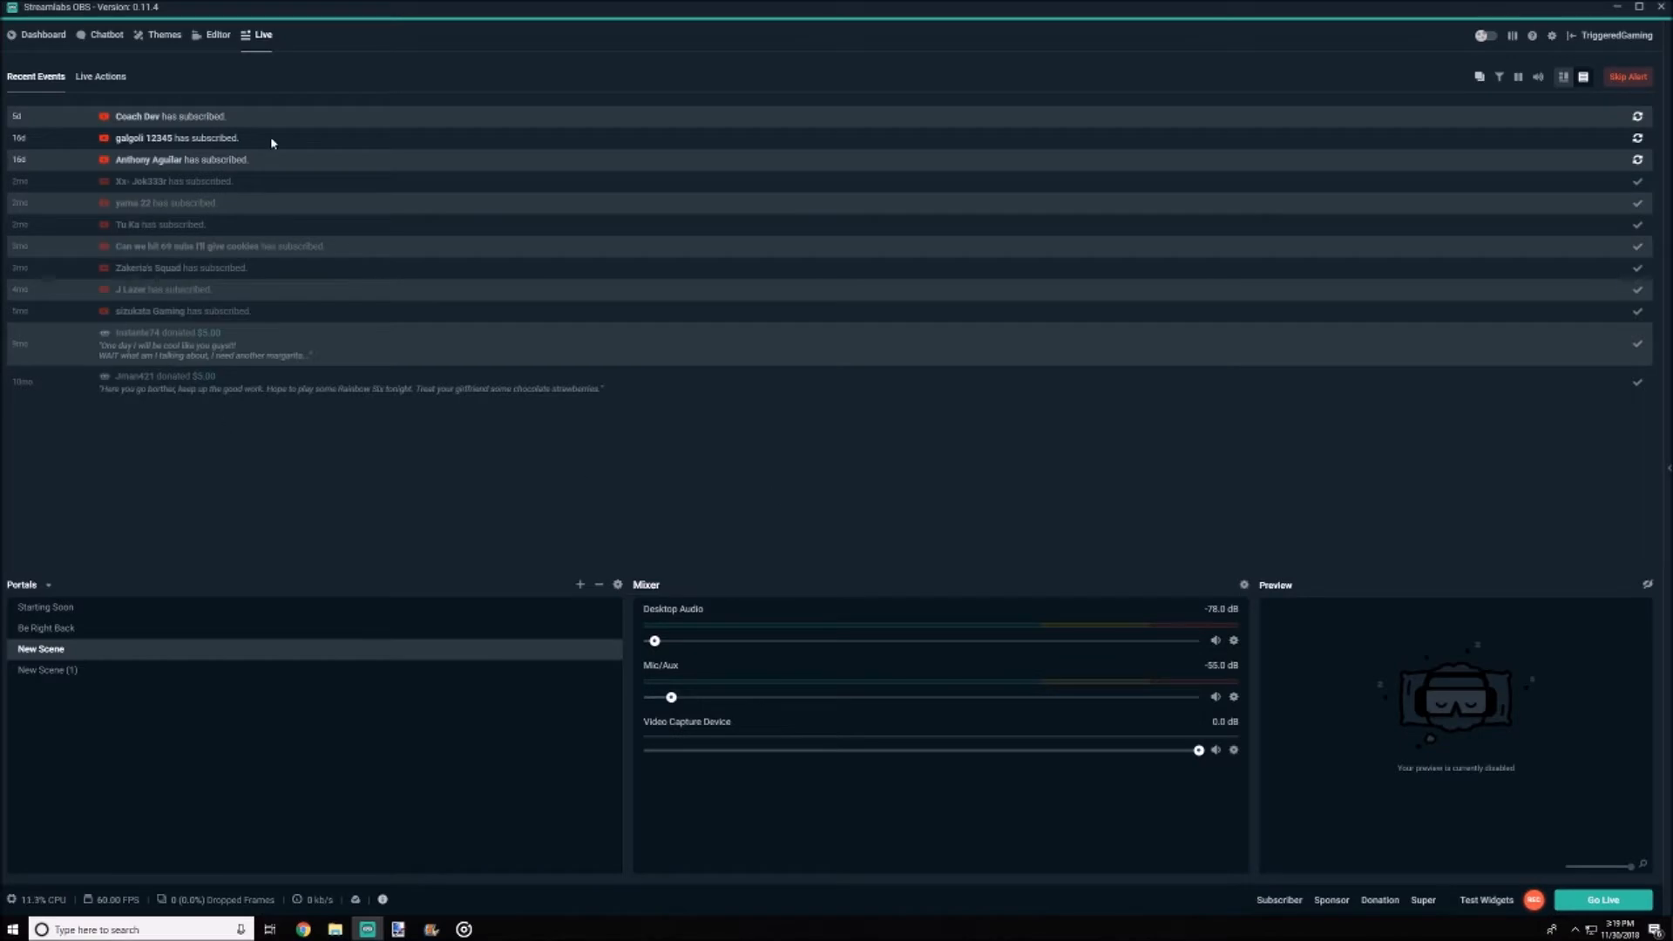
mouse_move(211, 380)
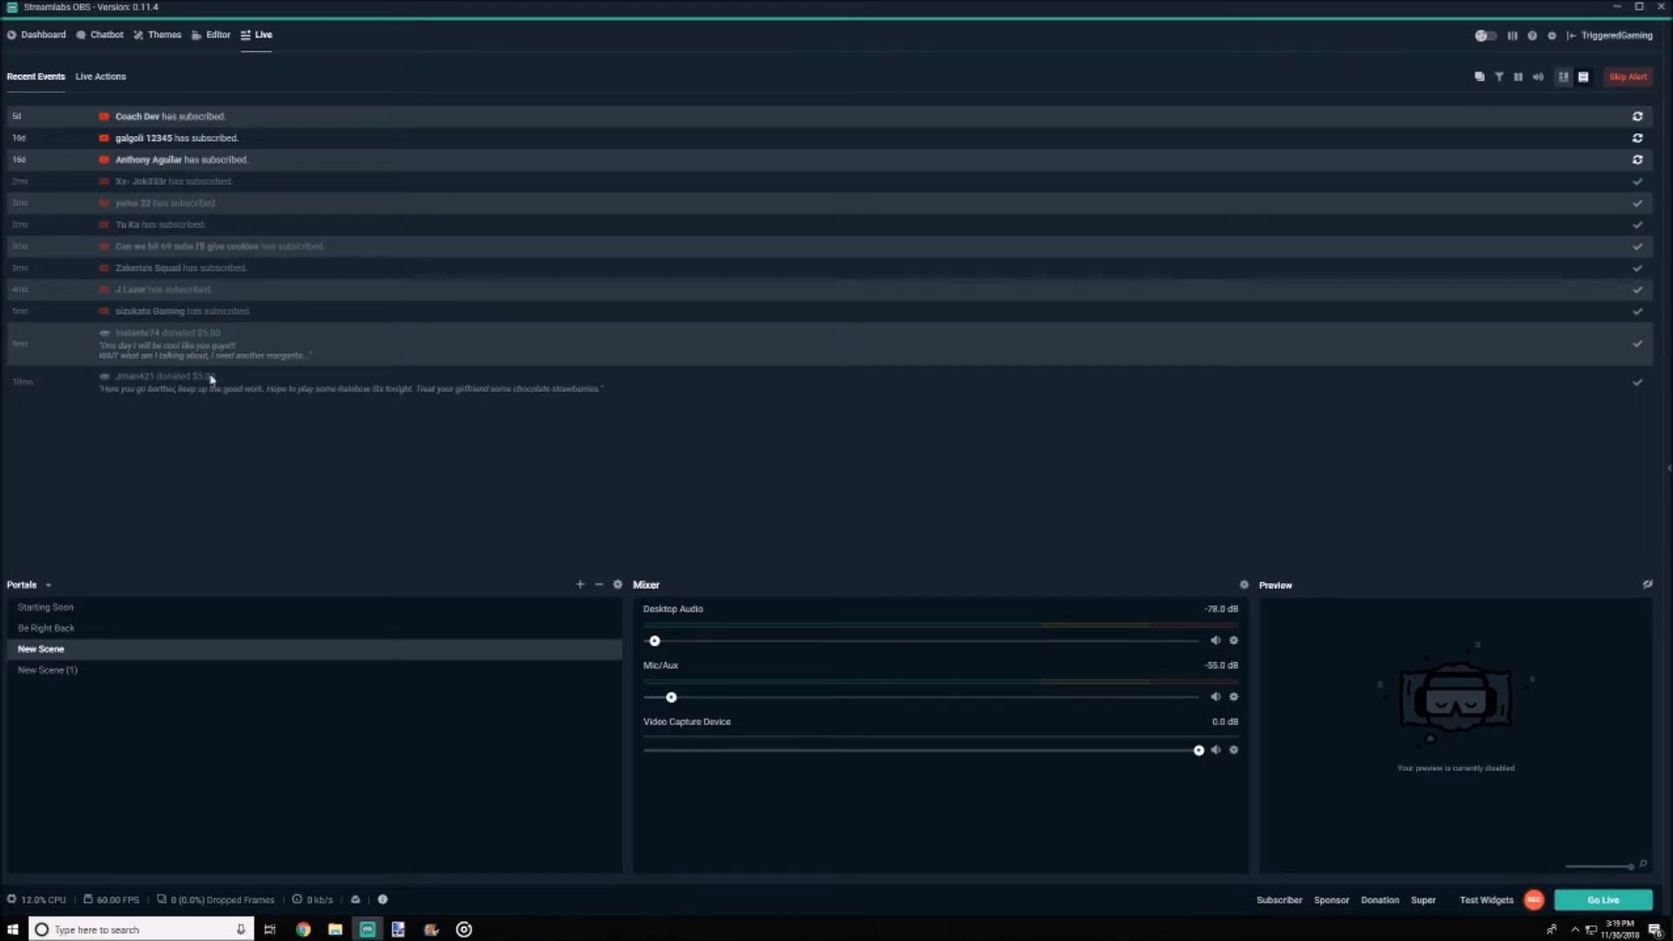
mouse_move(696, 263)
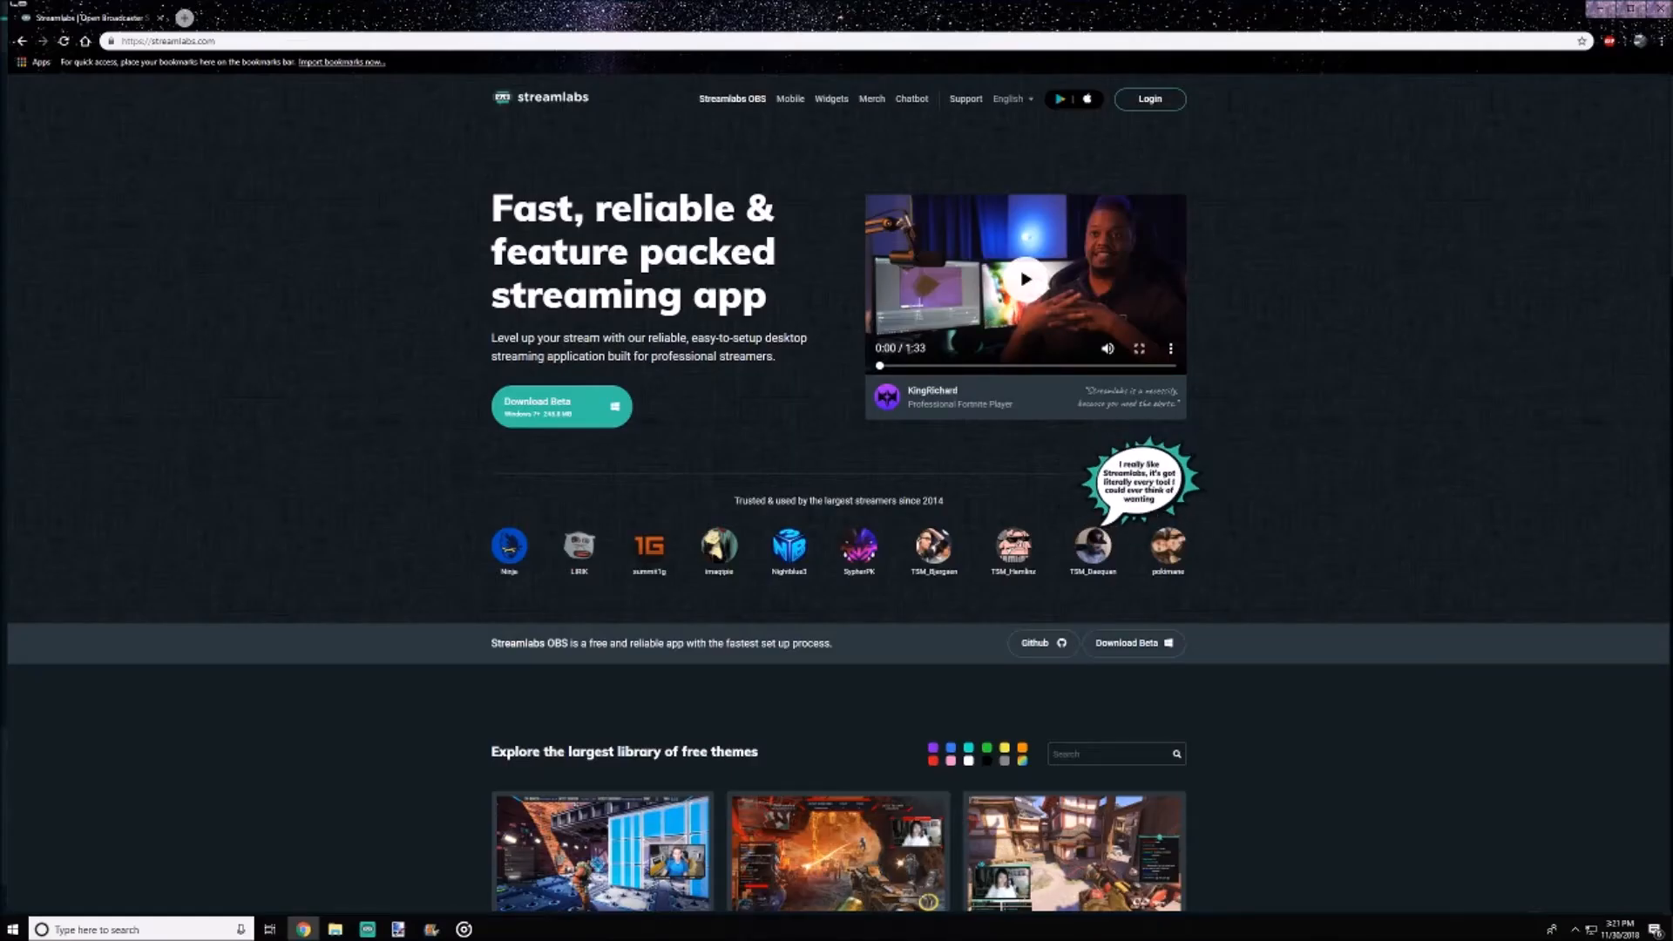
Scroll the Streamlabs homepage past themes, Face Masks and encoding to the comparison table.
scroll(down, 3)
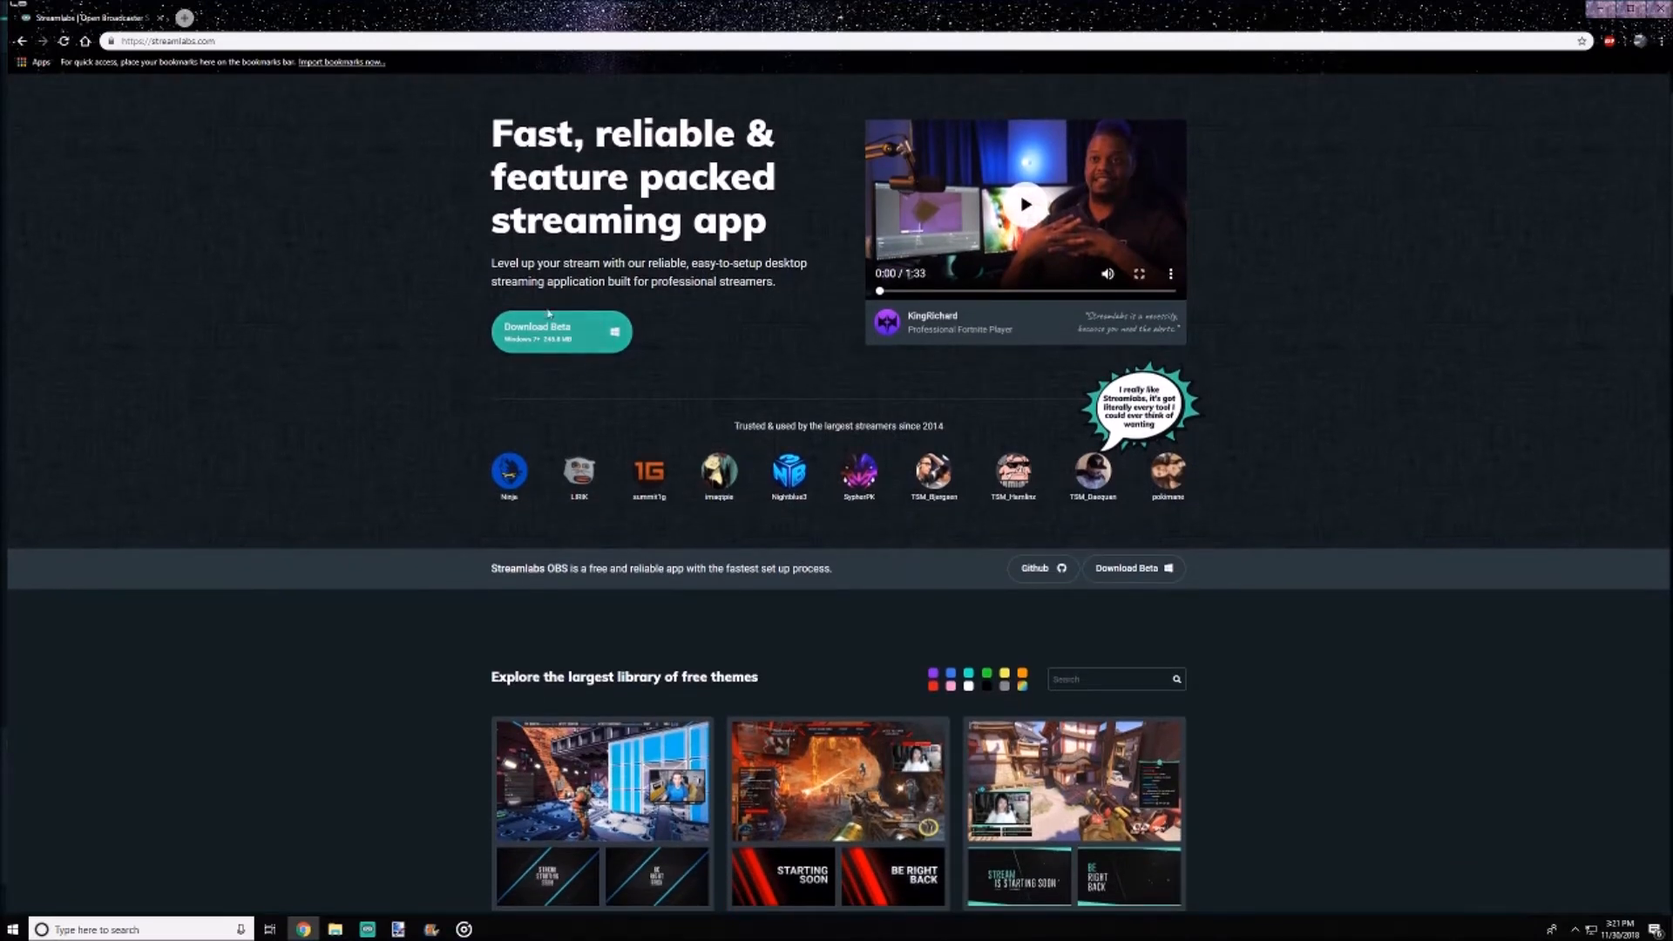
mouse_move(948, 345)
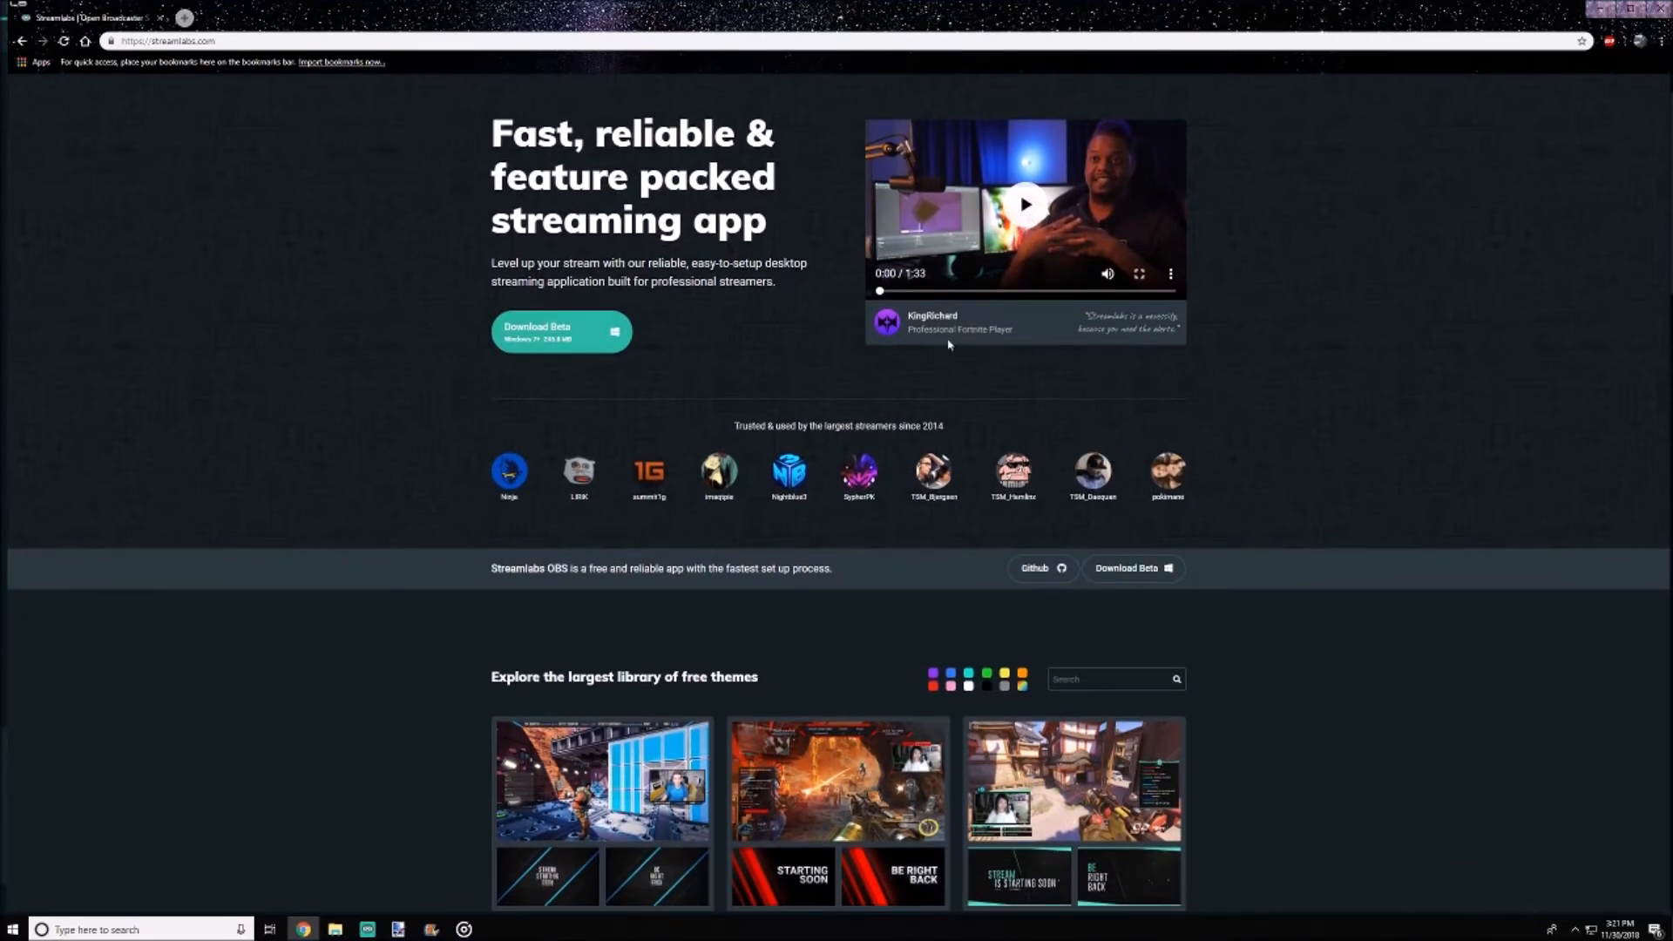
scroll(down, 3)
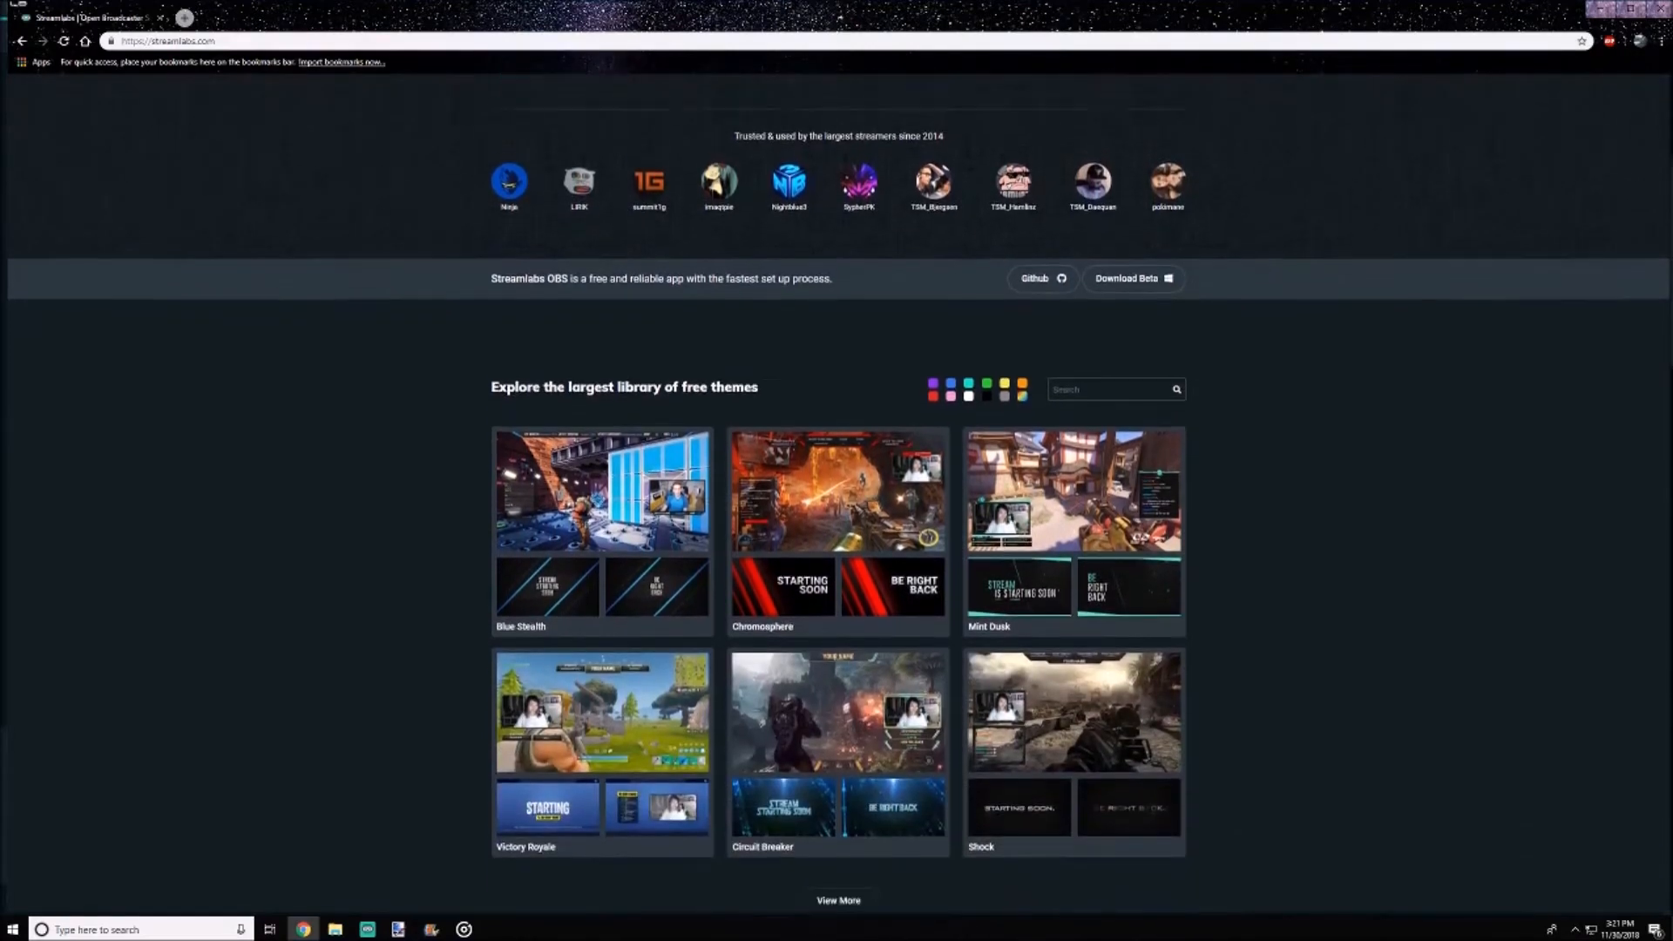
scroll(down, 3)
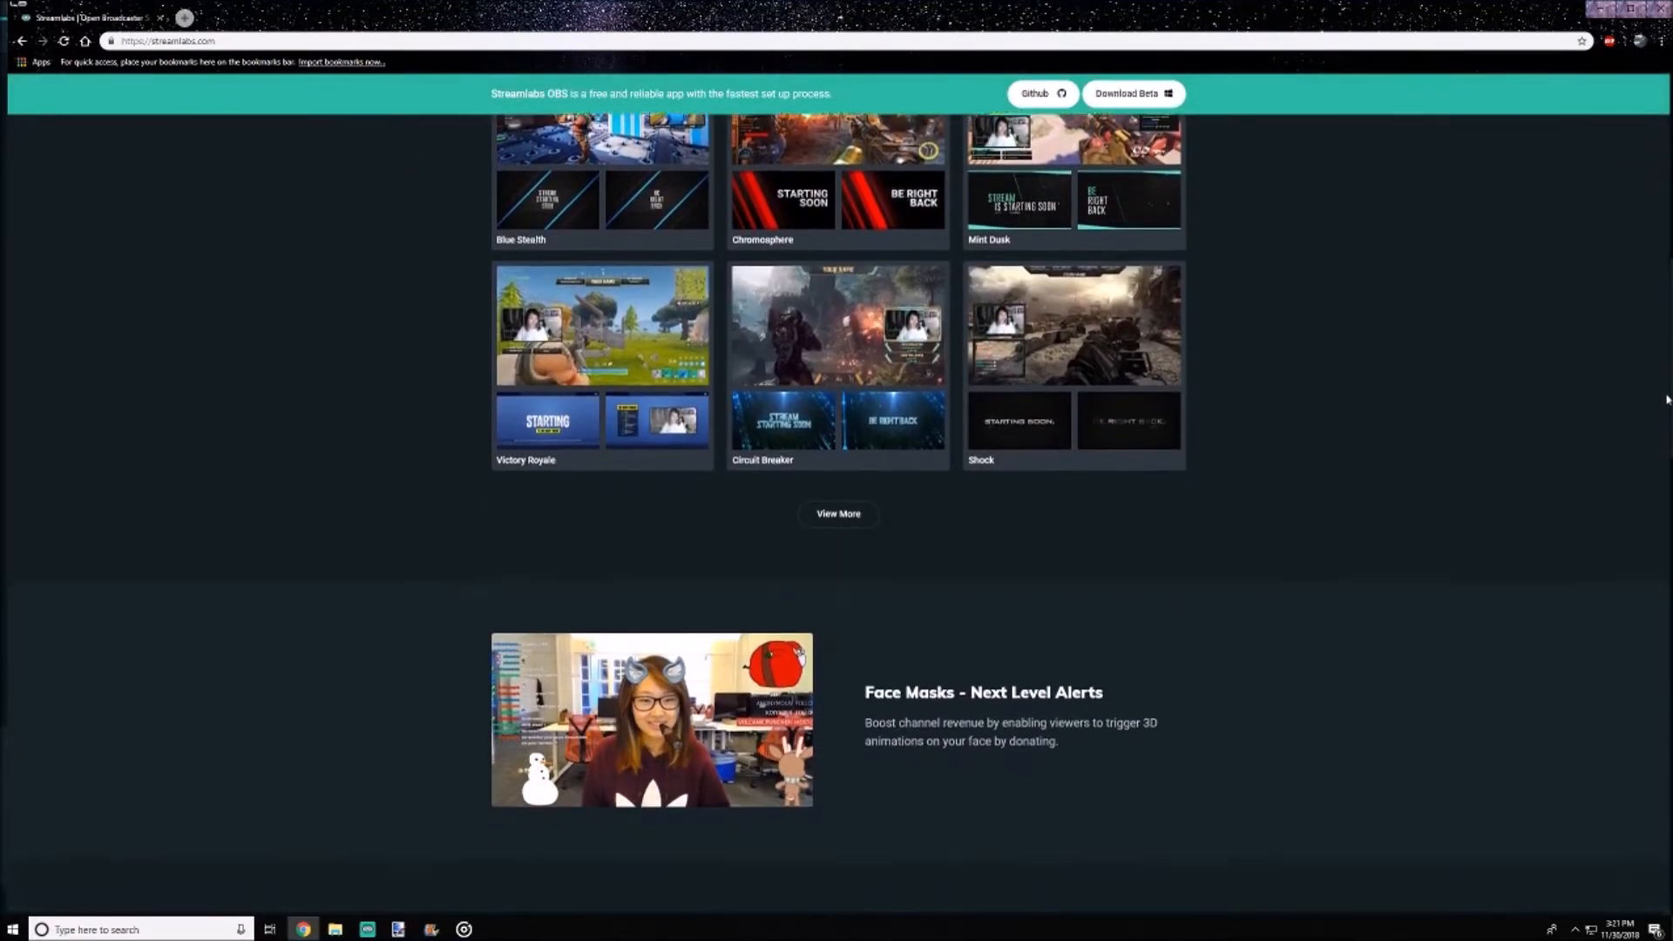
scroll(down, 3)
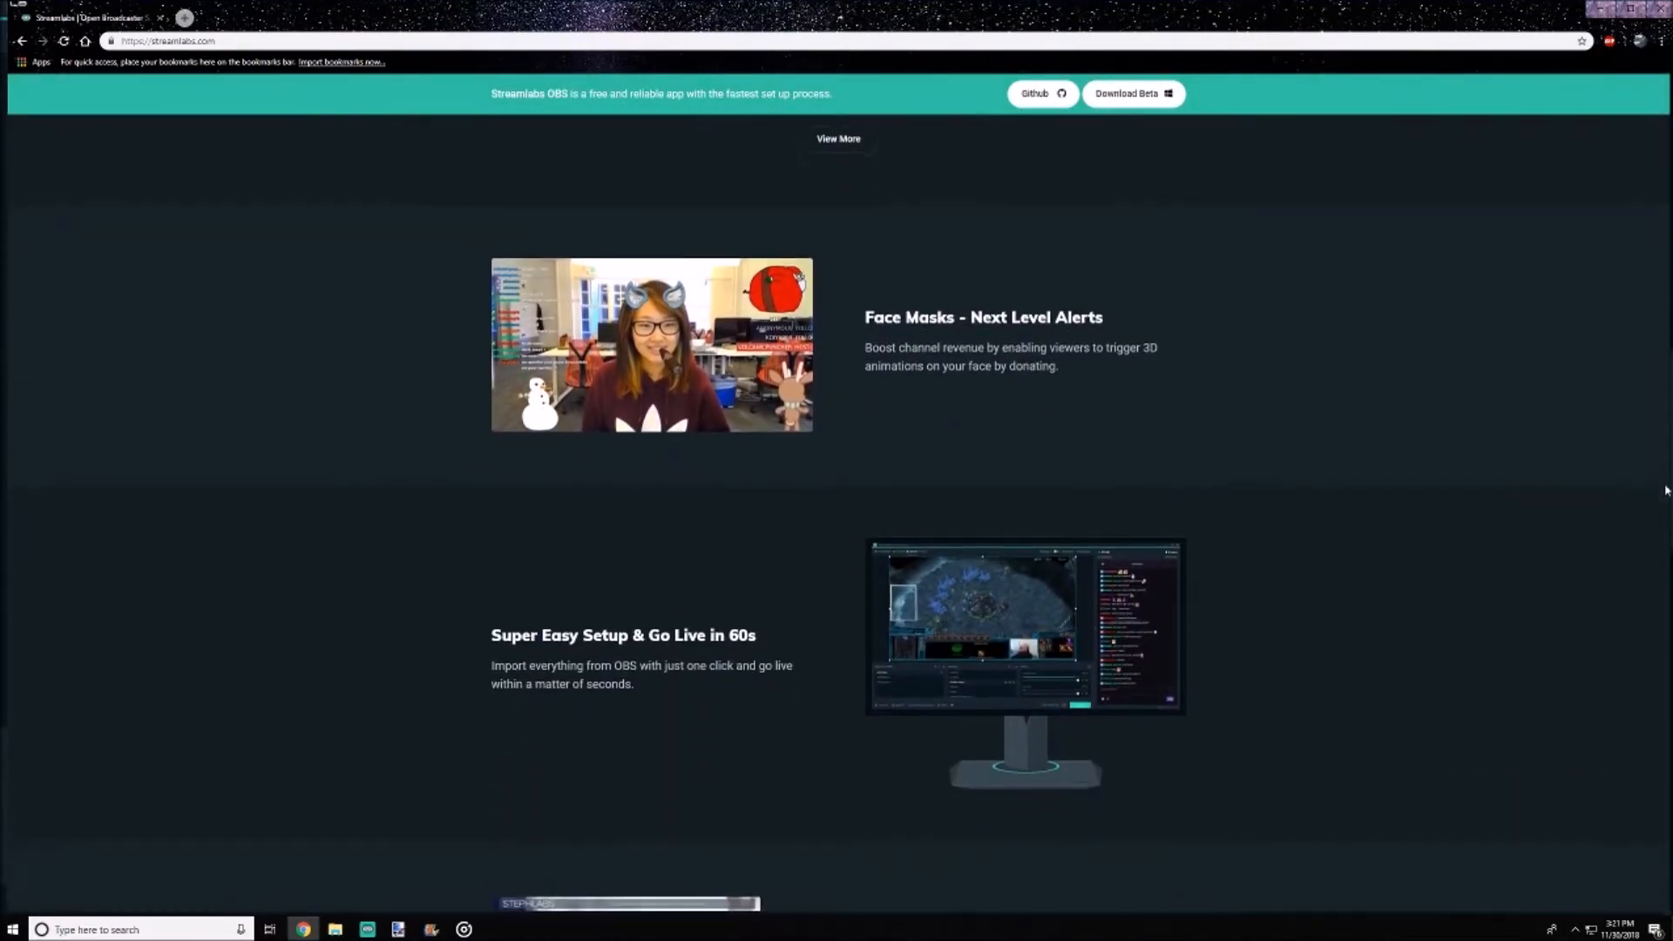
scroll(down, 3)
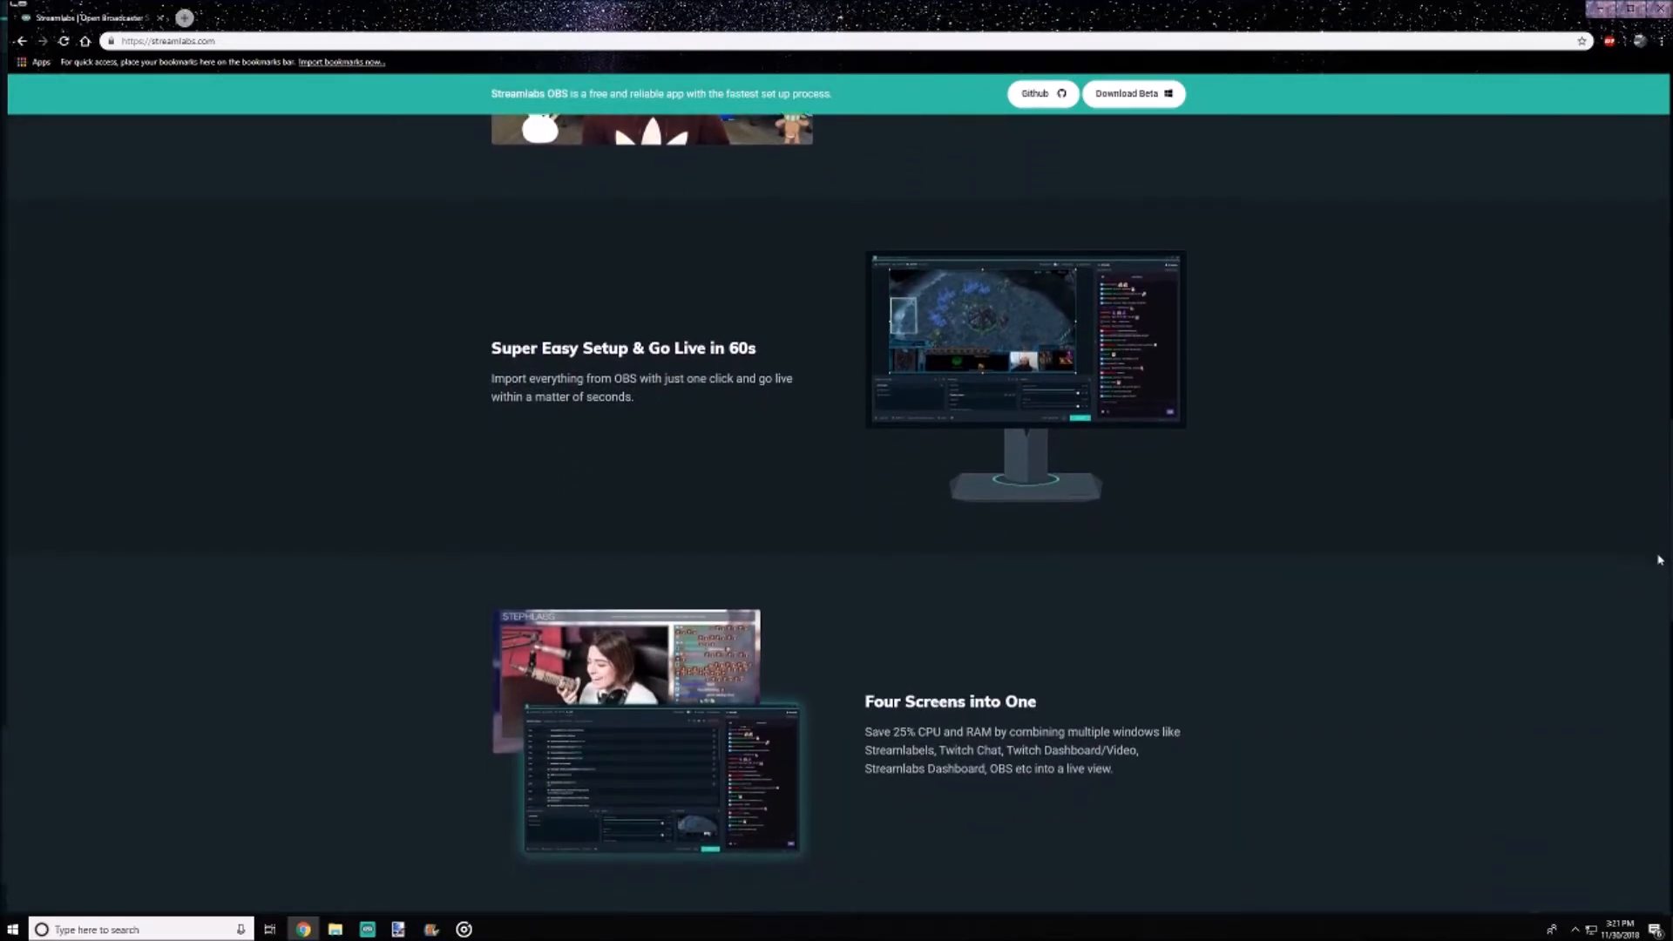
scroll(down, 3)
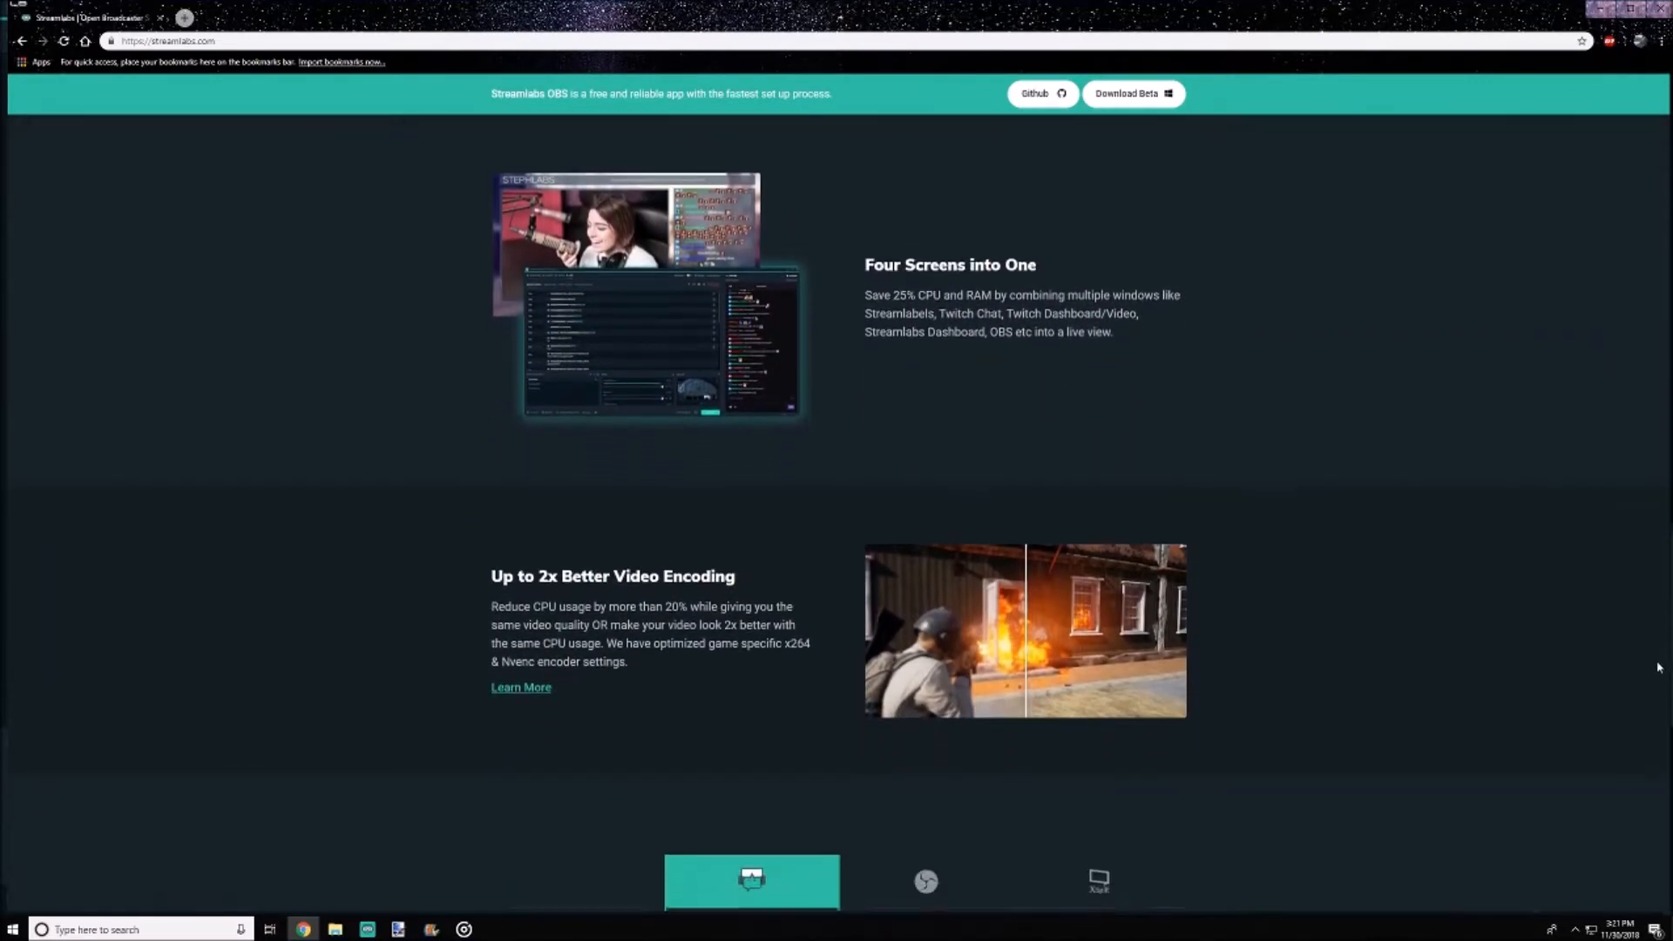
scroll(down, 3)
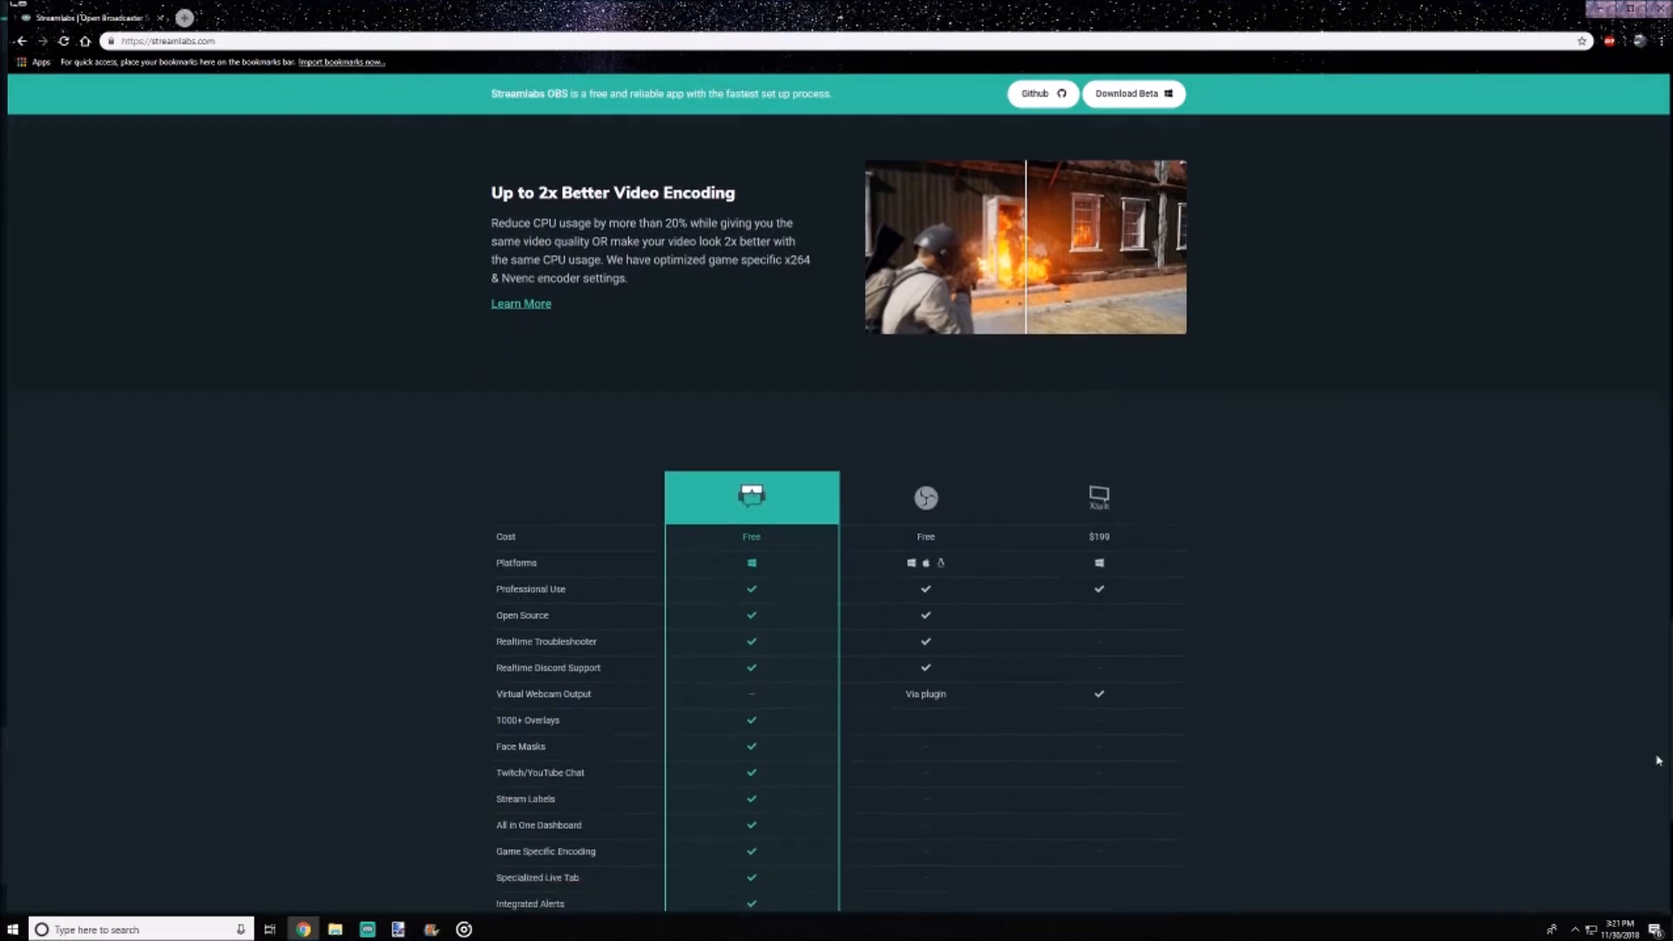
scroll(down, 3)
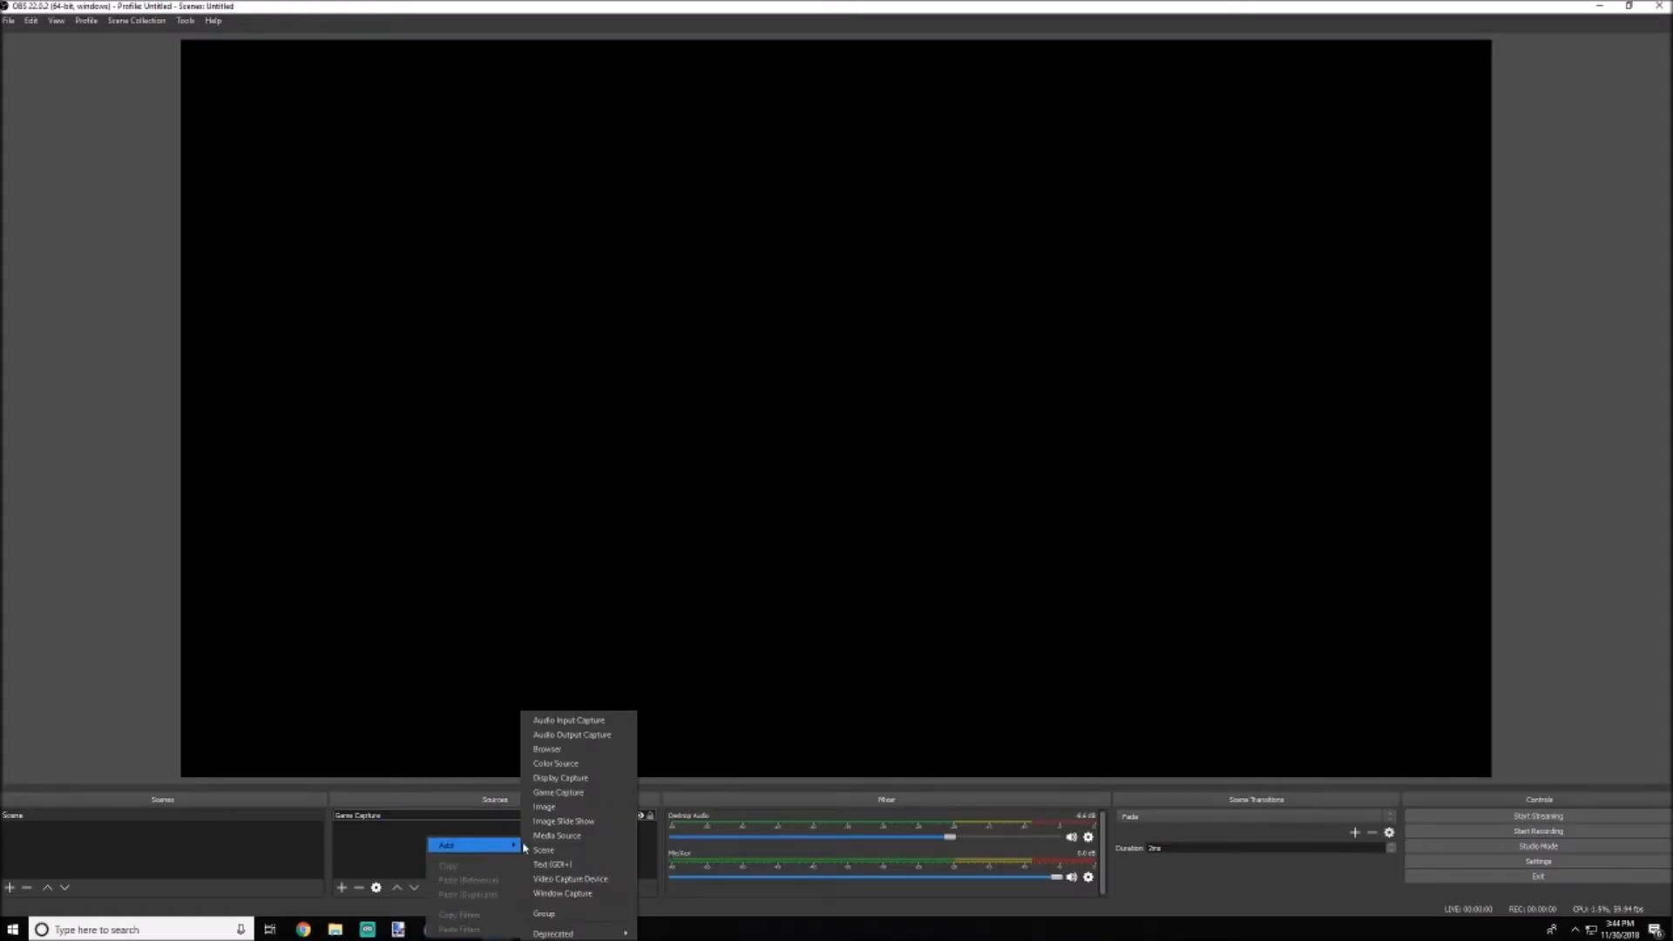
mouse_move(563, 821)
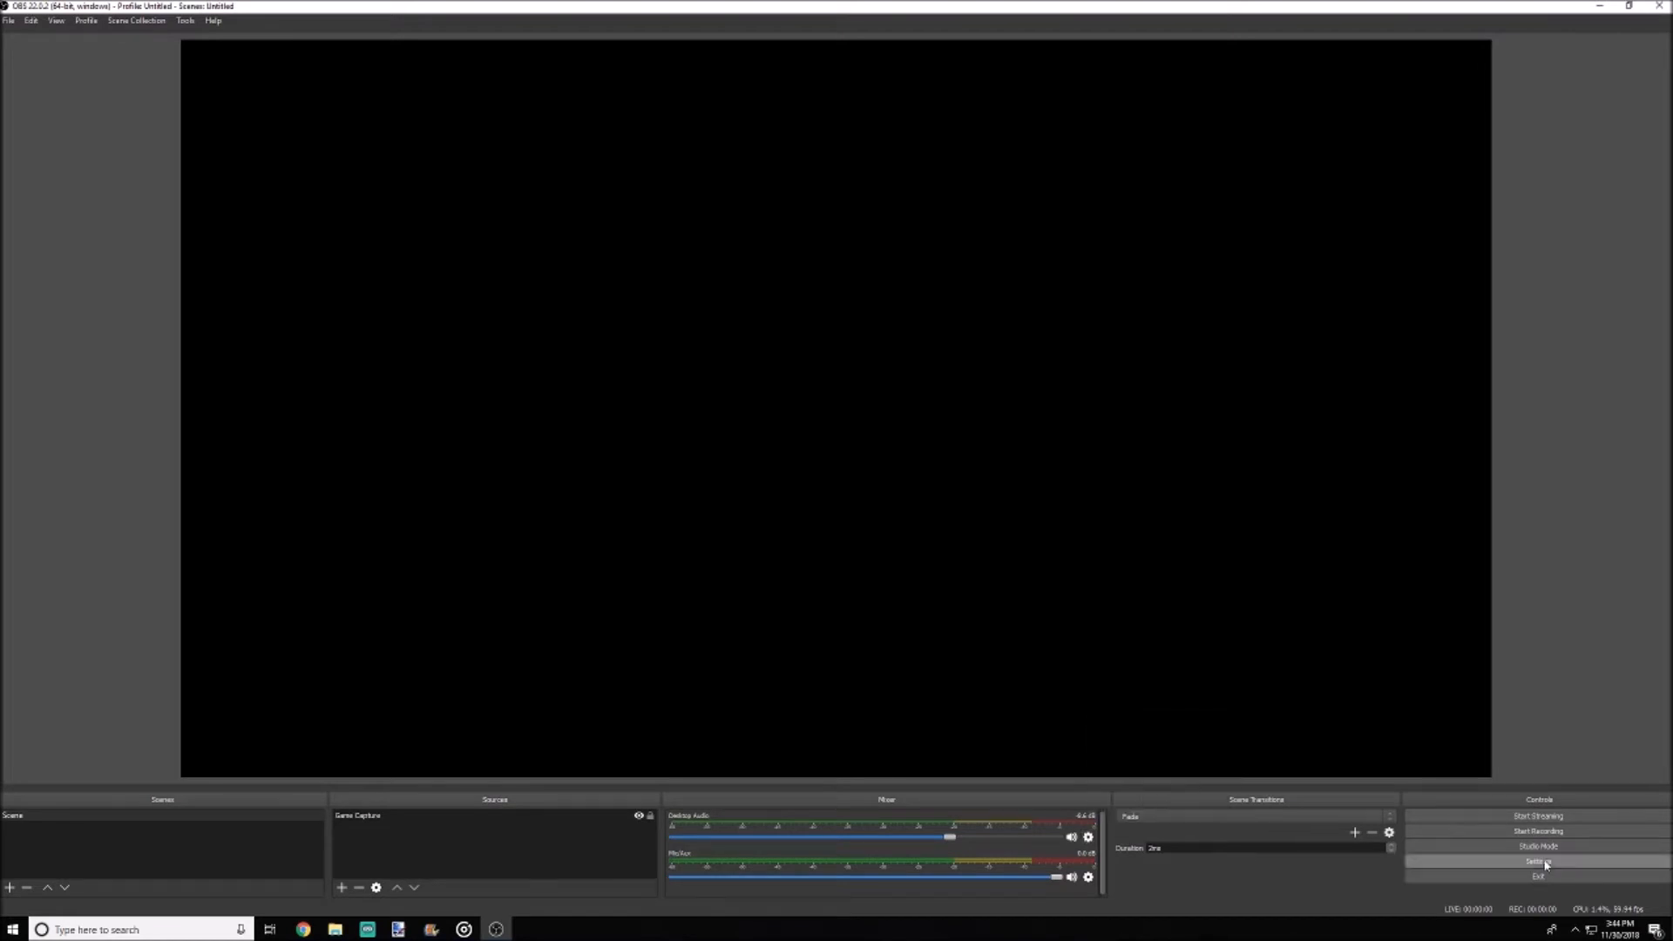
Open OBS settings and page through Stream, Audio, Video and Hotkeys.
click(1537, 861)
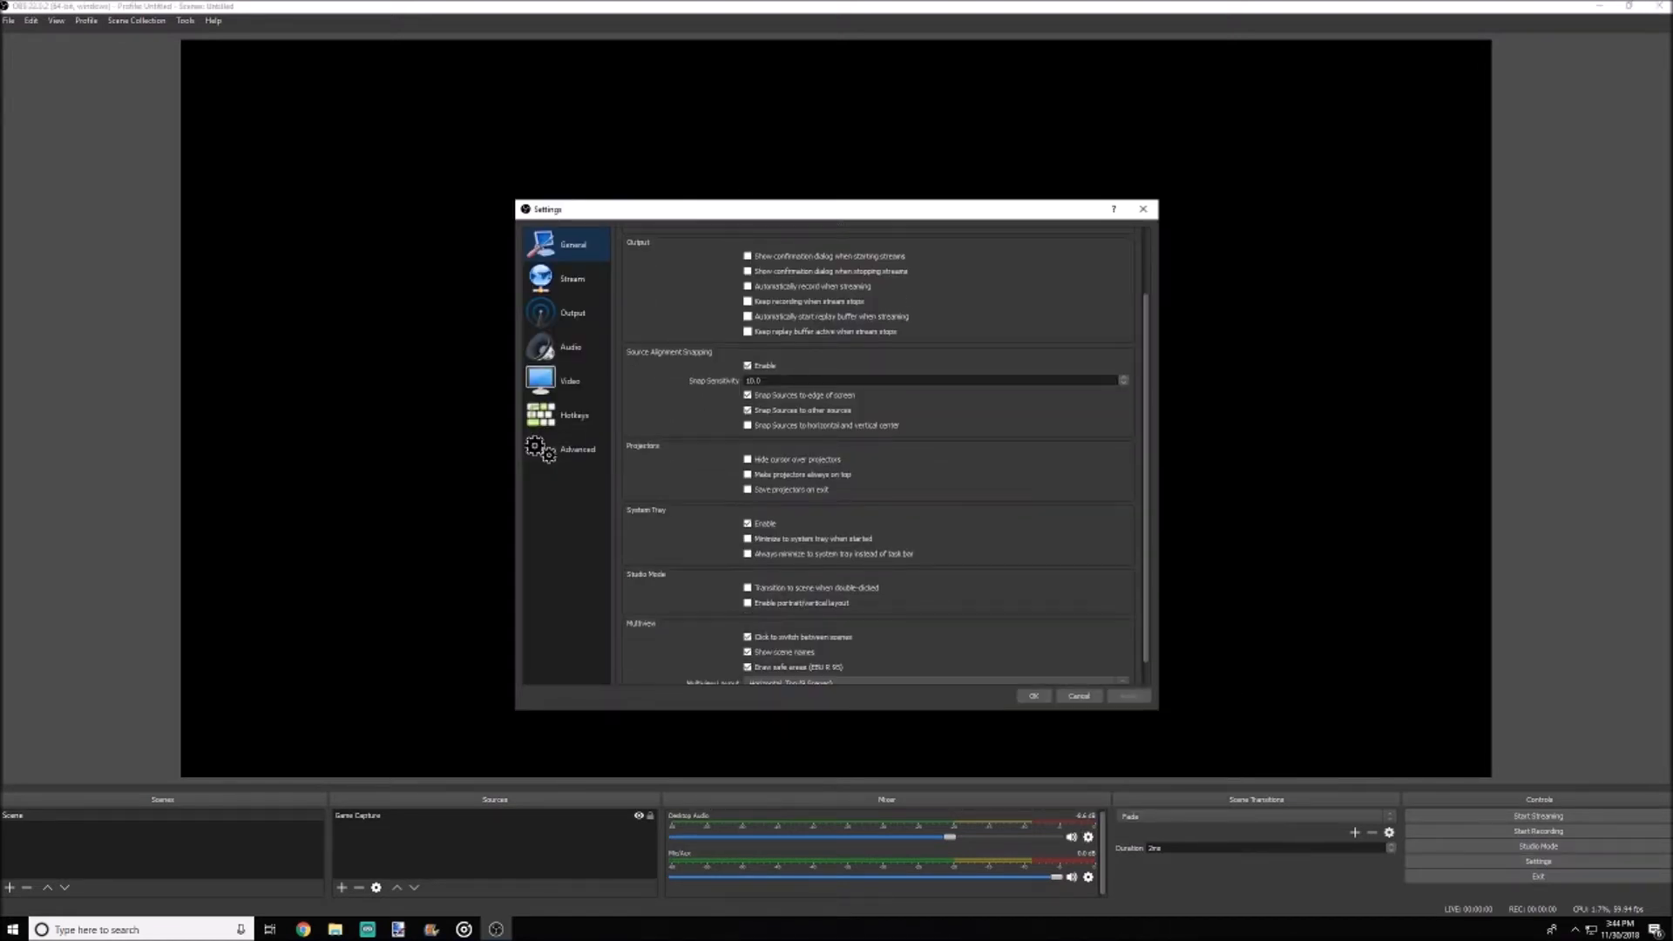
click(572, 279)
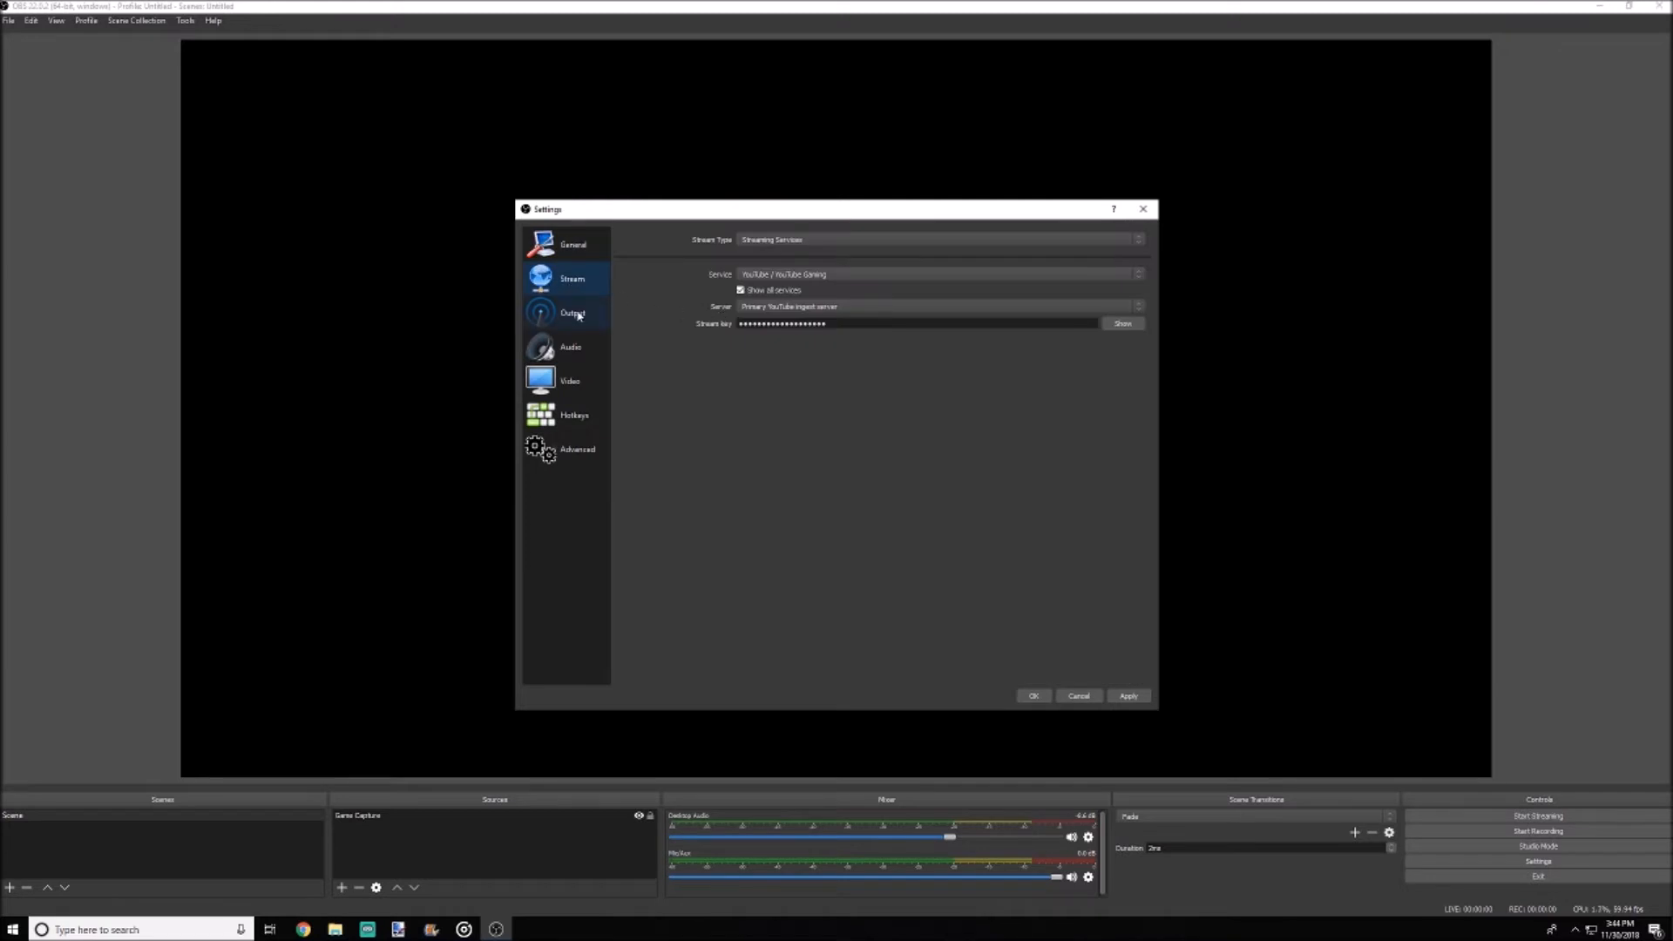
click(570, 345)
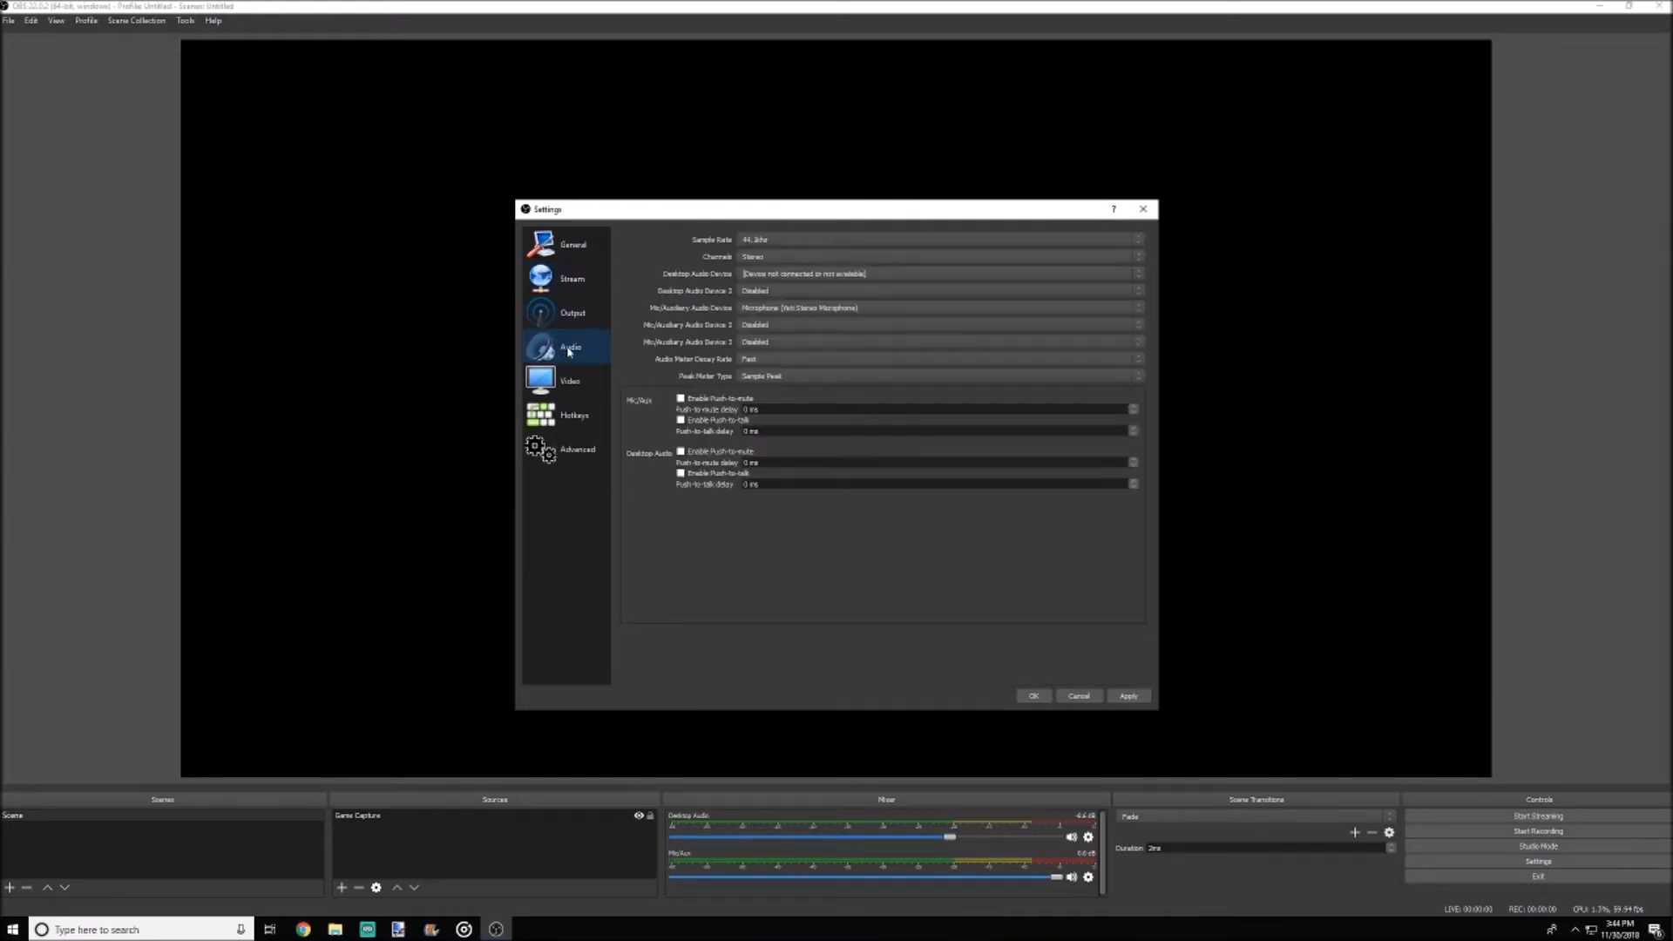
click(570, 380)
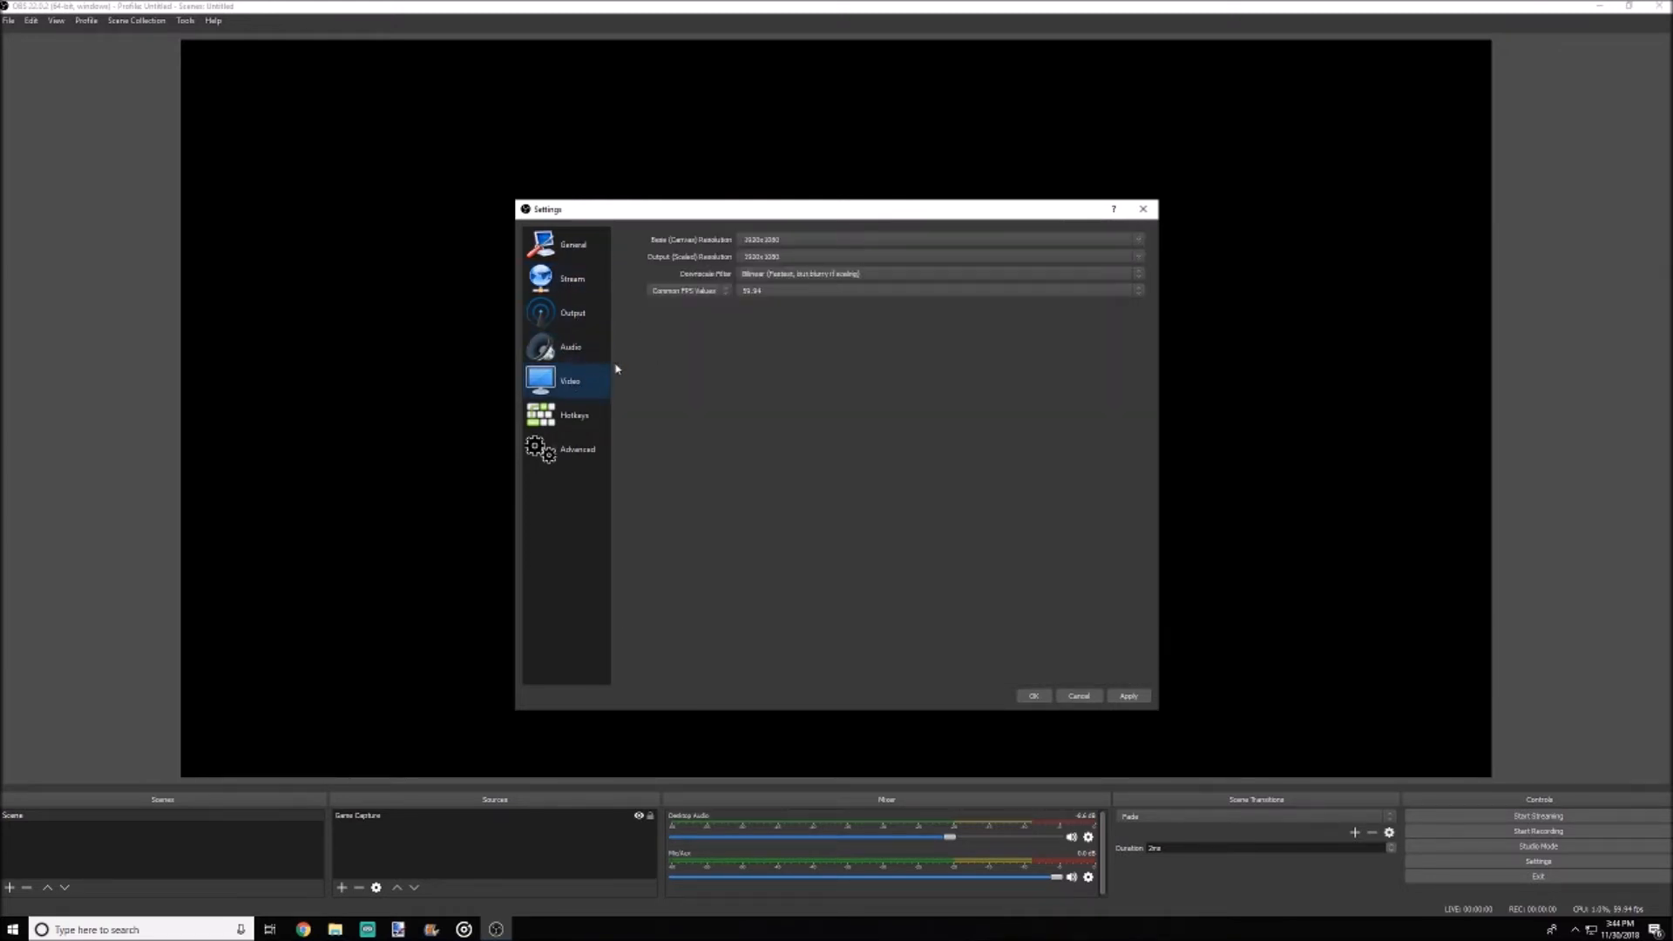
click(574, 414)
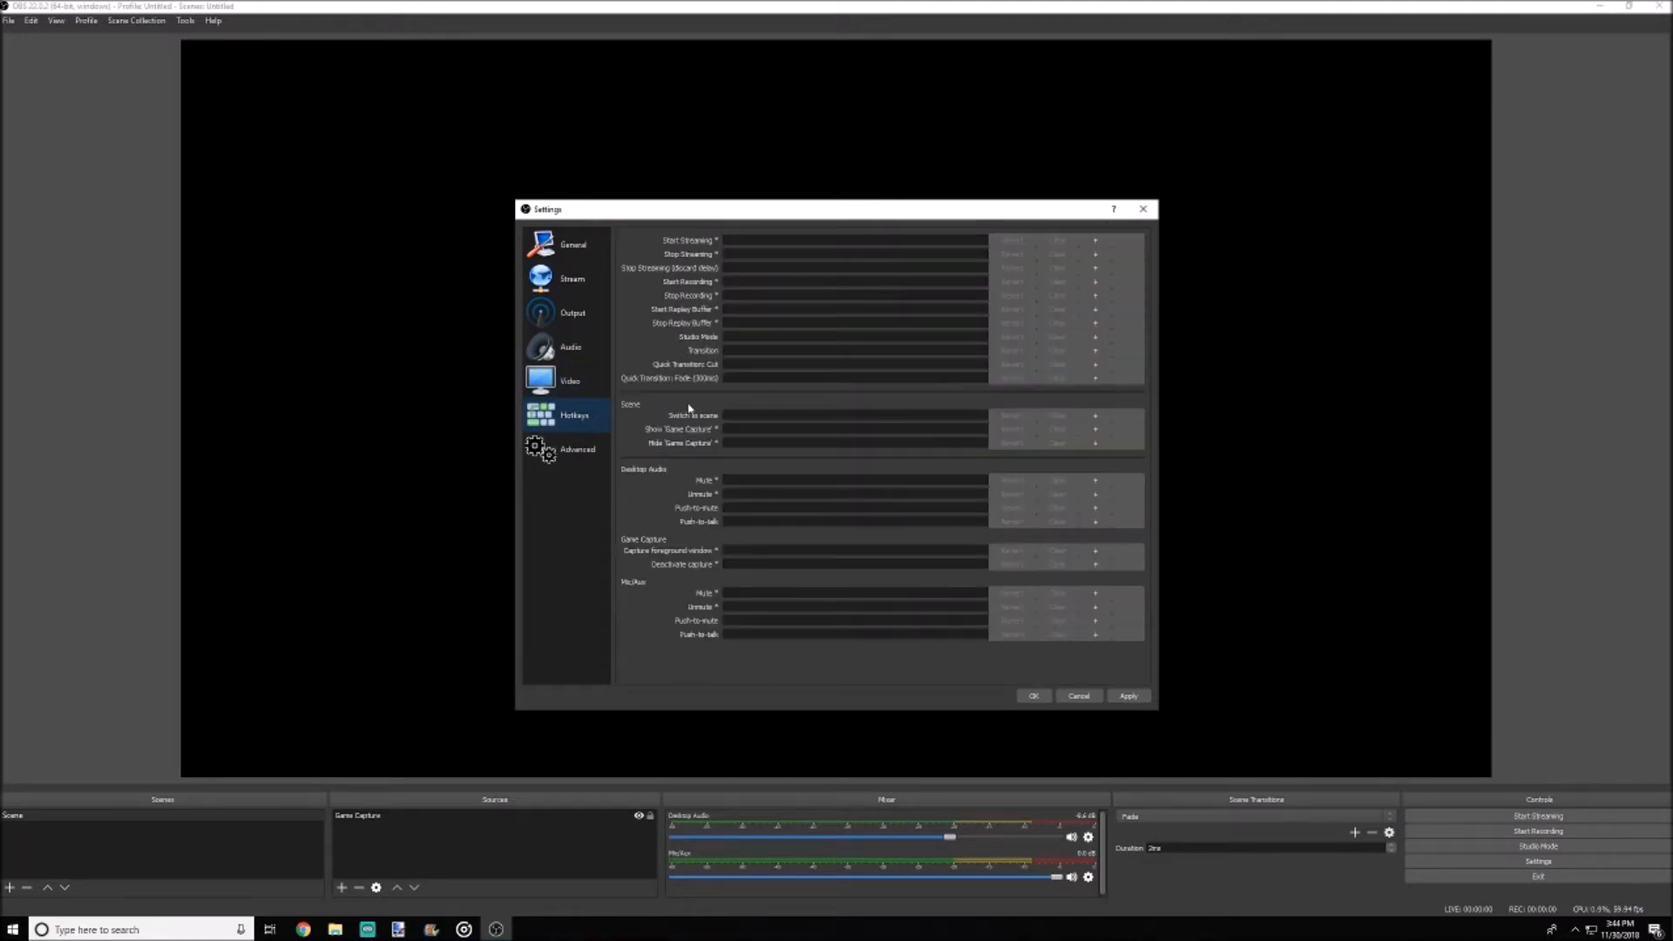
click(576, 447)
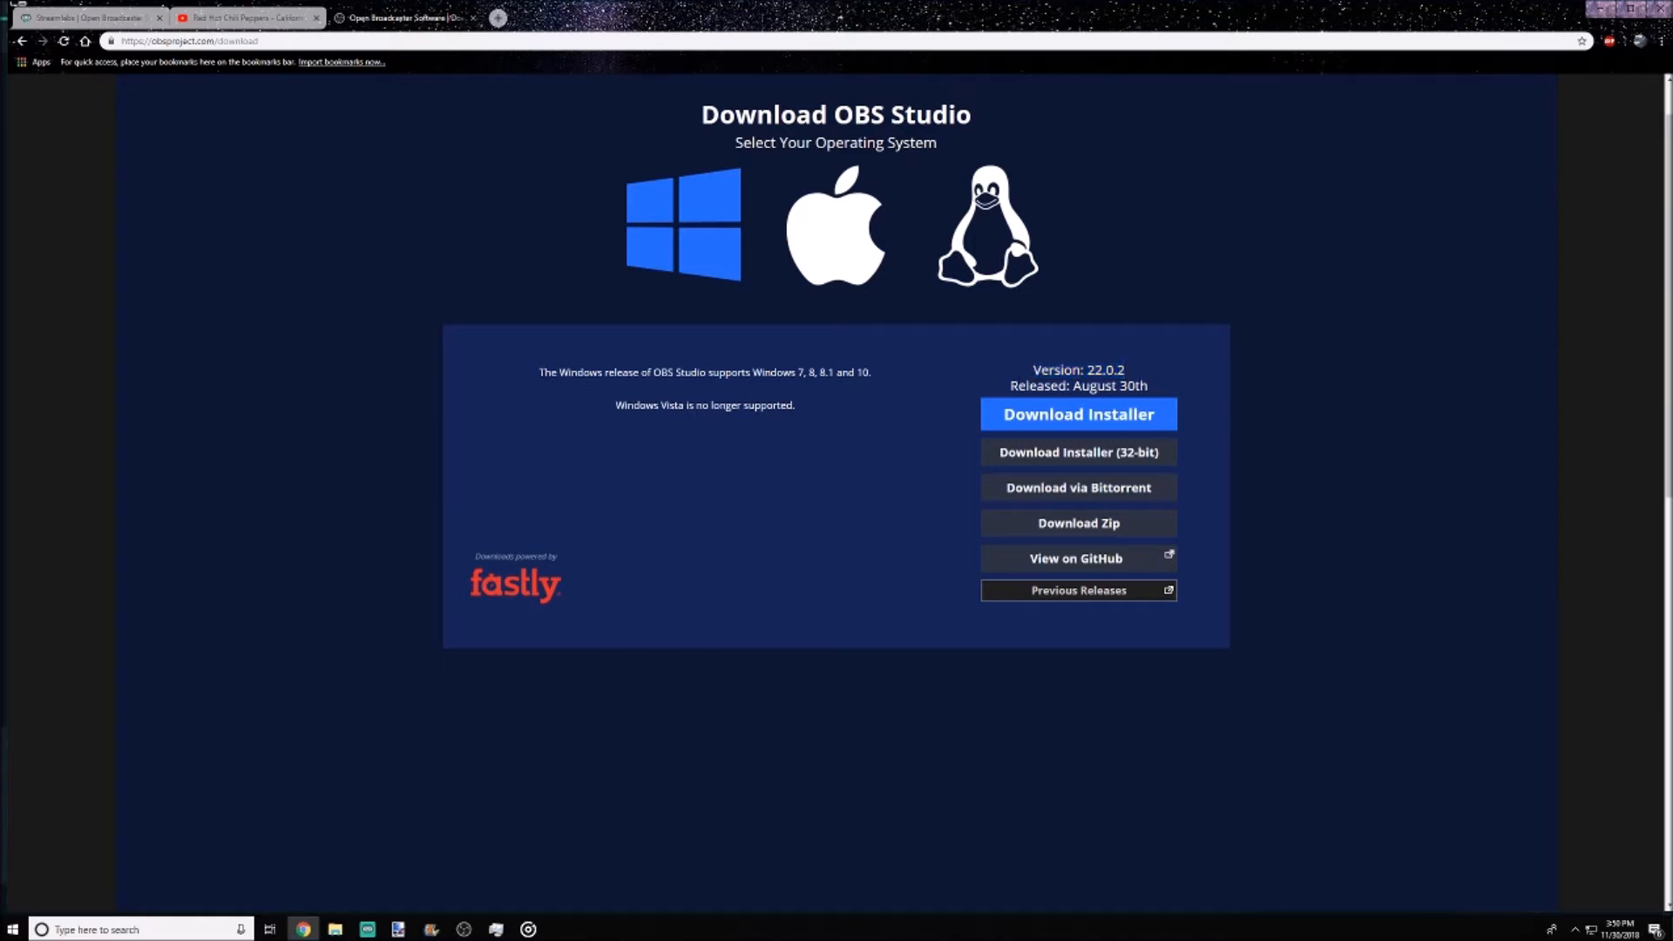
mouse_move(896, 382)
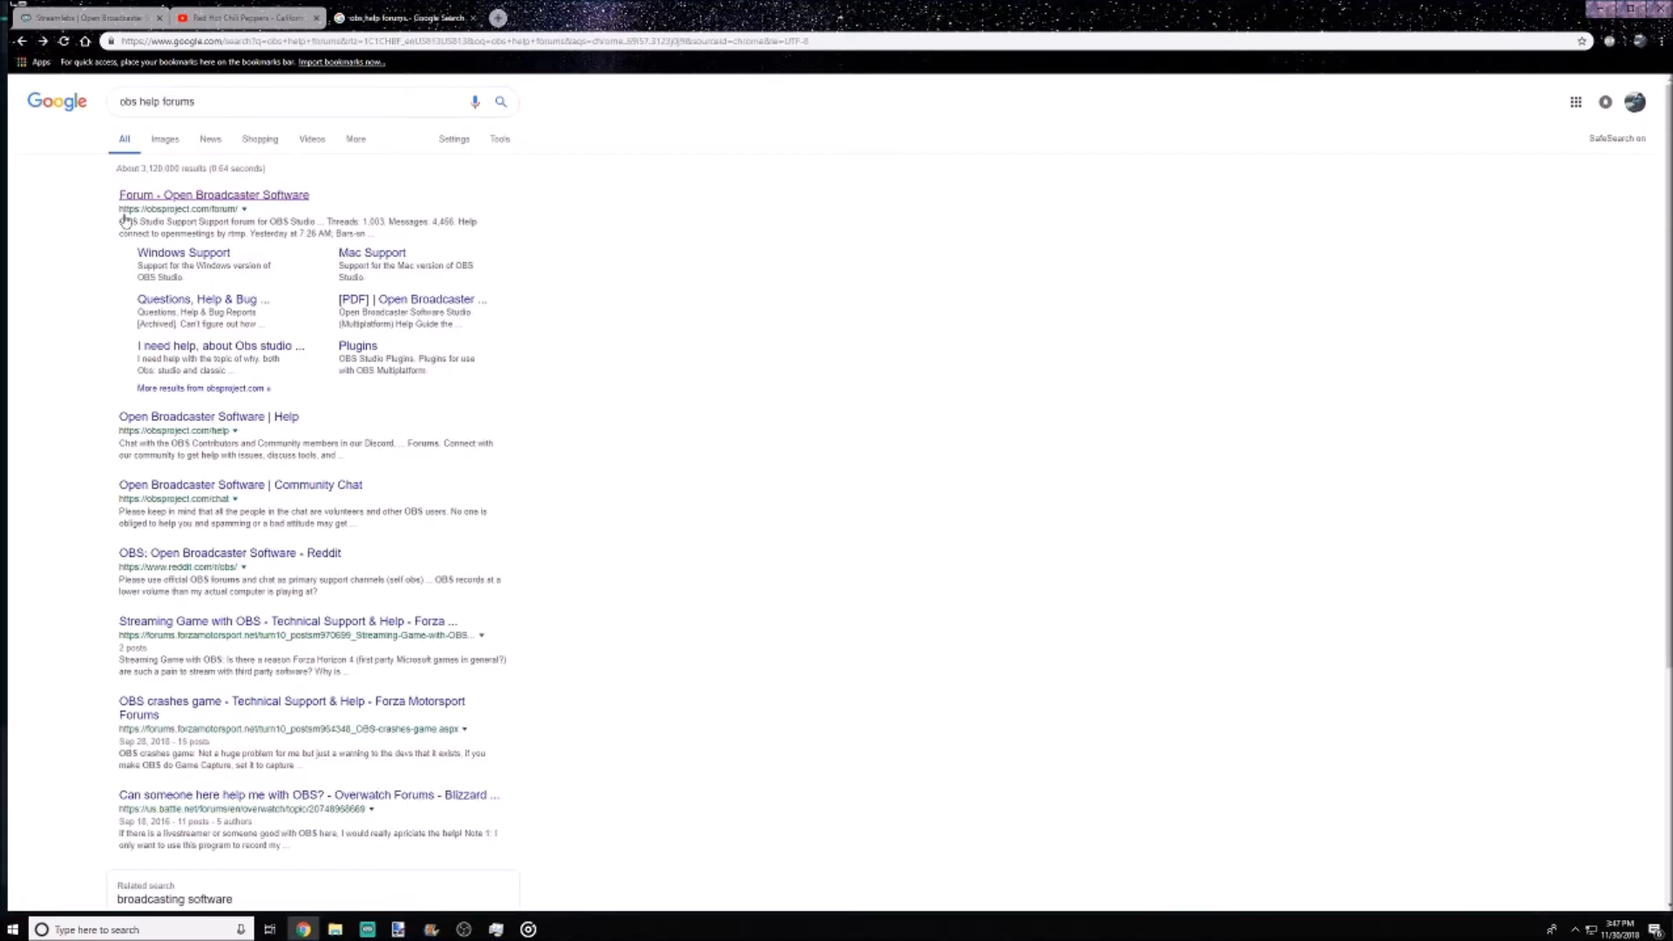
Open the Open Broadcaster Software forum result and scroll its Ideas and Suggestions threads.
click(212, 193)
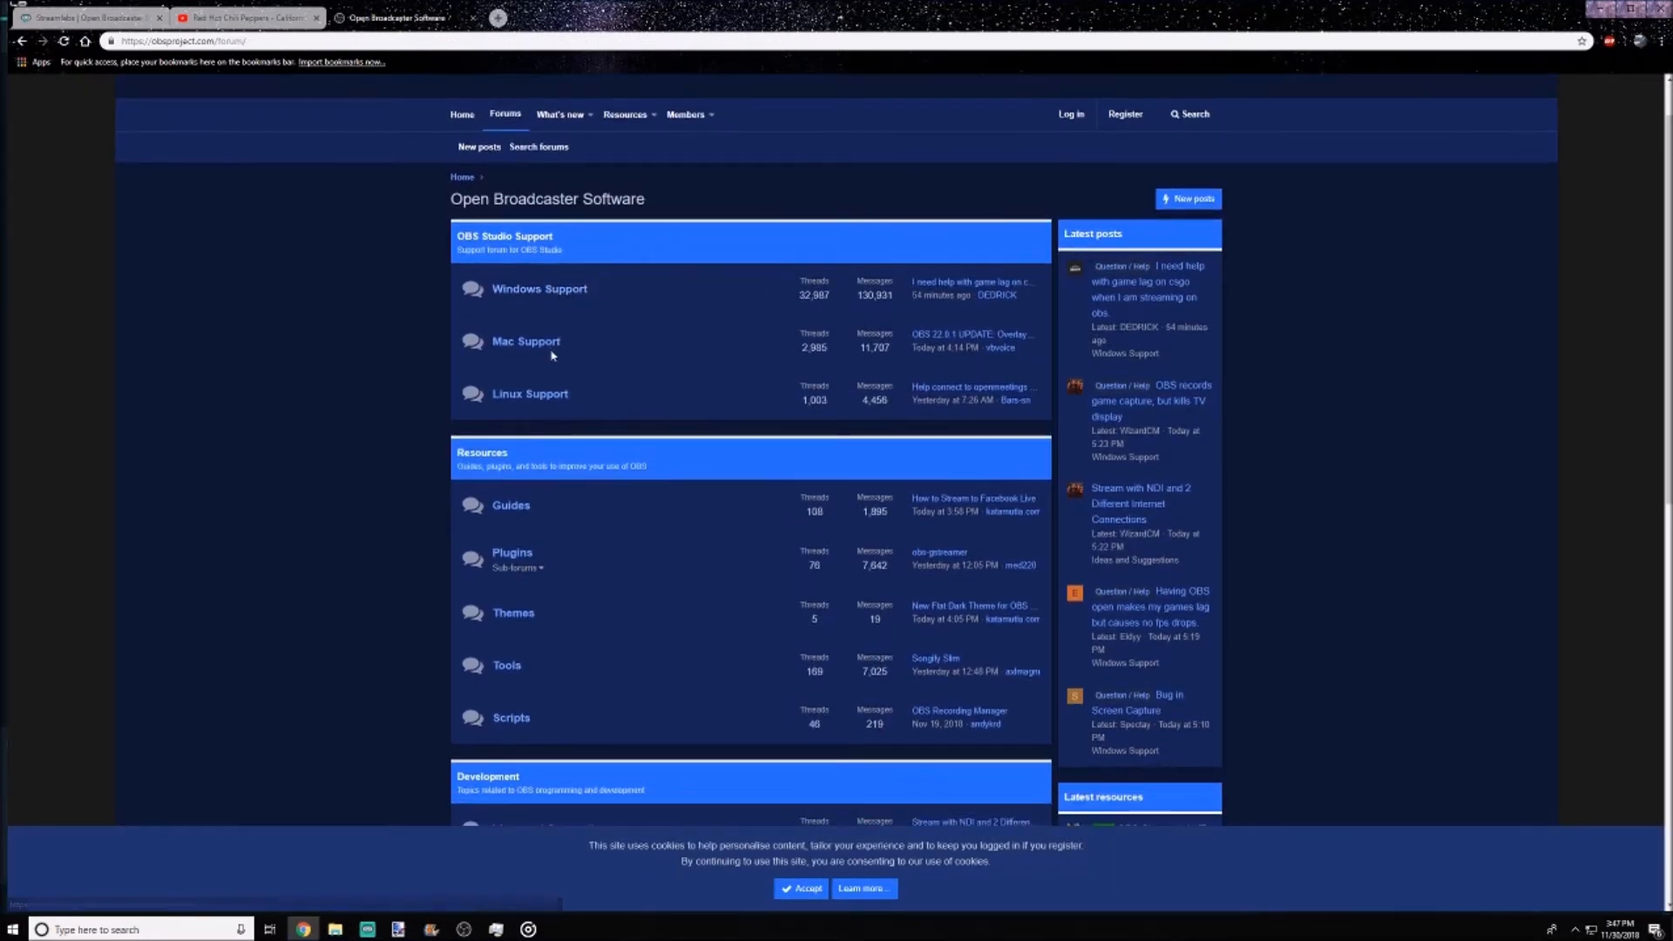
scroll(down, 3)
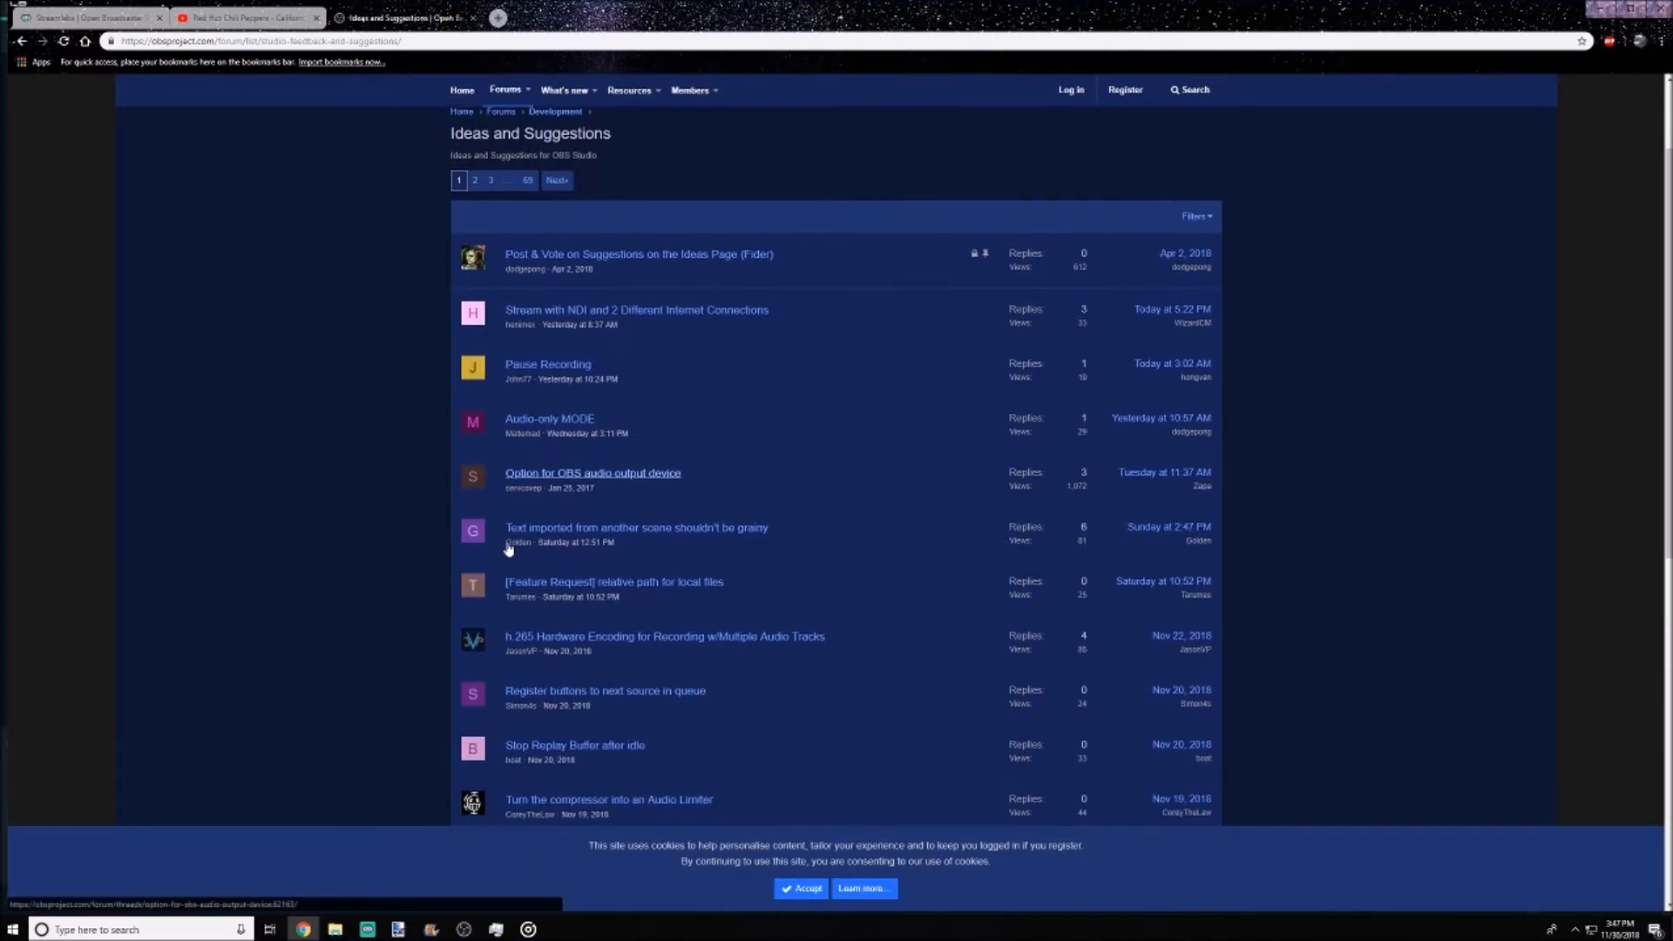
scroll(down, 3)
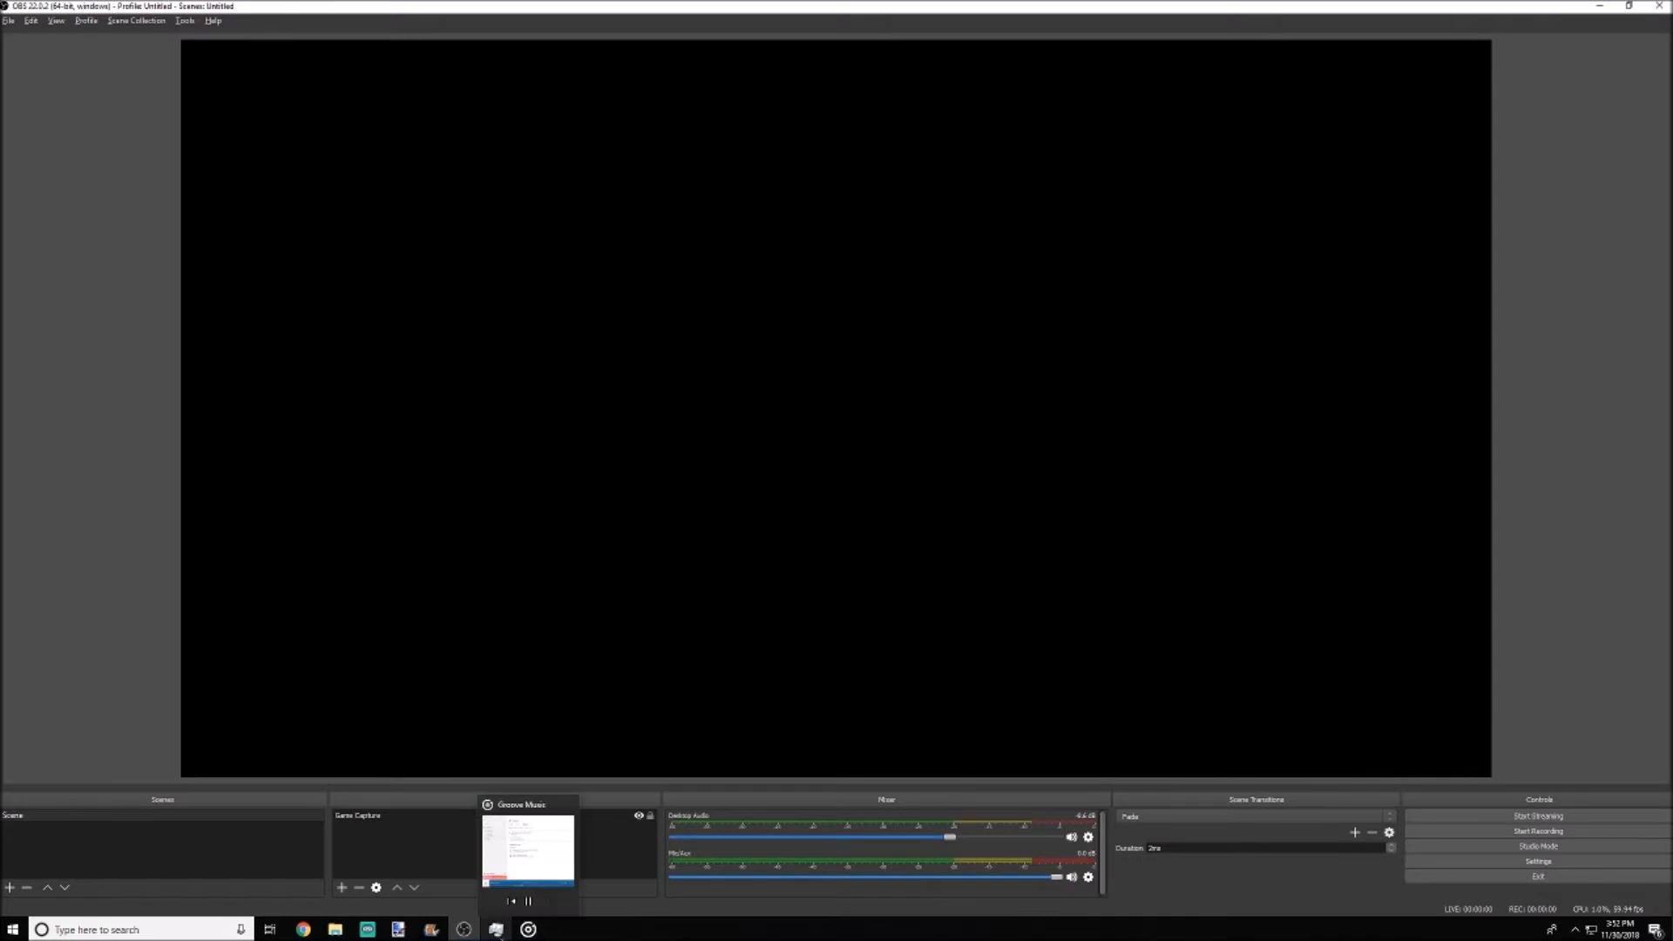
Bring up Task Manager over OBS, review process CPU use, and view the Details tab.
click(493, 928)
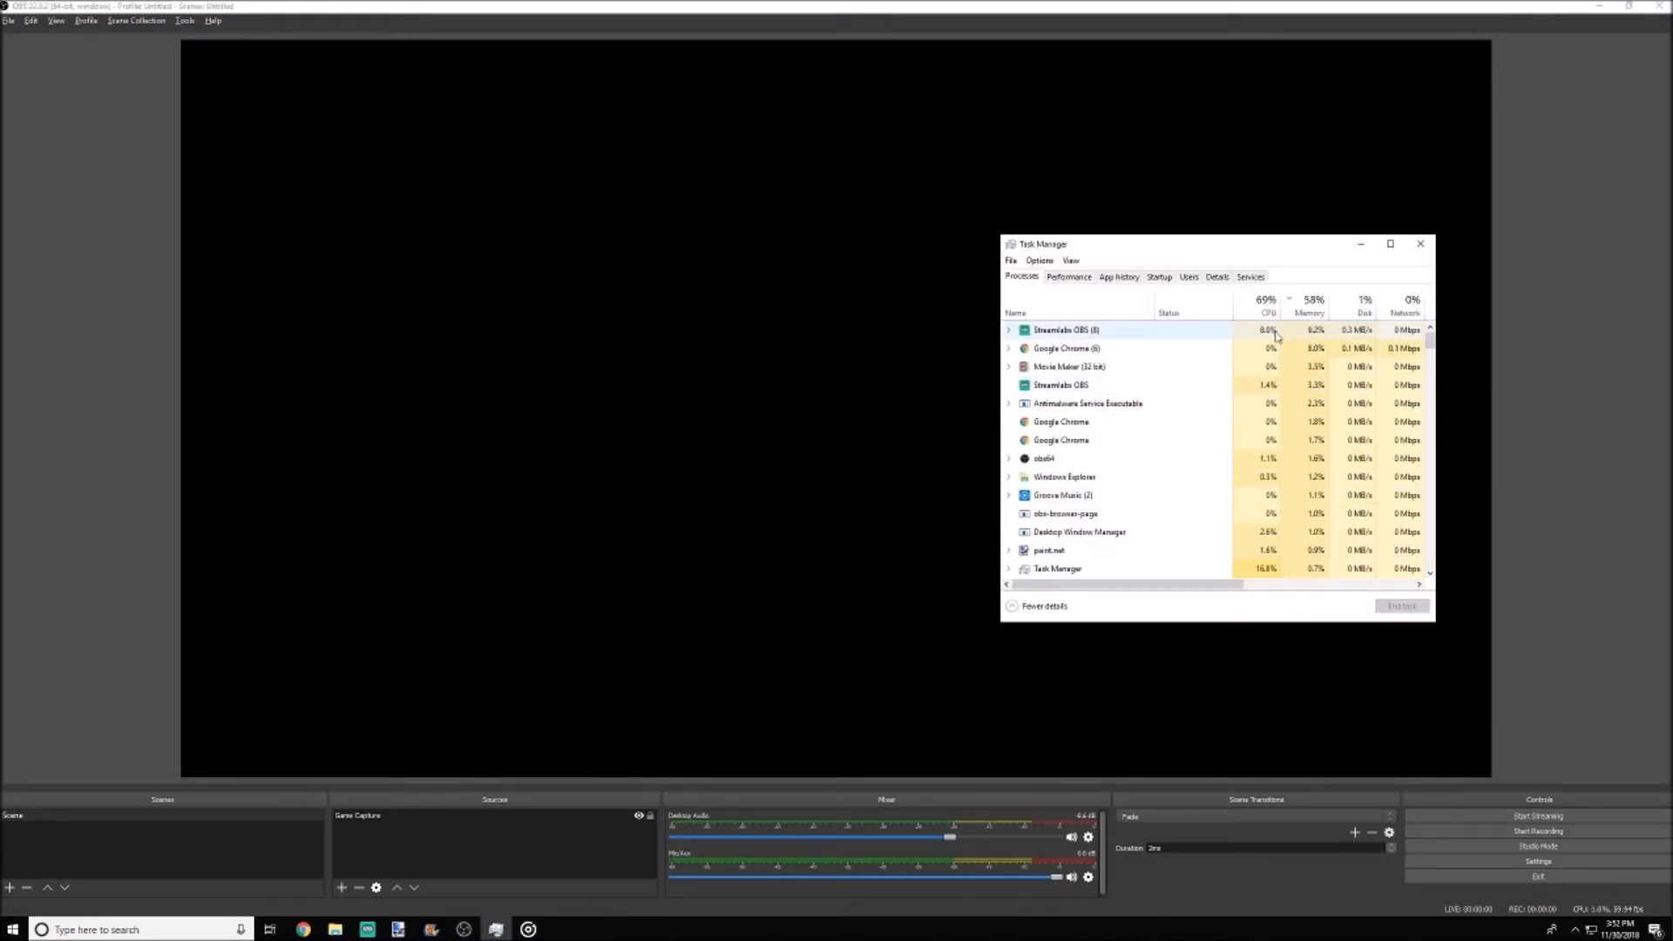
click(1044, 458)
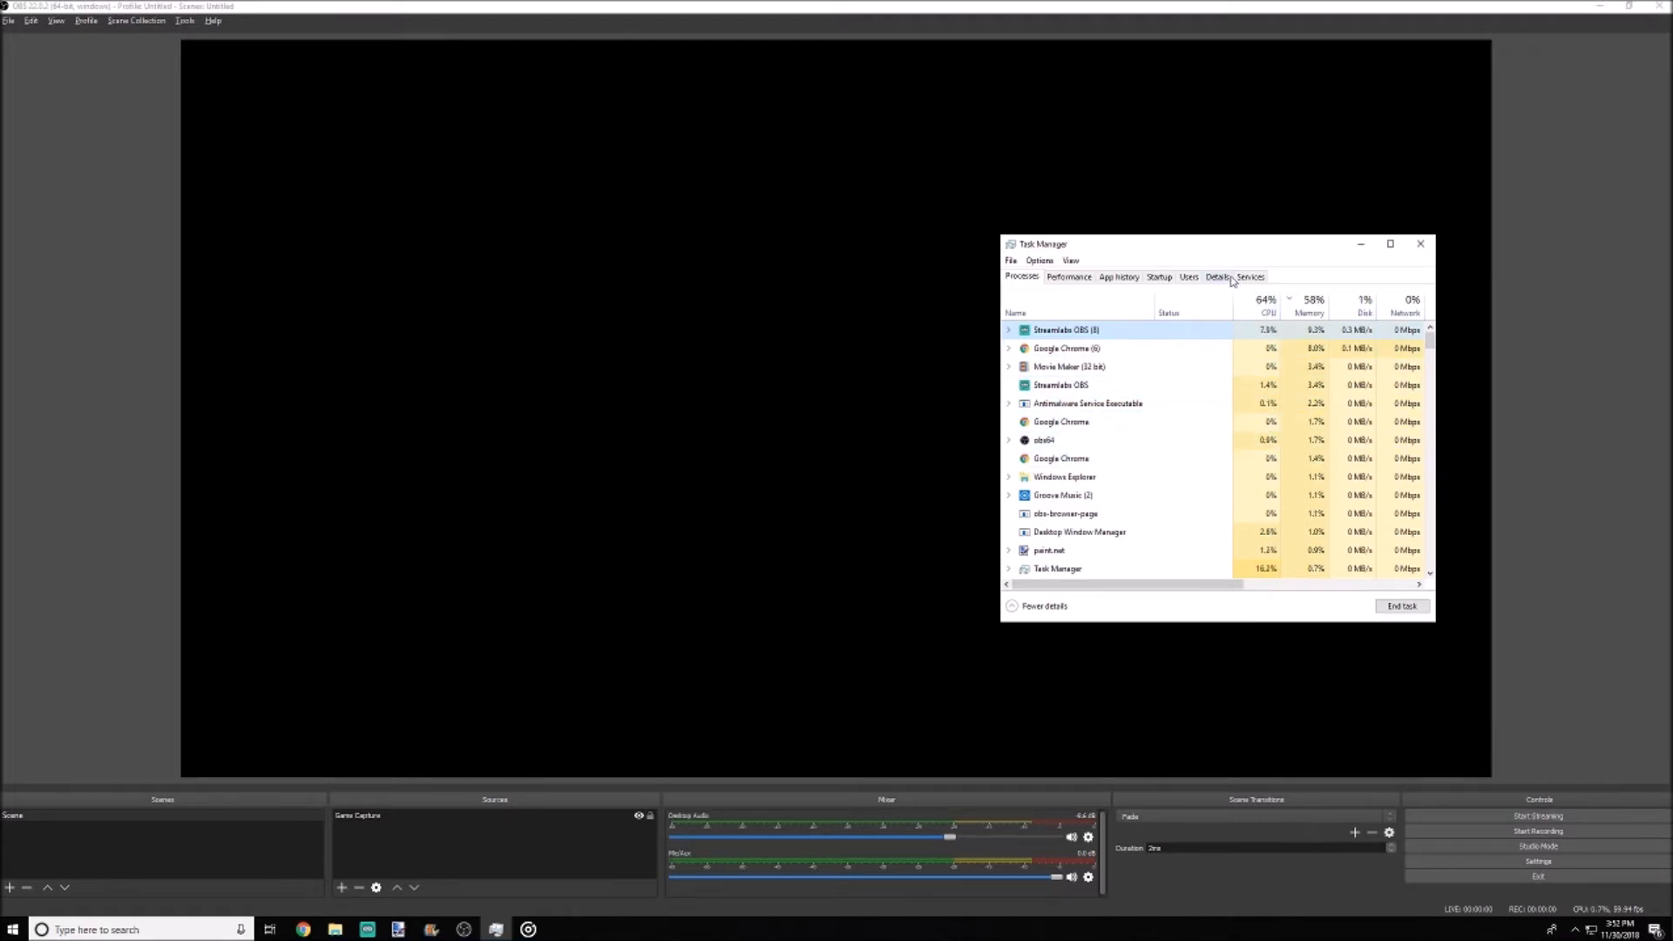
click(1216, 277)
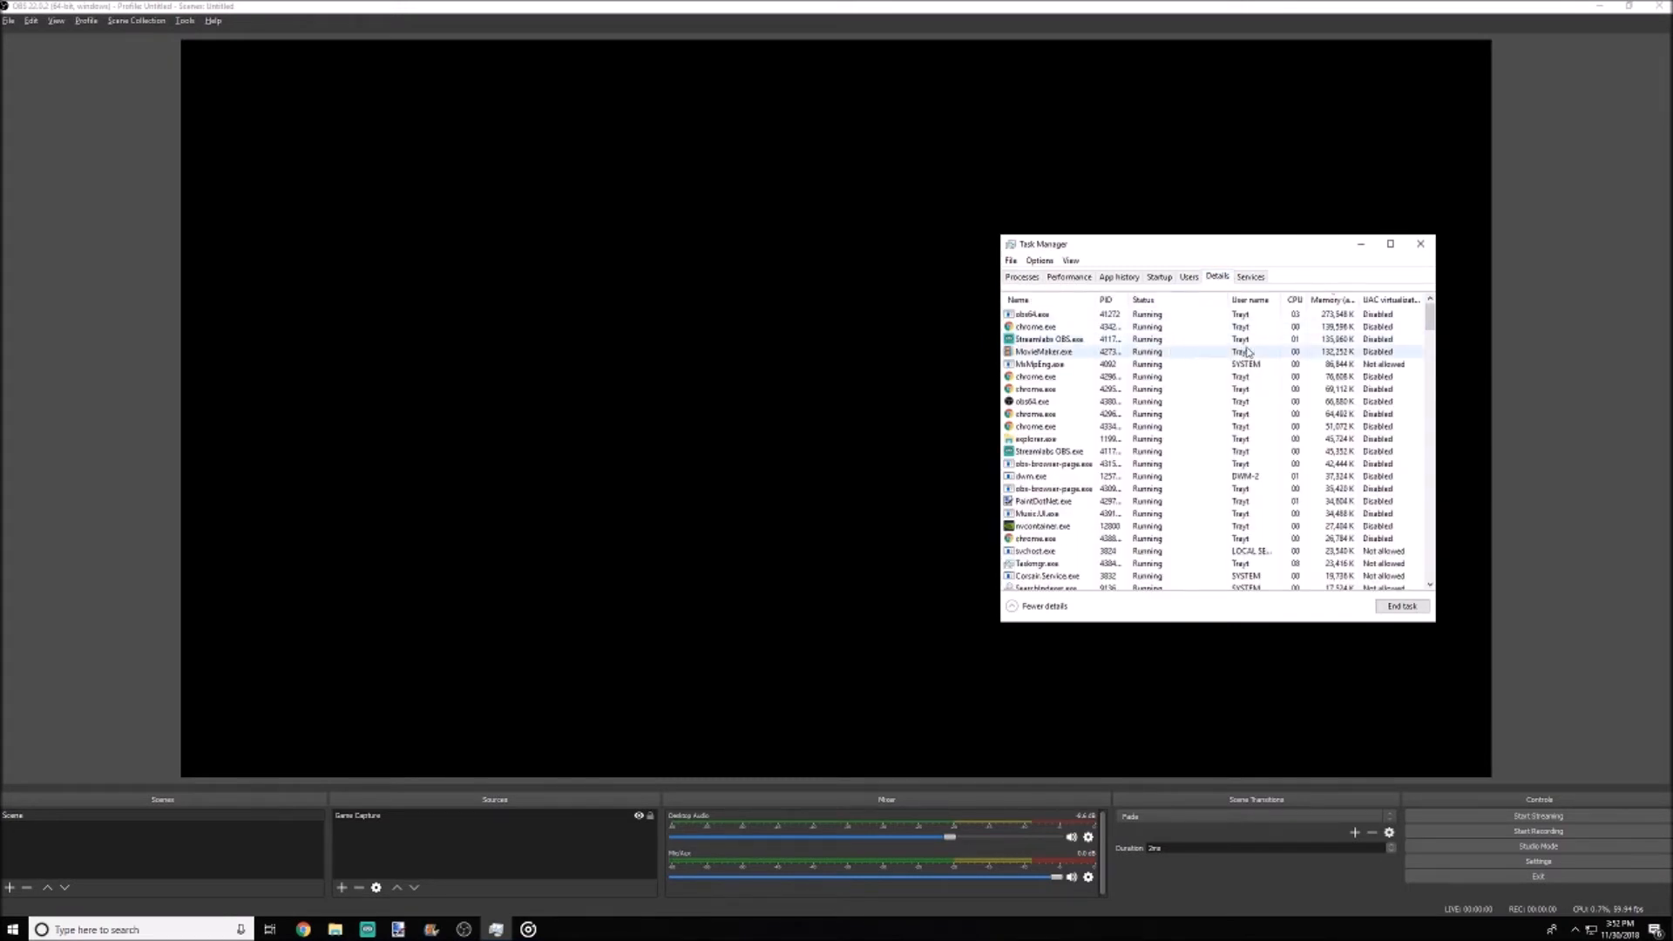
mouse_move(1192, 354)
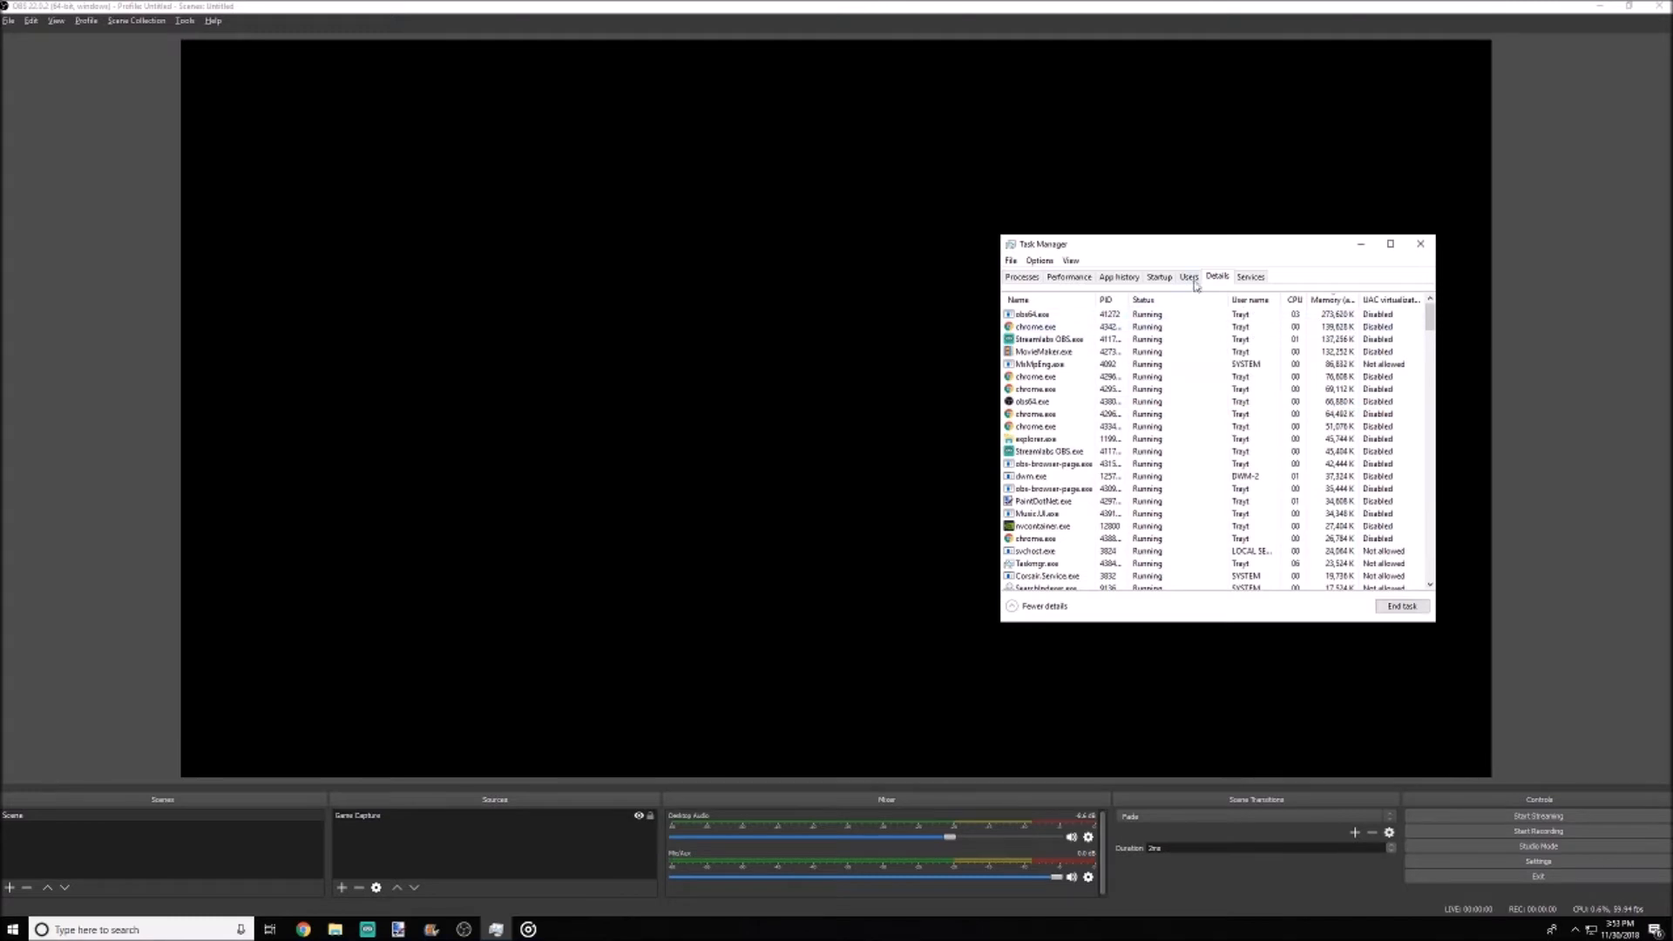
click(1186, 277)
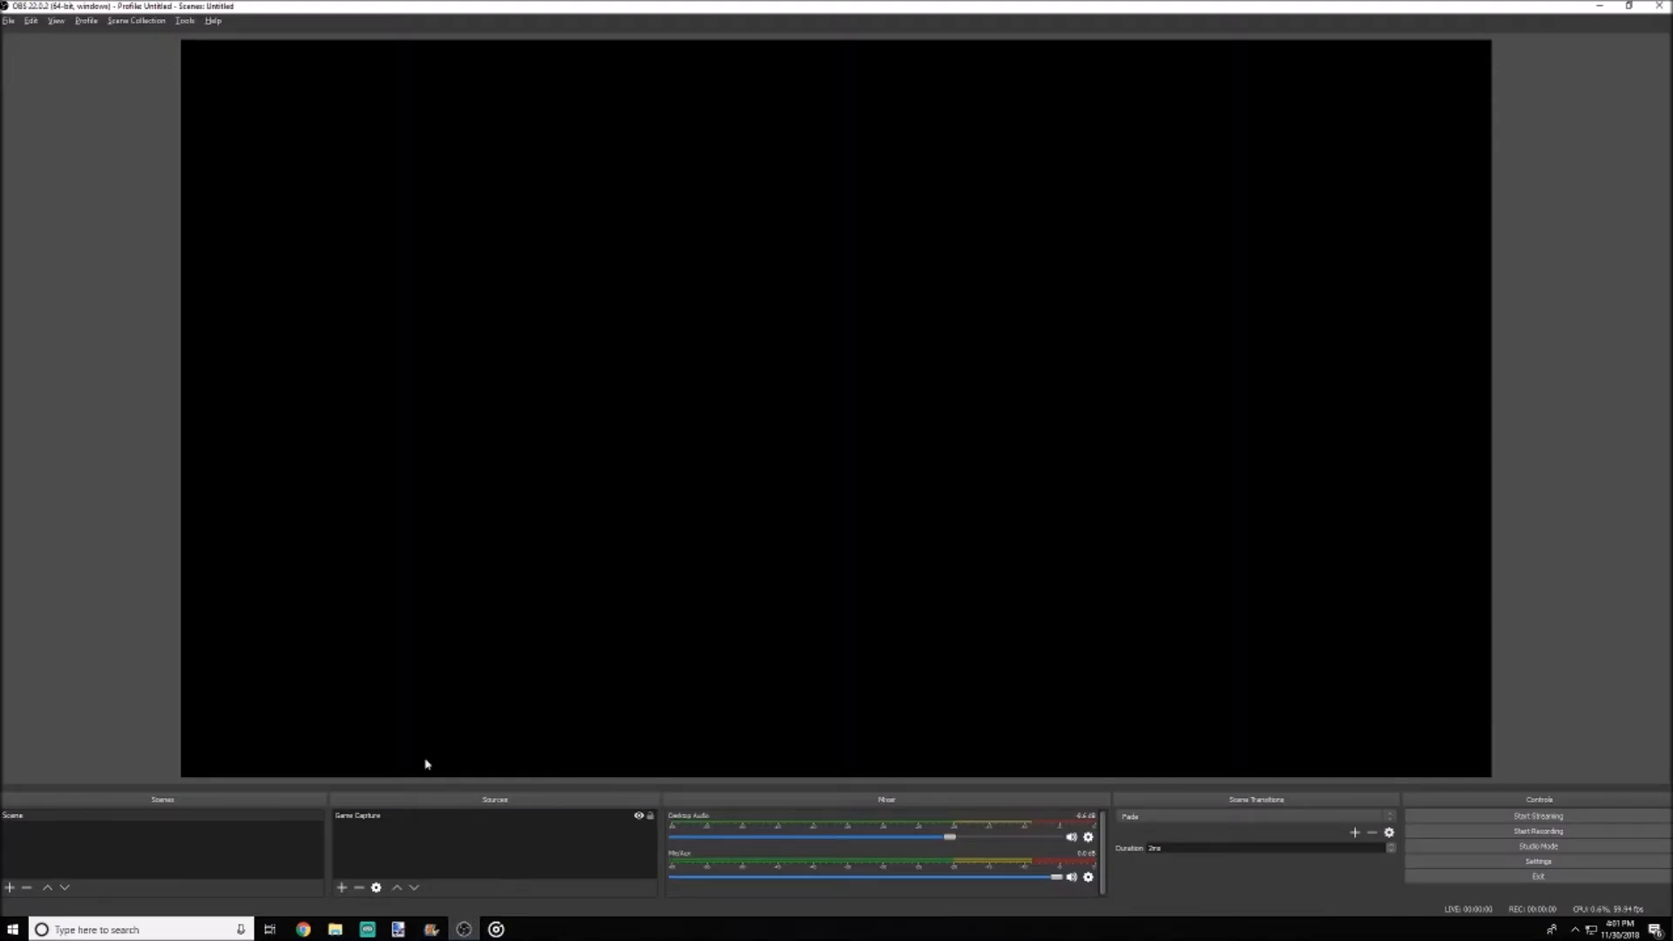
mouse_move(236, 682)
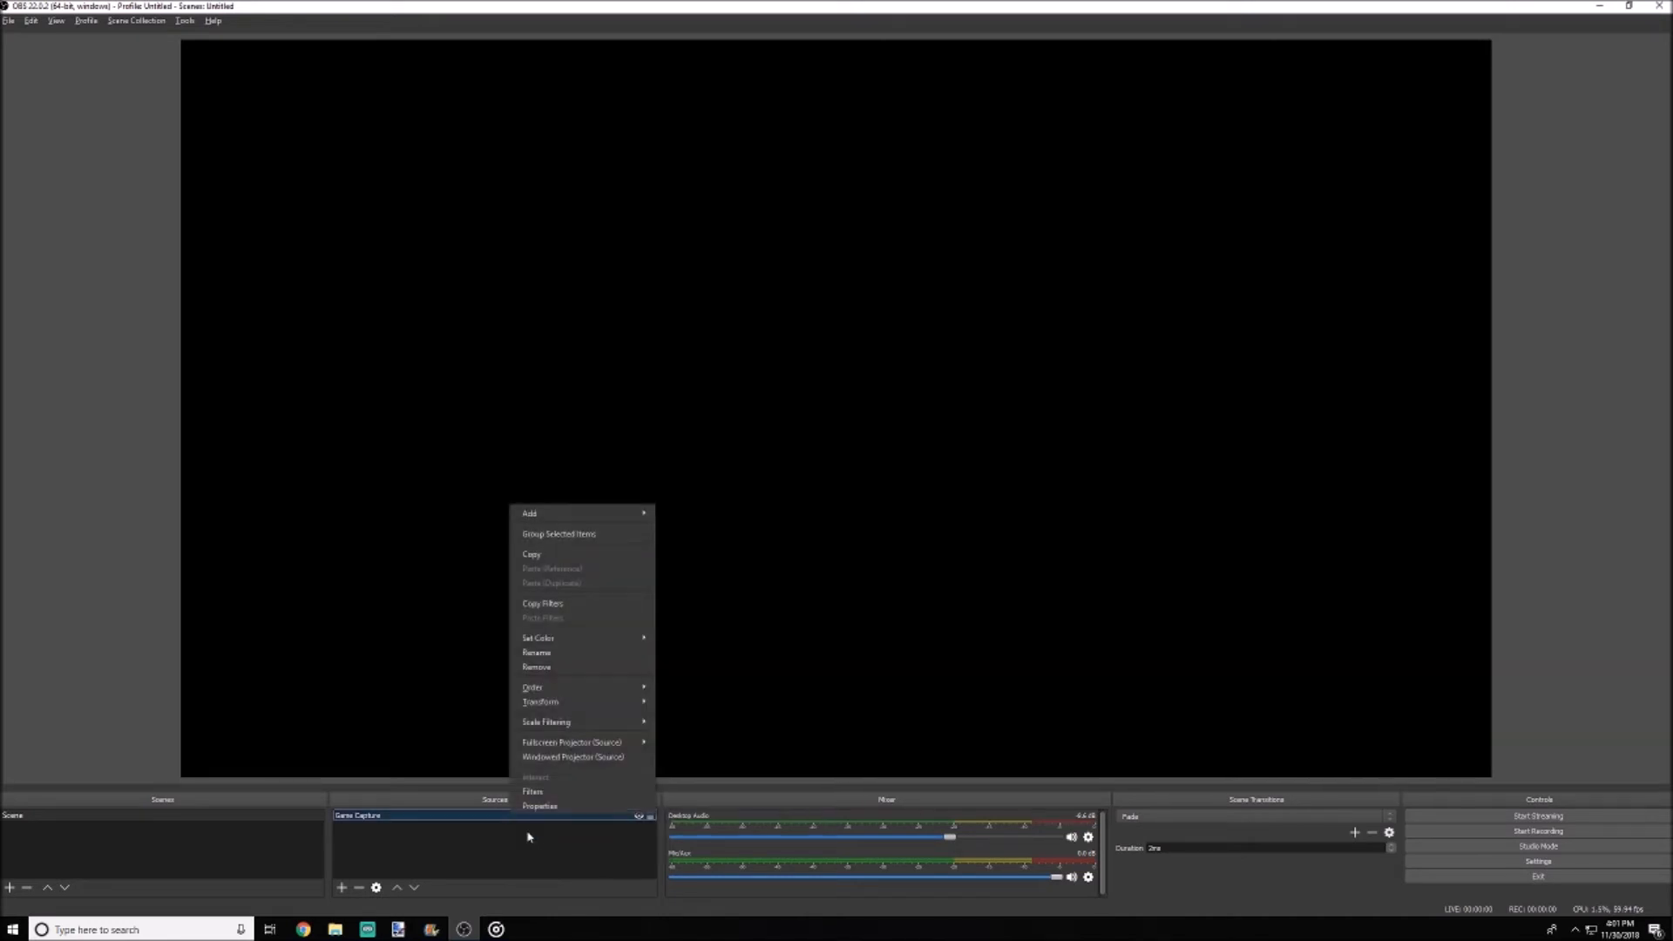
click(538, 805)
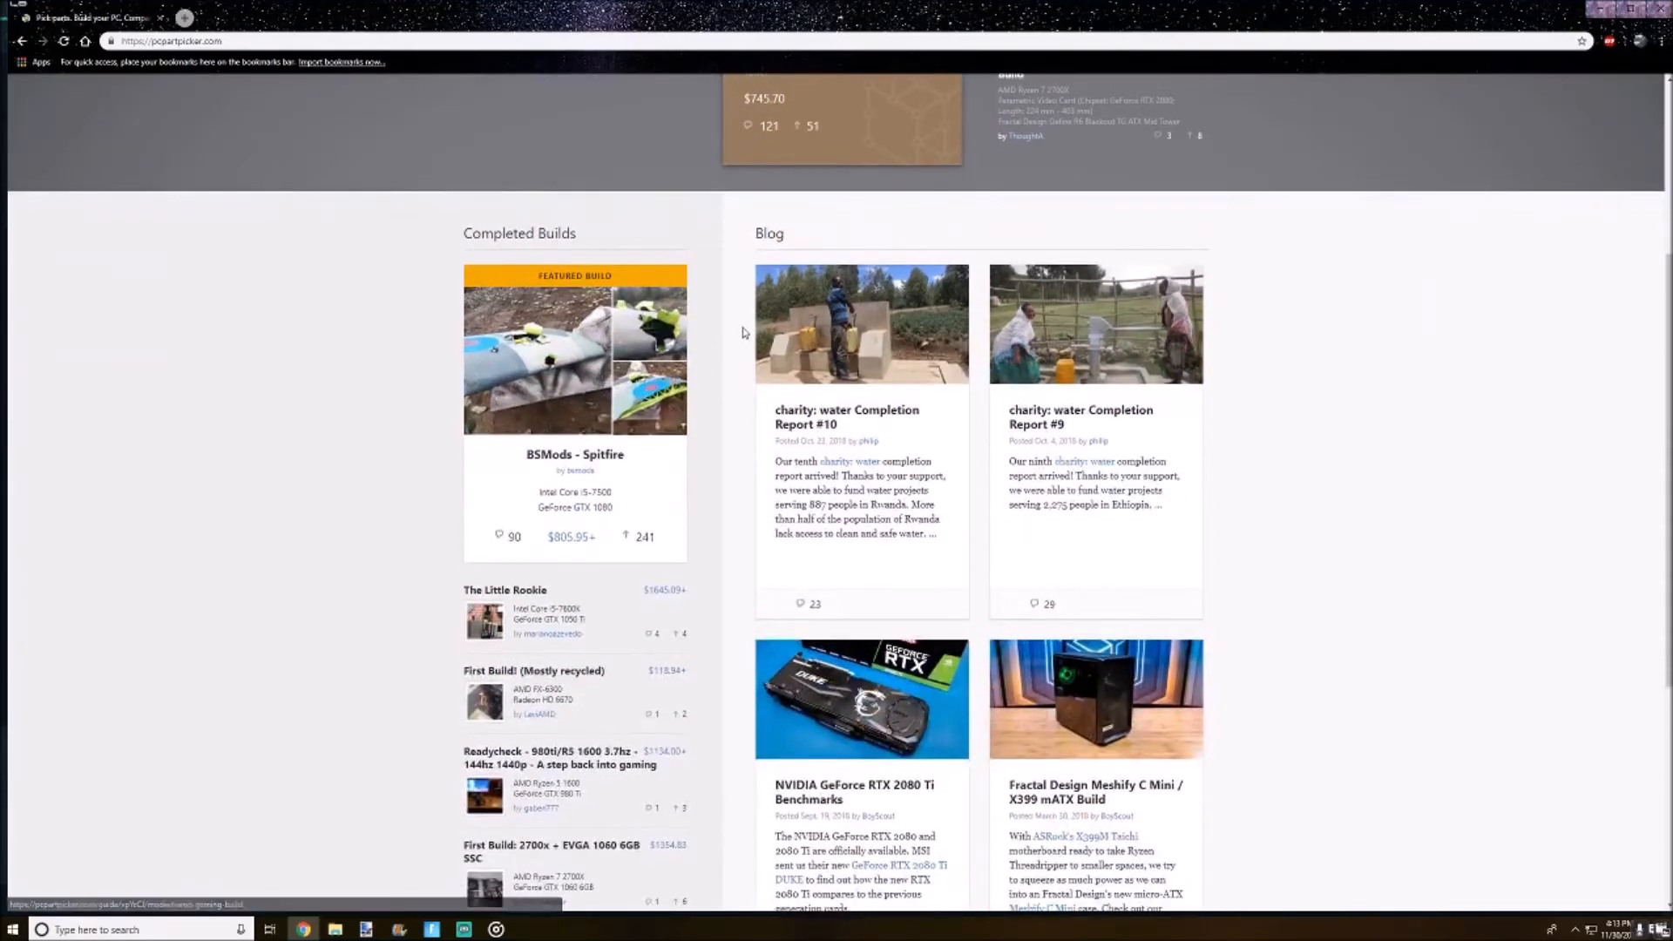
Scroll PCPartPicker's homepage and down through the Build Guides list.
scroll(down, 3)
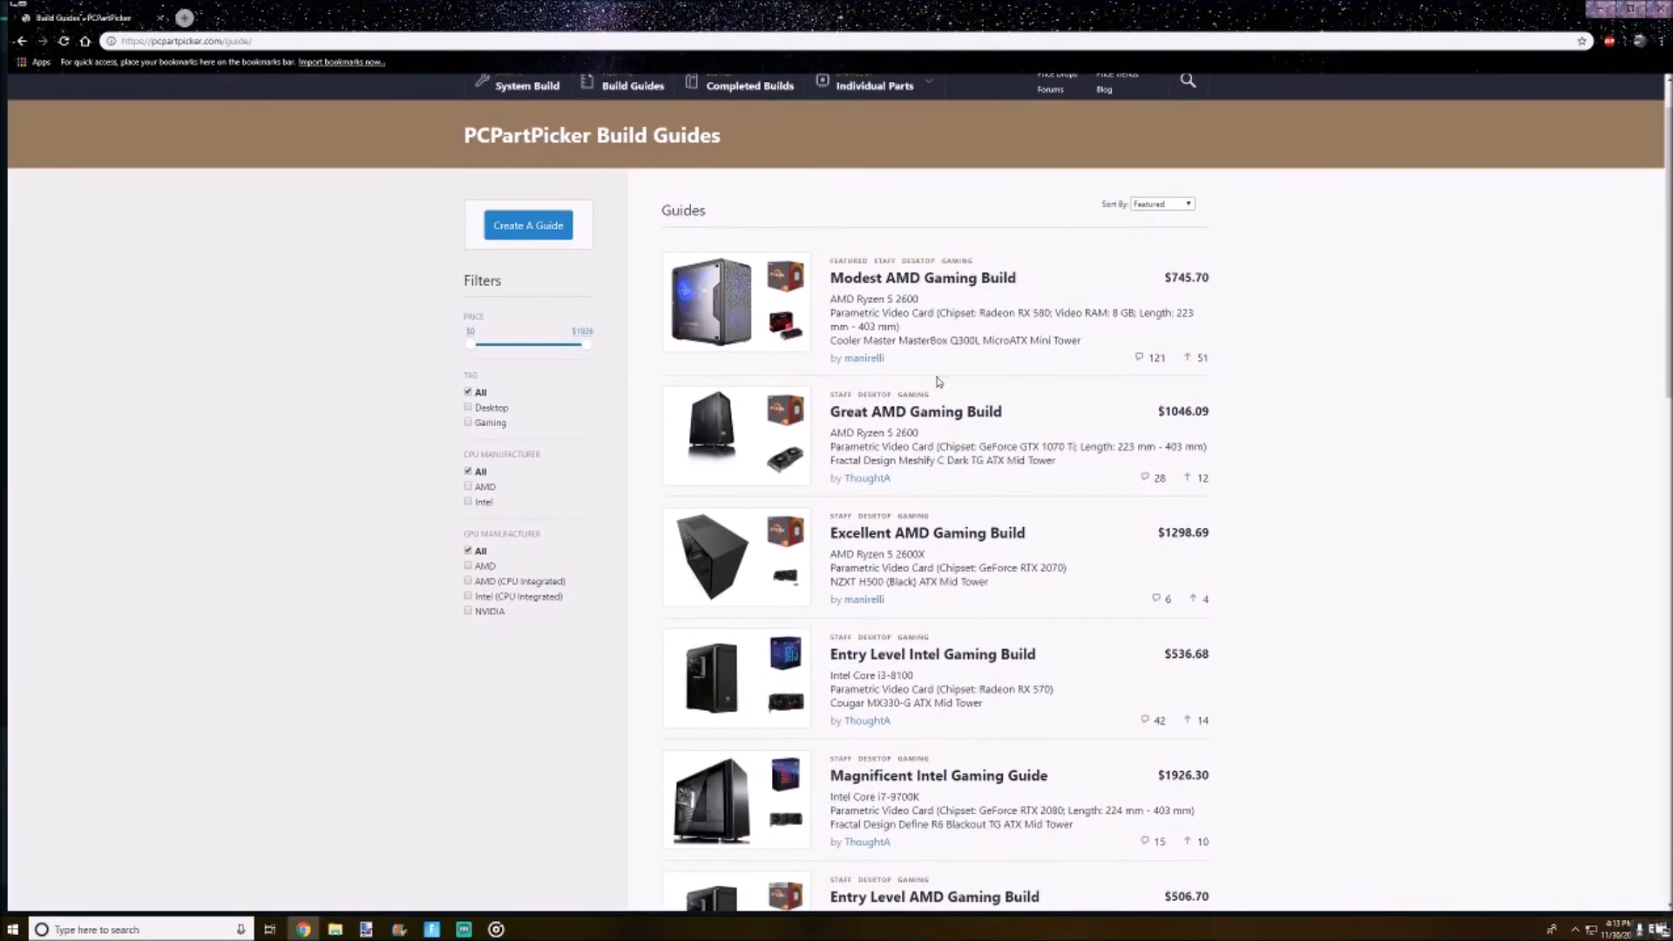
scroll(down, 3)
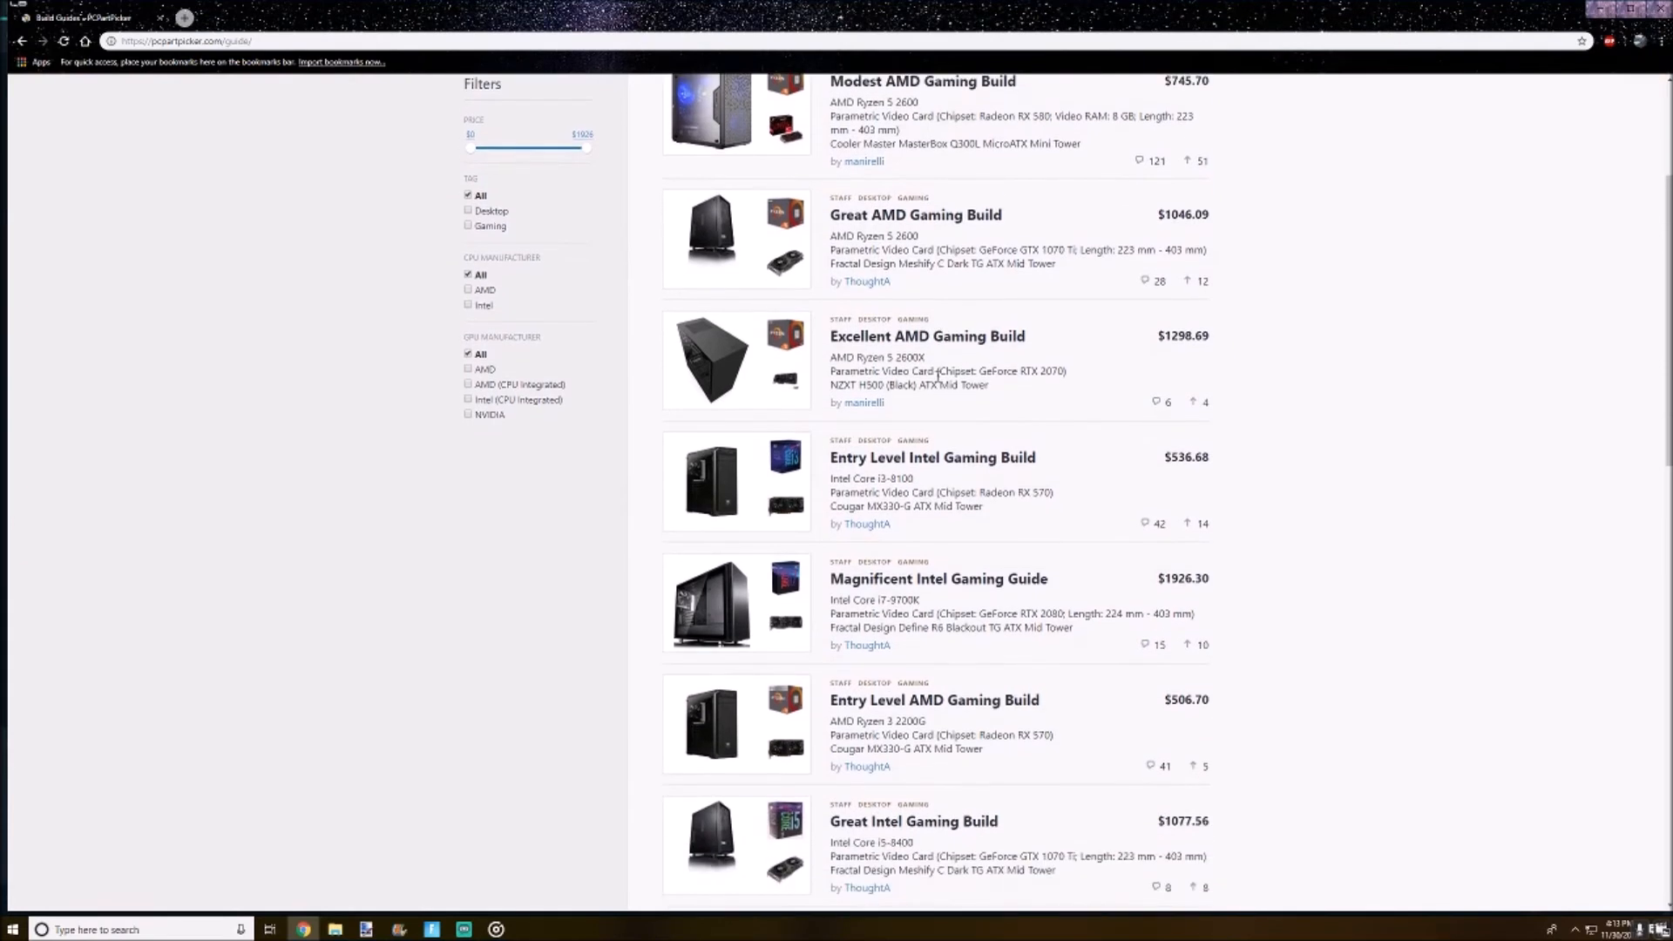
scroll(down, 3)
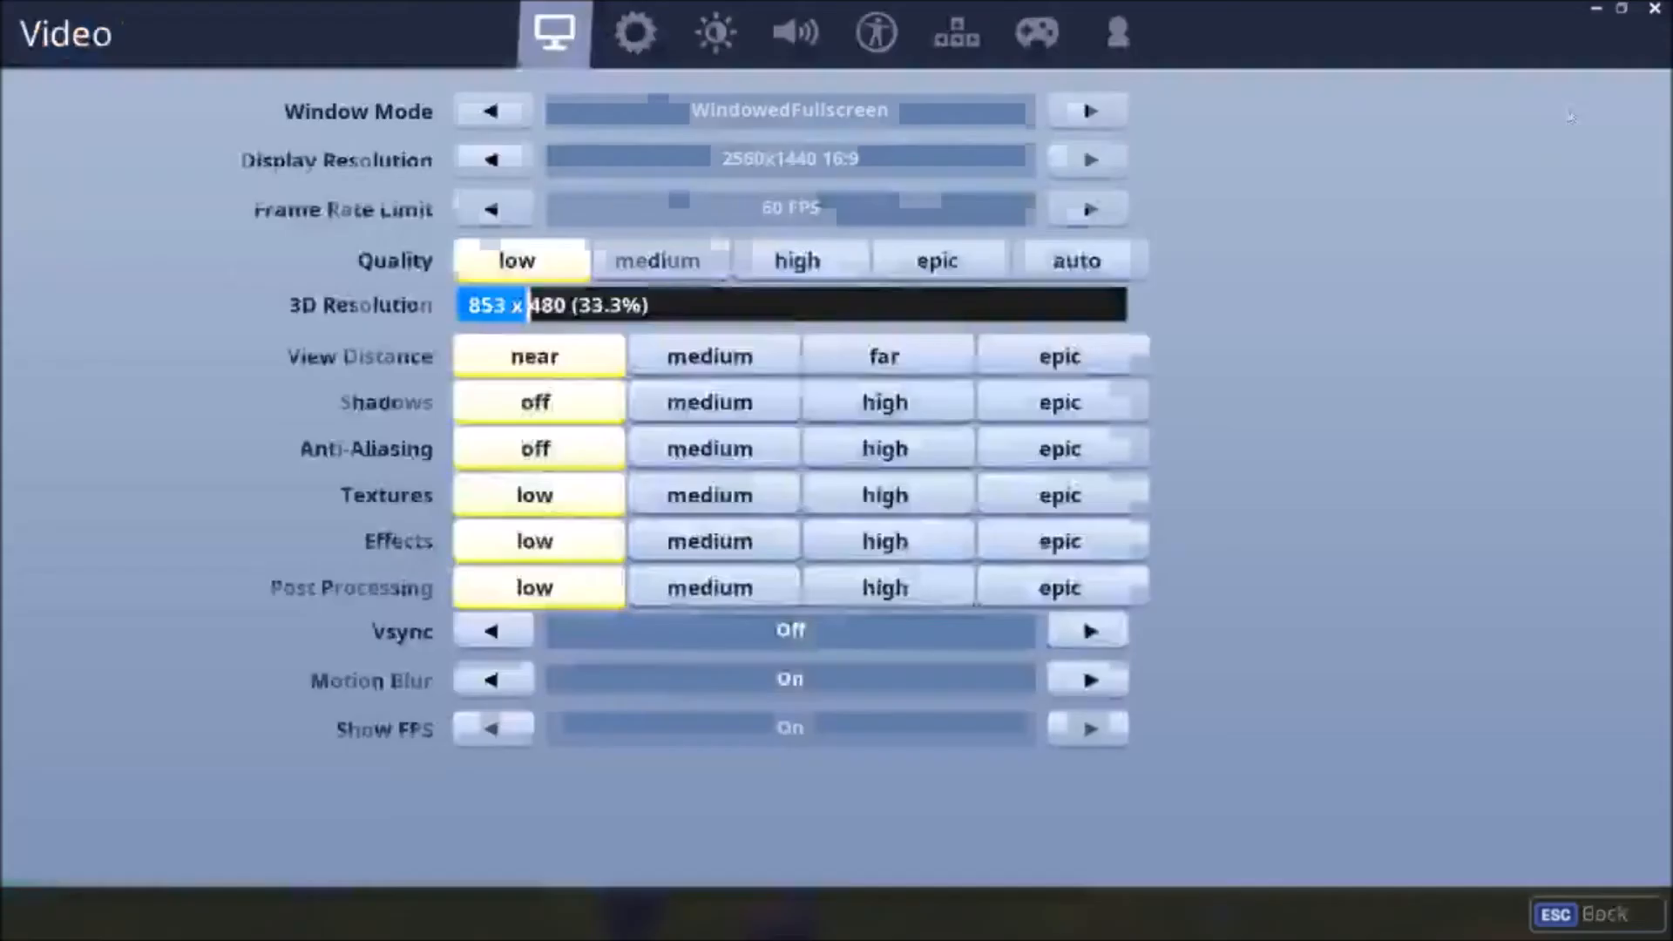
Bring up Fortnite's video settings showing low quality and 33.3% 3D resolution.
click(1075, 259)
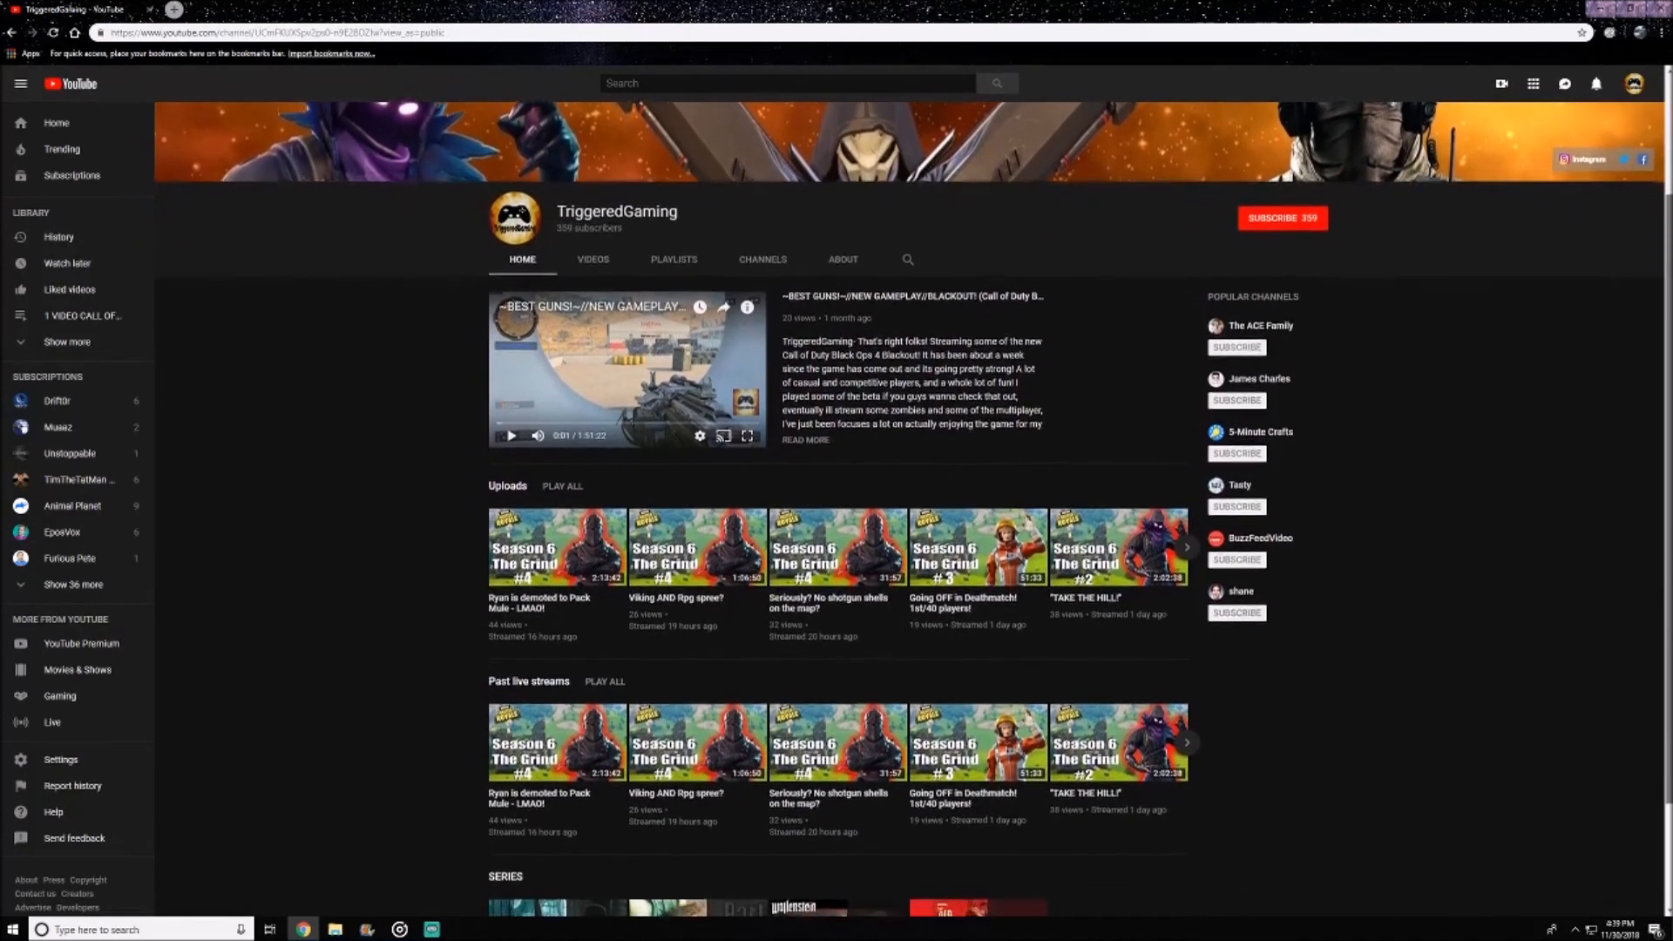
Like the Pack Mule video and return to the channel page.
scroll(up, 3)
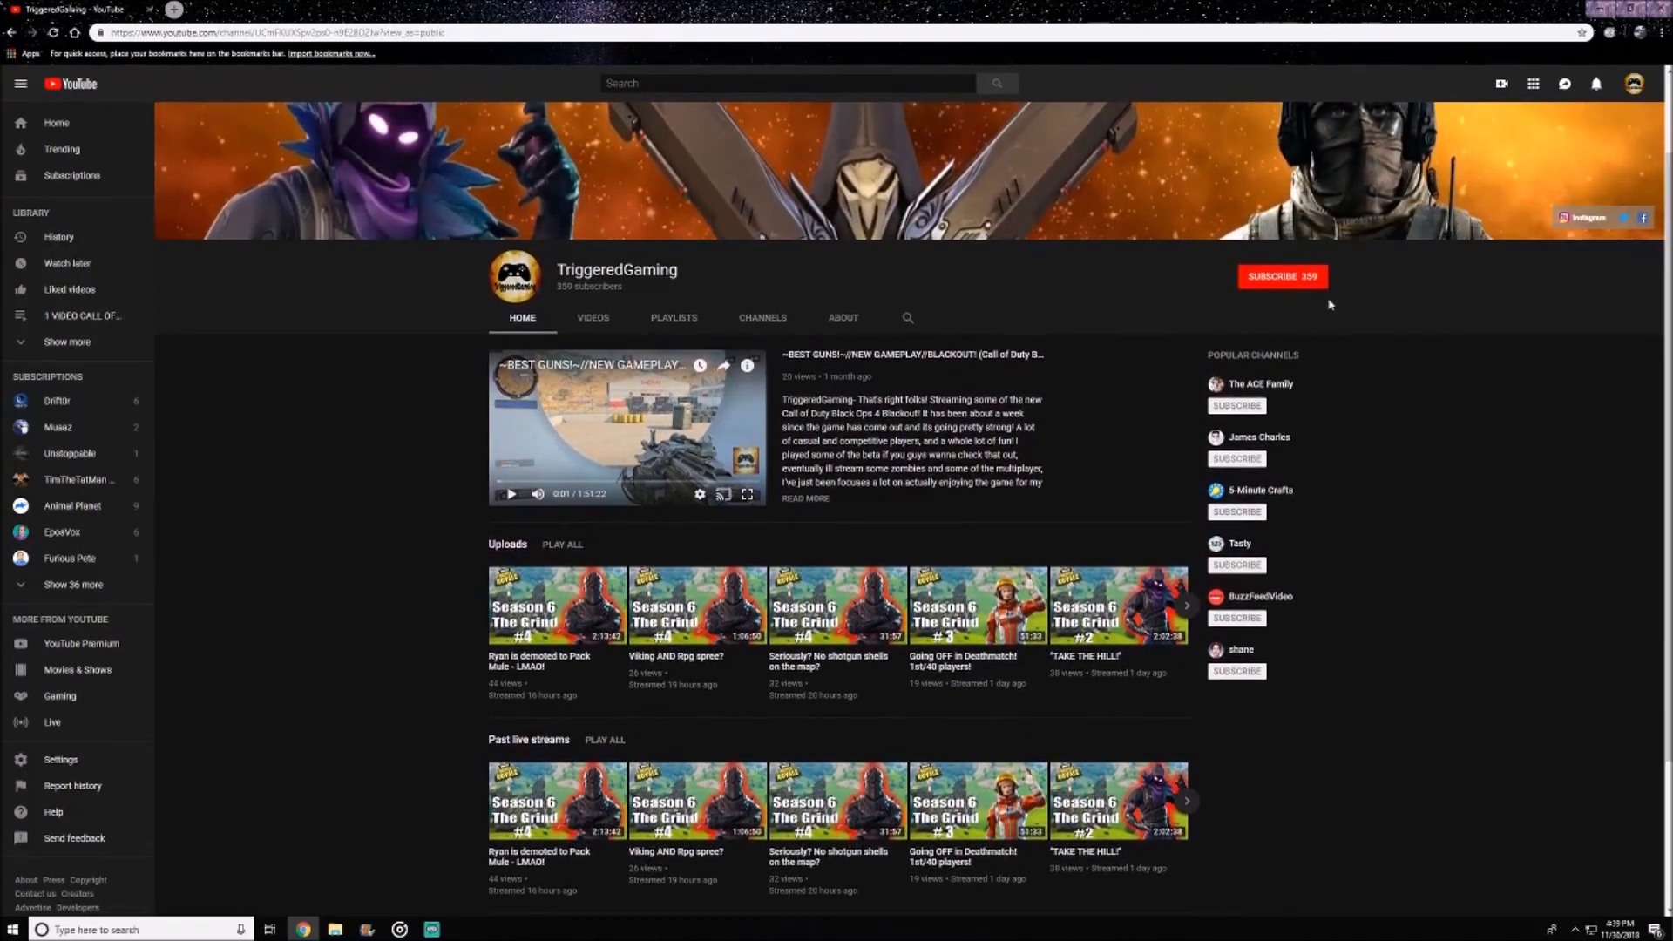
click(556, 605)
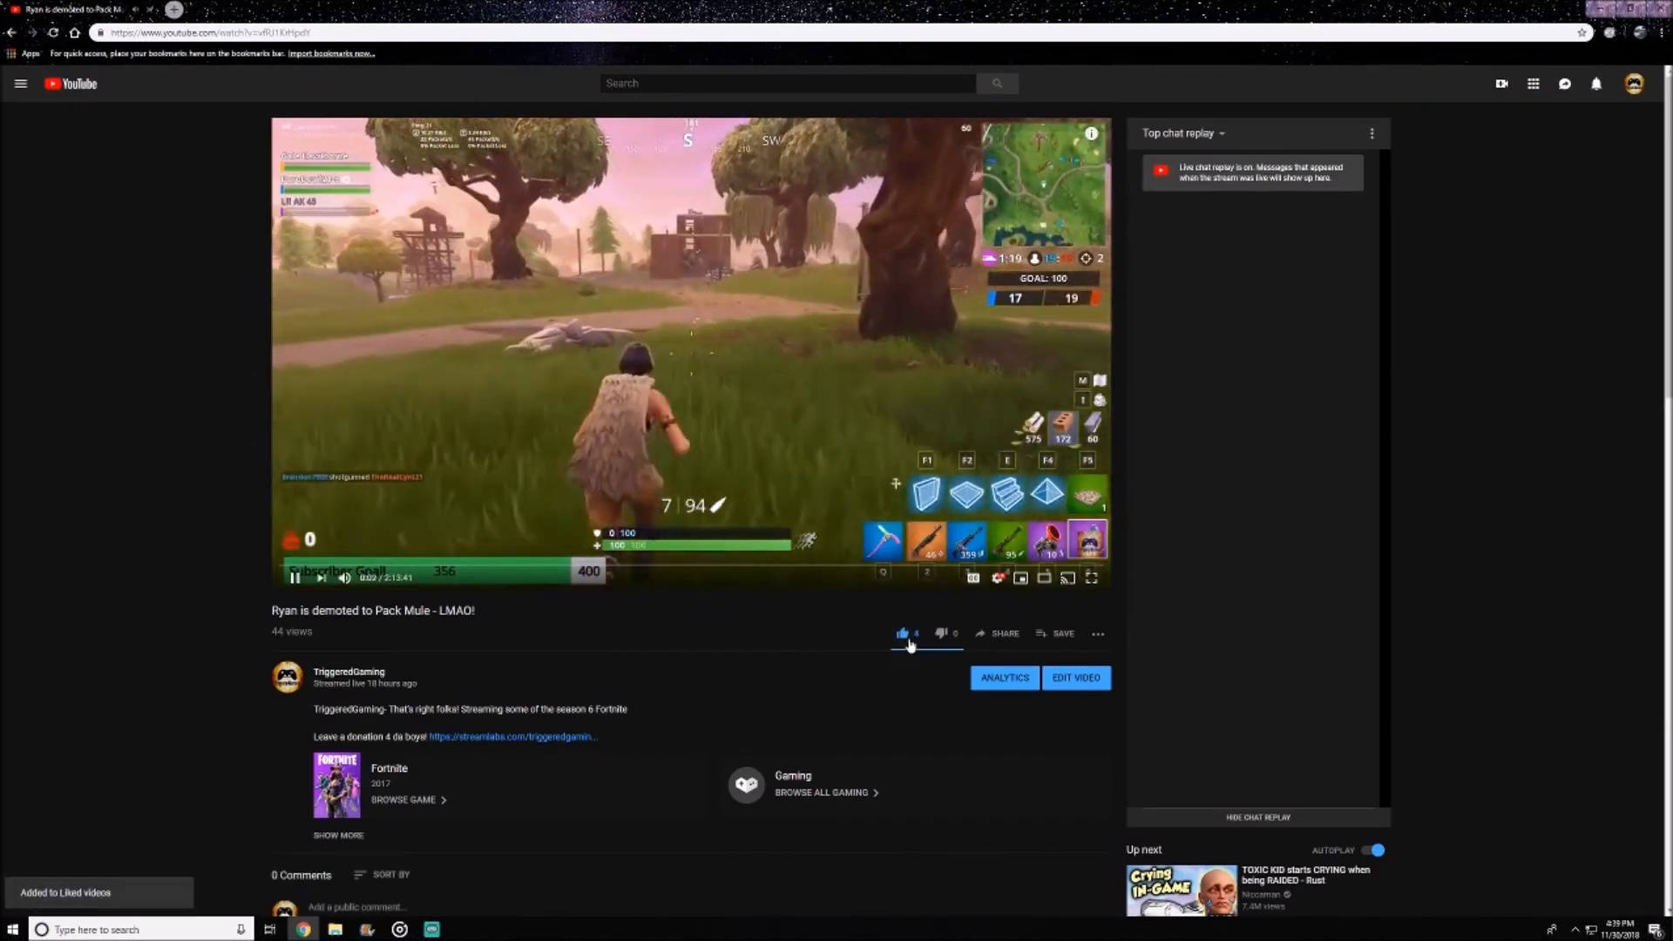
click(349, 671)
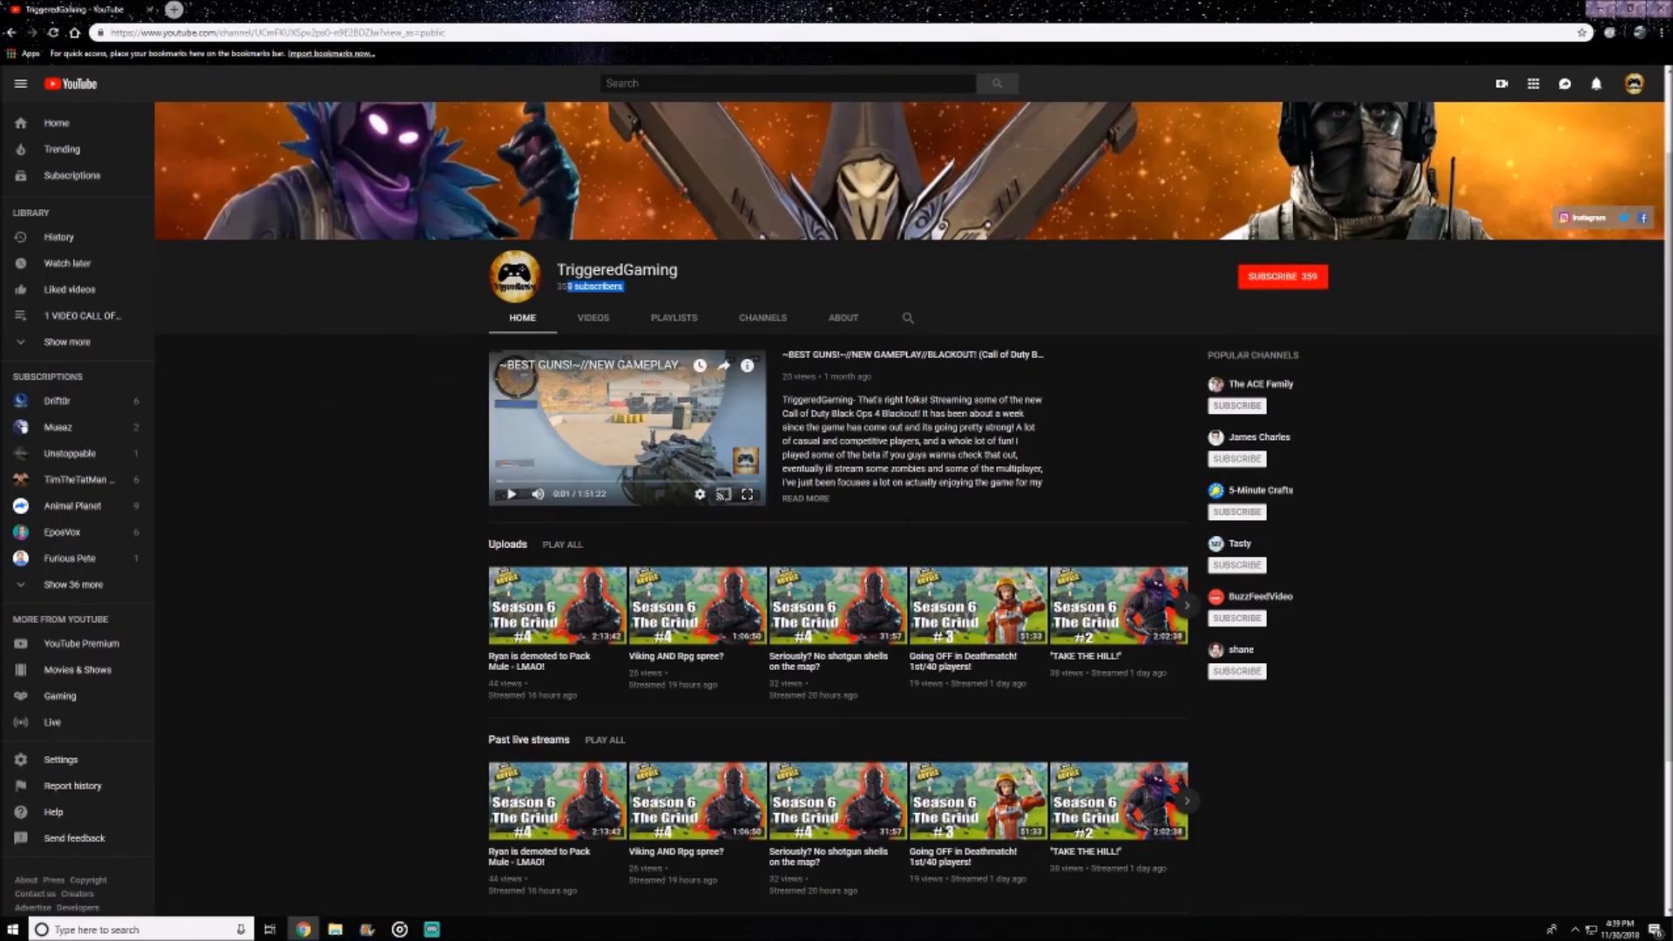
scroll(down, 3)
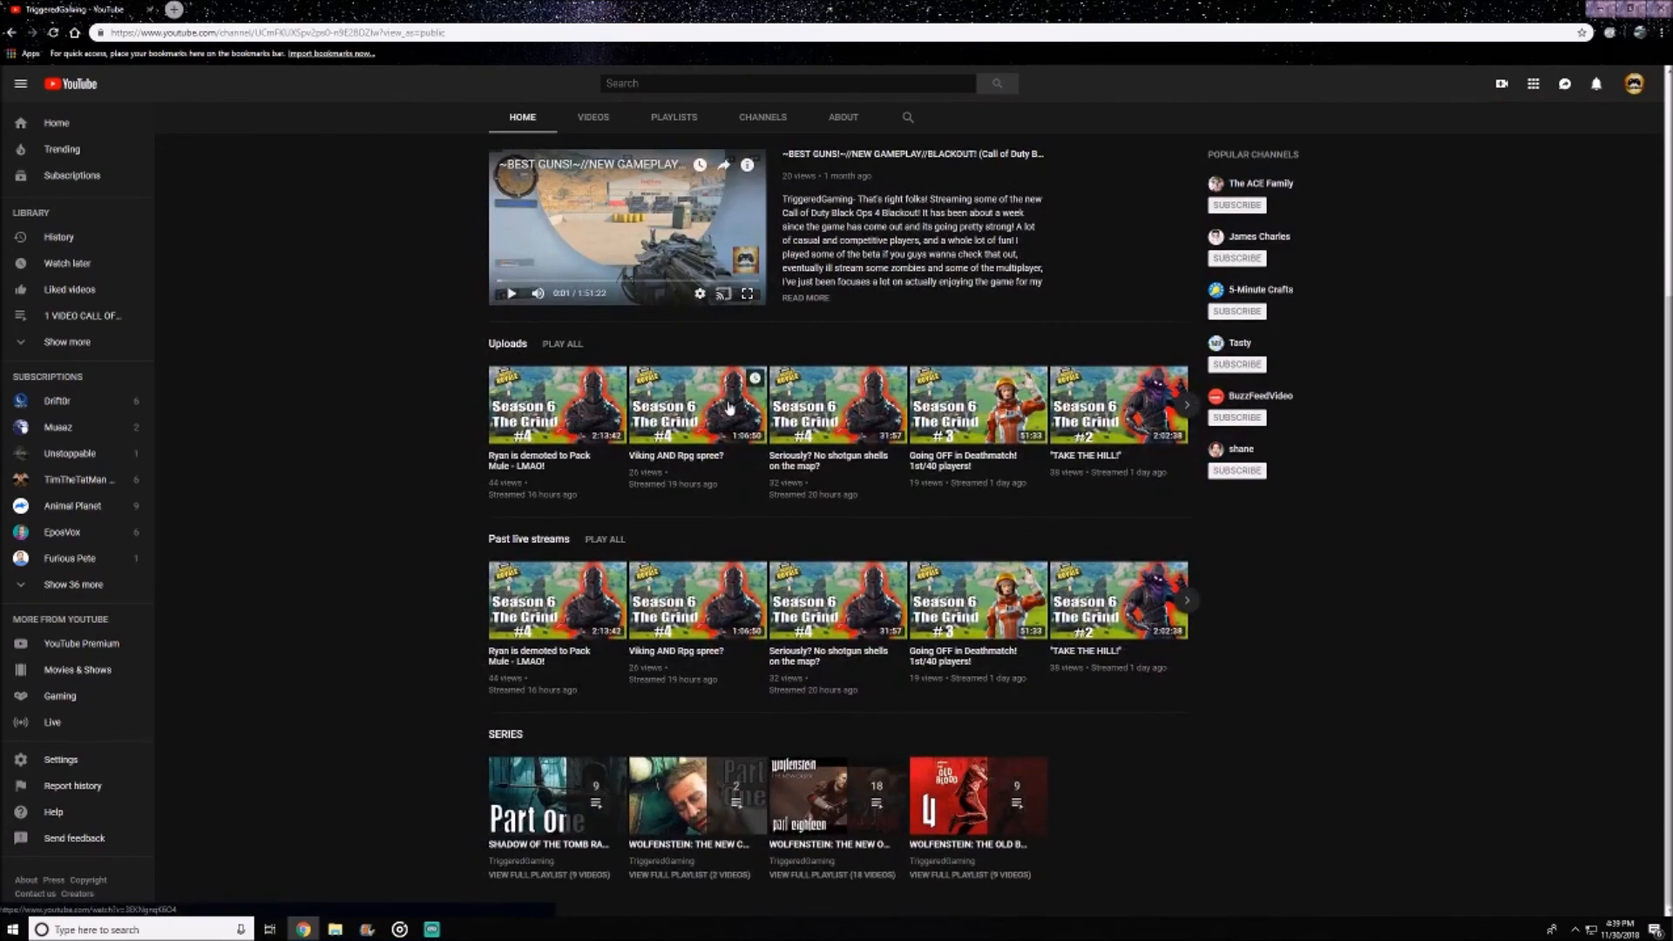
Show the channel's full Videos list and browse down to older Fortnite uploads.
click(593, 116)
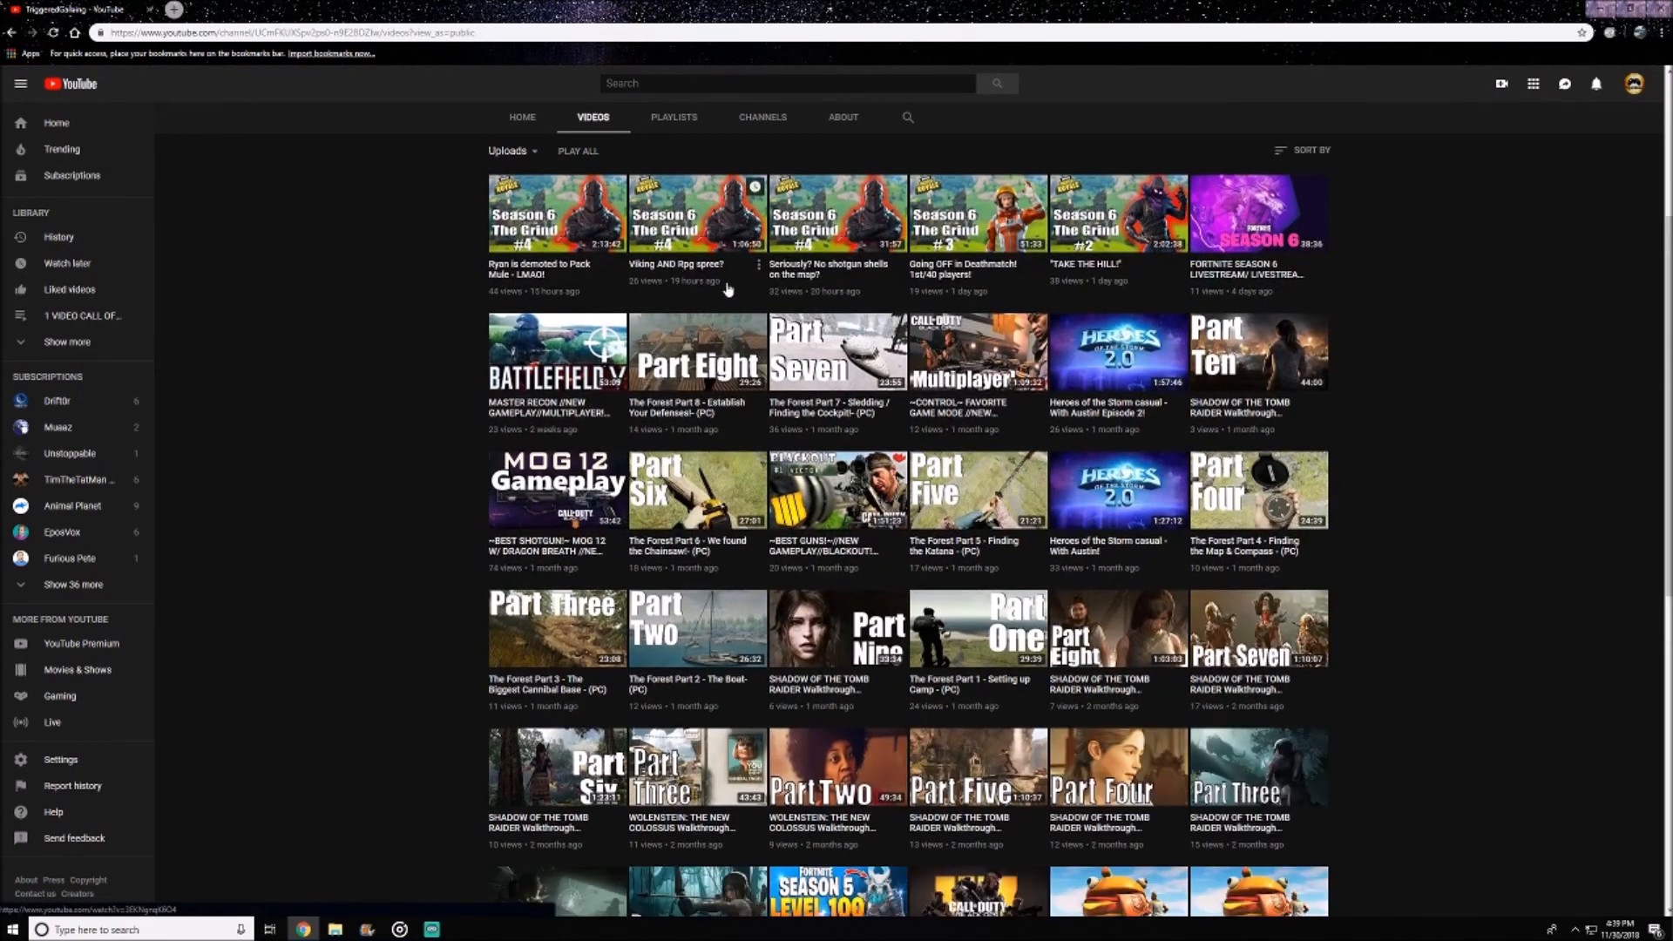
scroll(down, 3)
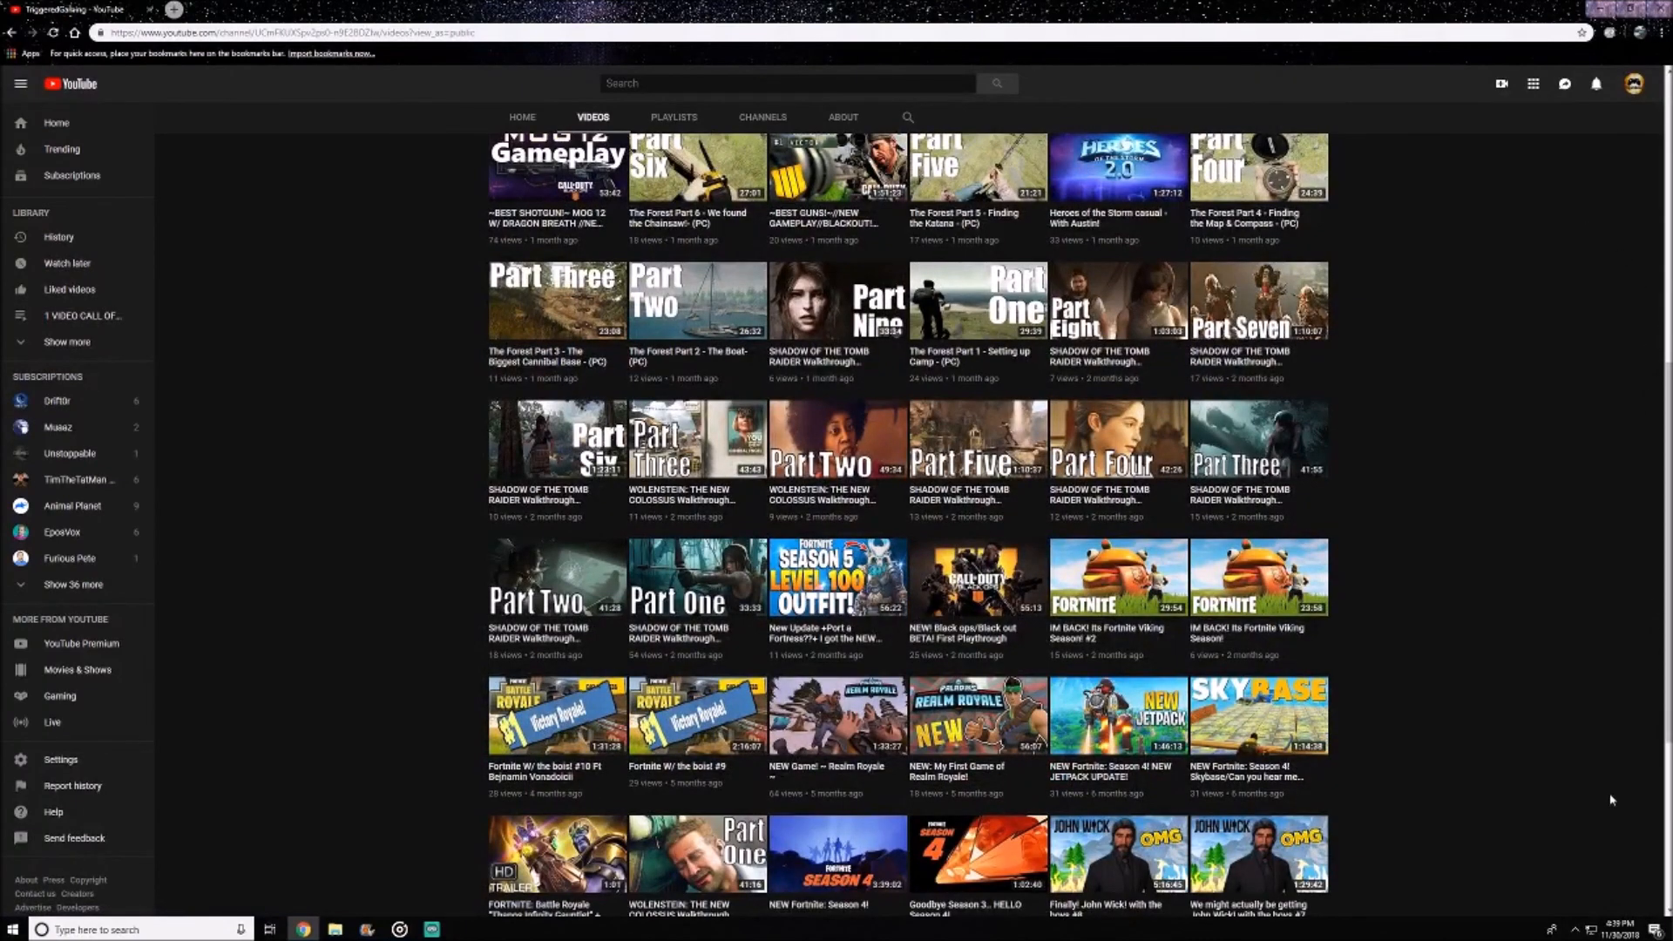